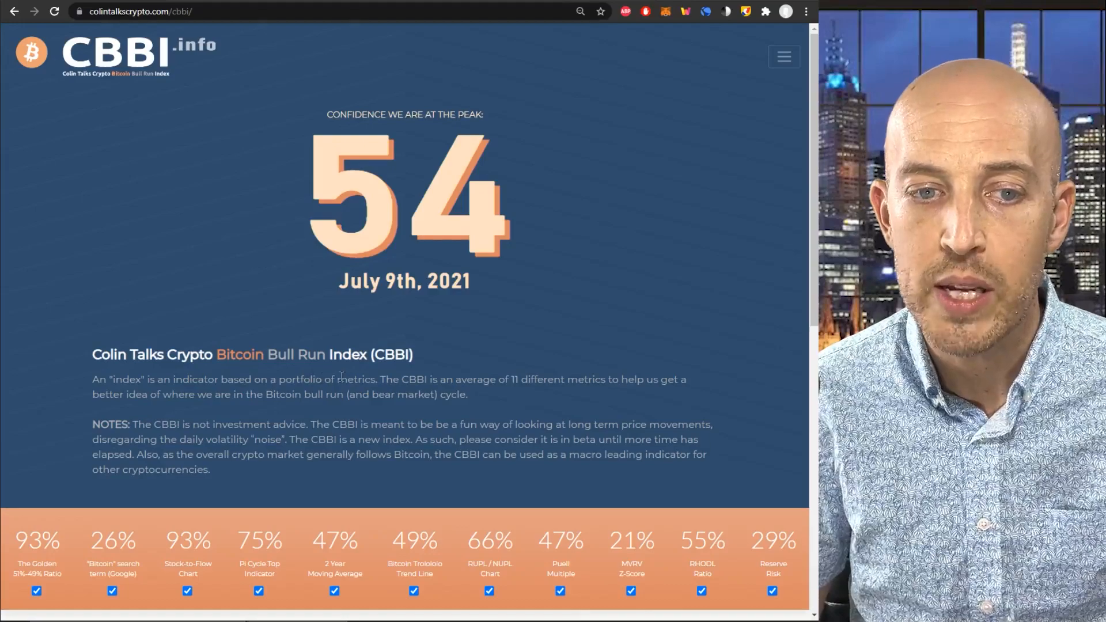
pyautogui.moveTo(773, 539)
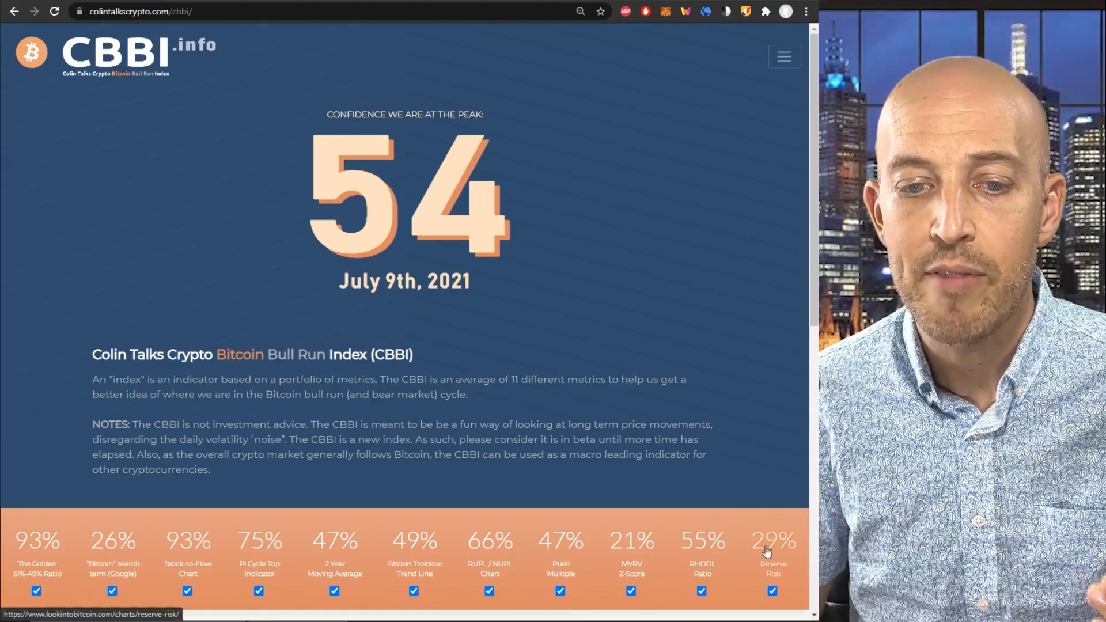
pyautogui.moveTo(727, 542)
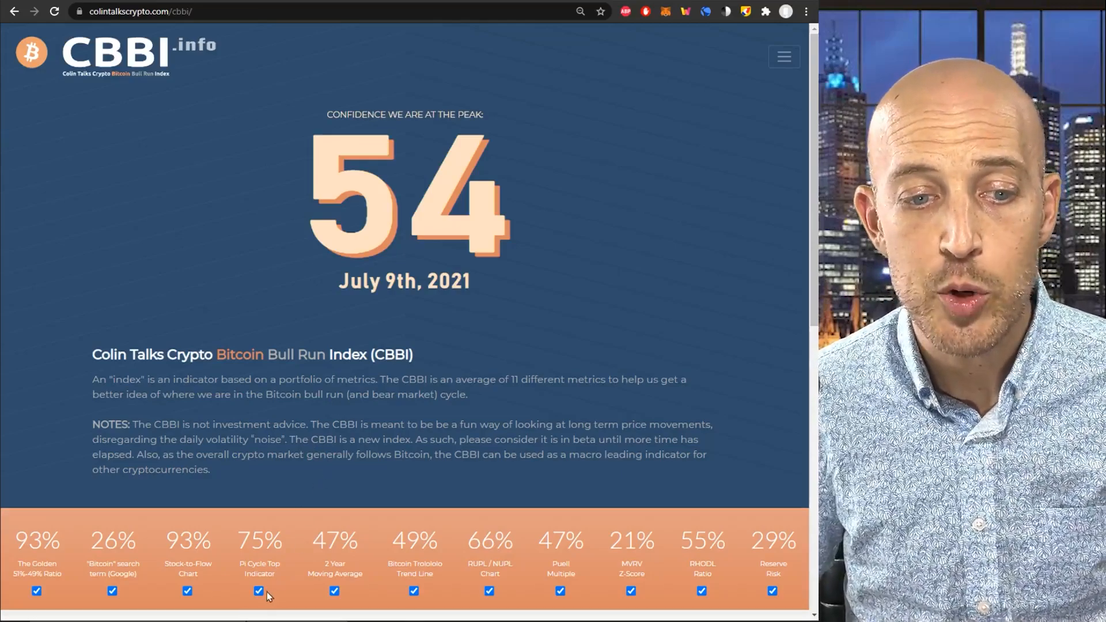
# - Scroll to the historical chart and exclude Puell Multiple, Trololo Trend Line and other metrics to compare subsets
pyautogui.scroll(-3)
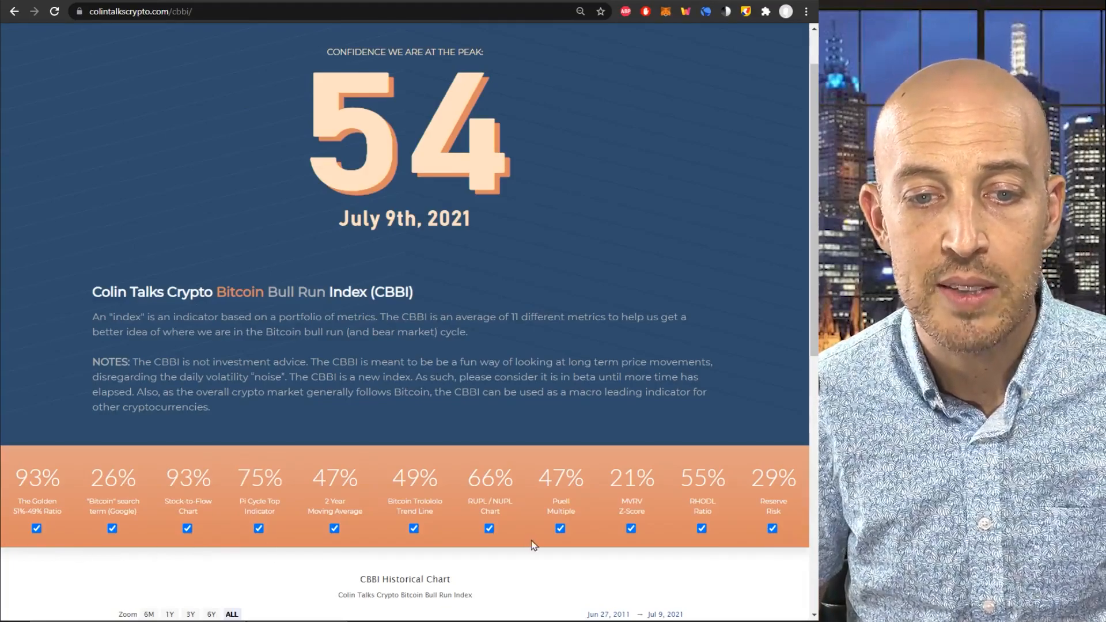
pyautogui.scroll(-3)
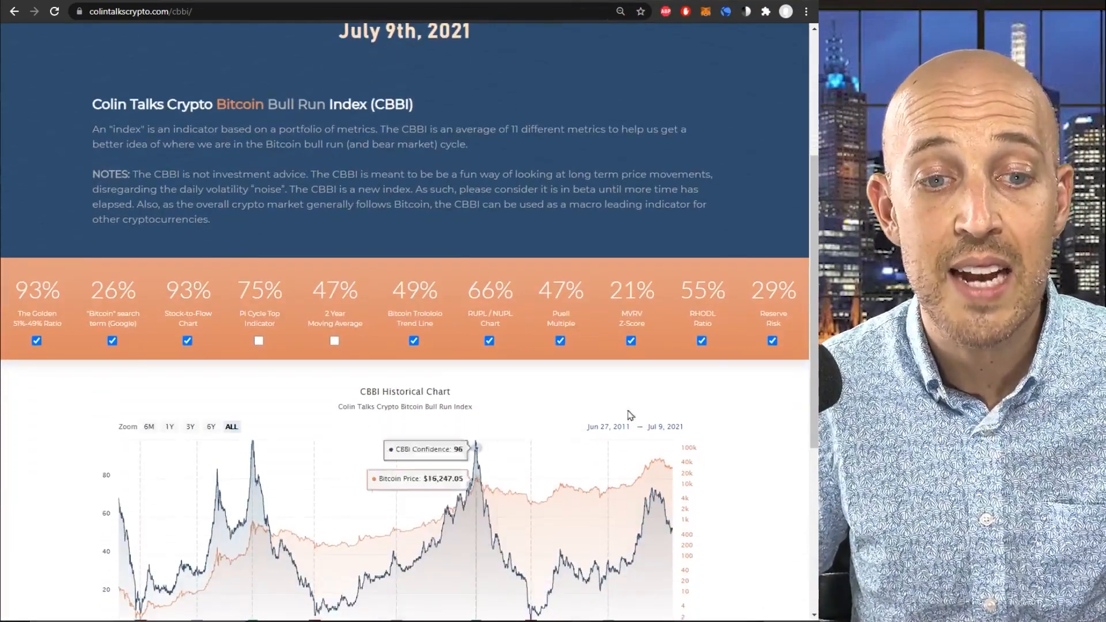
pyautogui.scroll(-3)
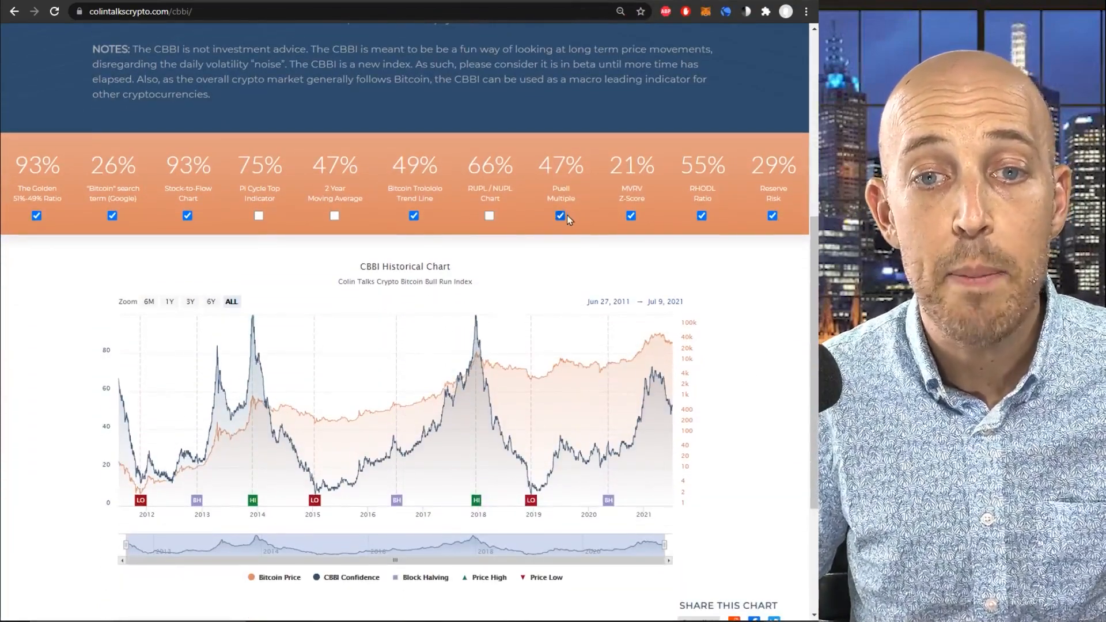
pyautogui.click(560, 216)
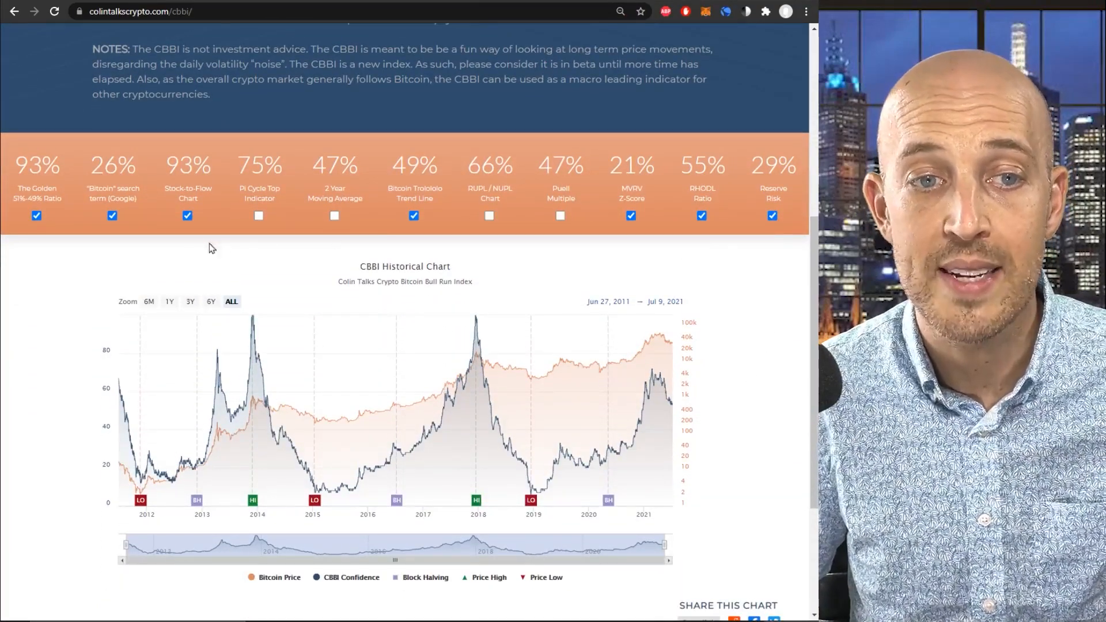
pyautogui.click(112, 215)
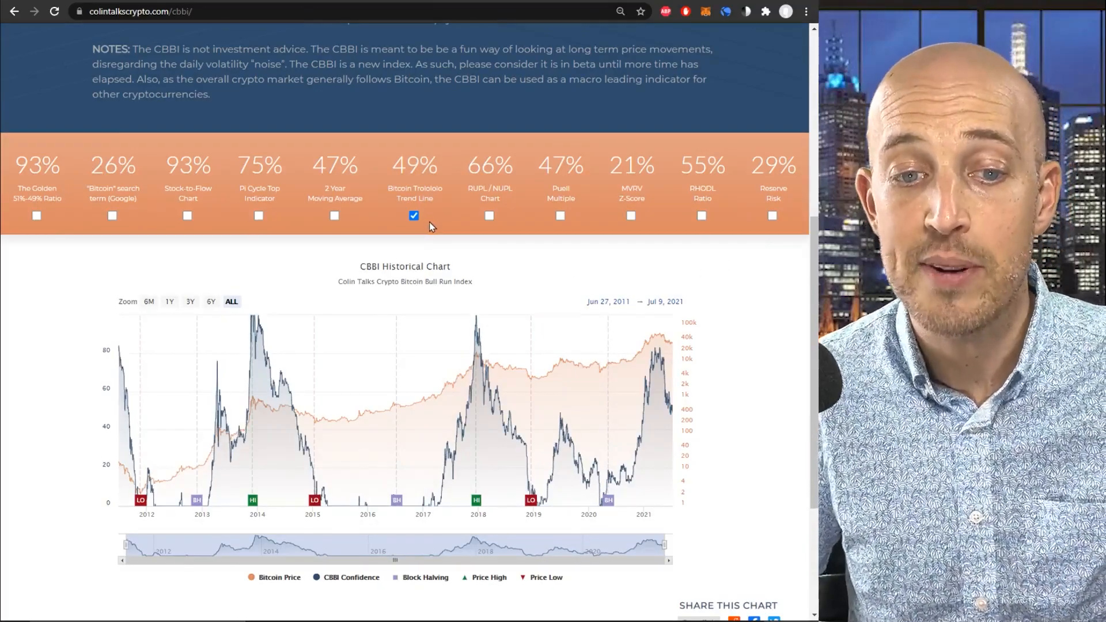
pyautogui.click(413, 215)
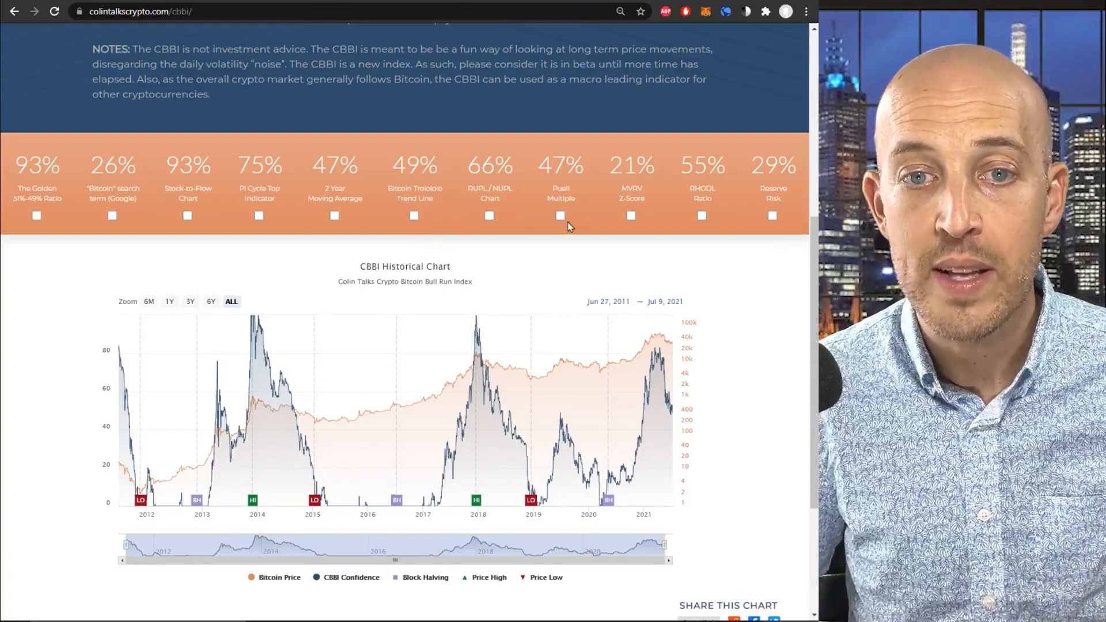
pyautogui.click(560, 215)
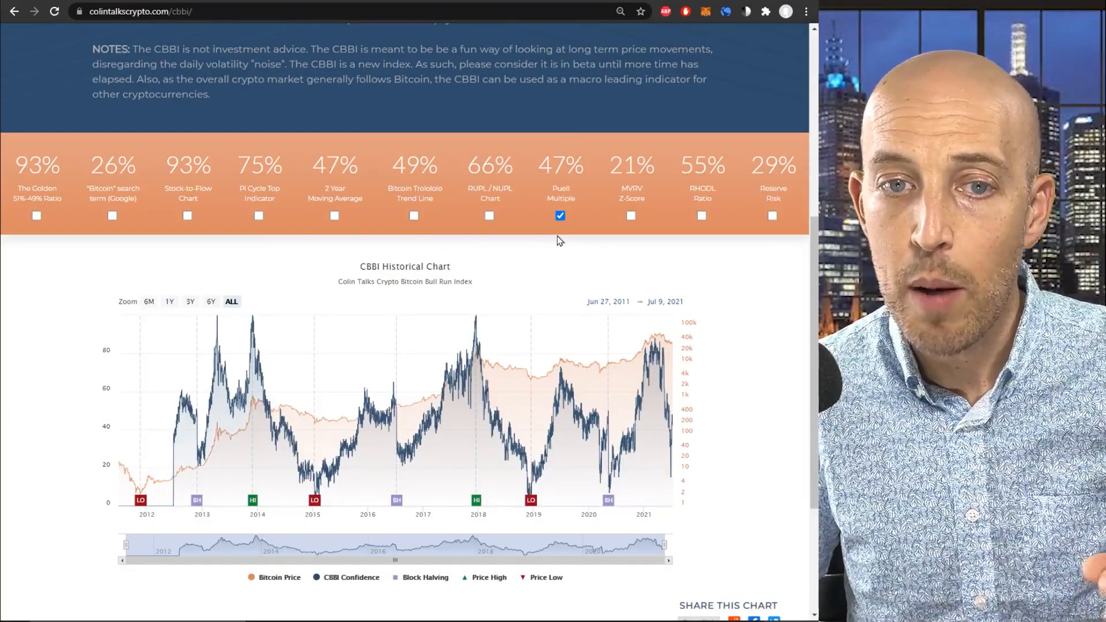
# - Re-include RUPL / NUPL and the Bitcoin Trololo Trend Line so all metrics are combined again
pyautogui.click(489, 215)
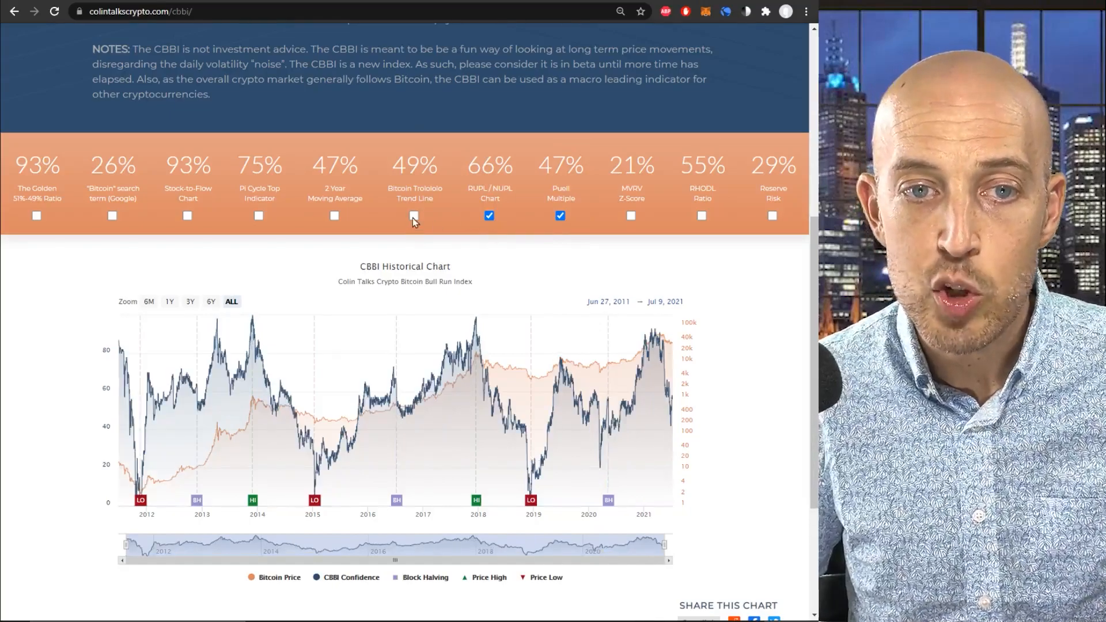
pyautogui.click(414, 215)
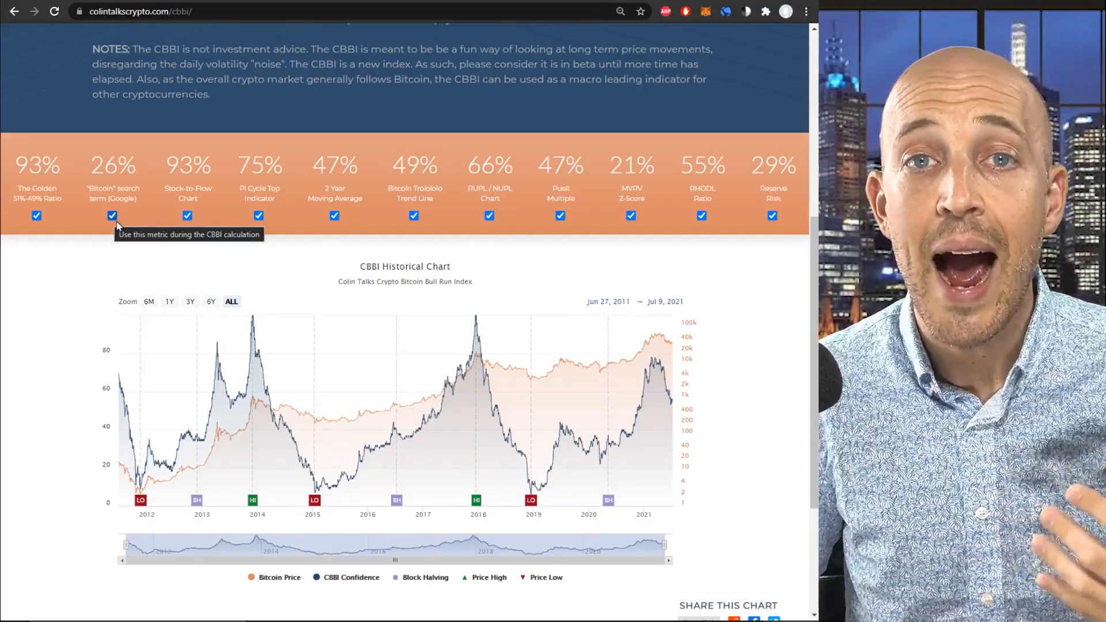
pyautogui.moveTo(181, 235)
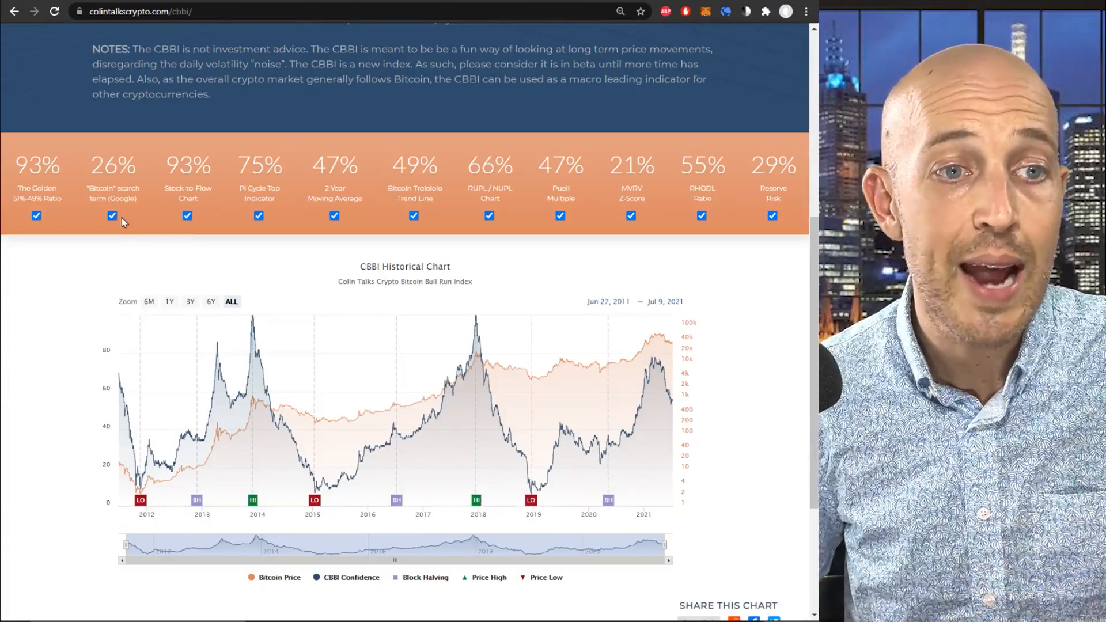
pyautogui.click(112, 215)
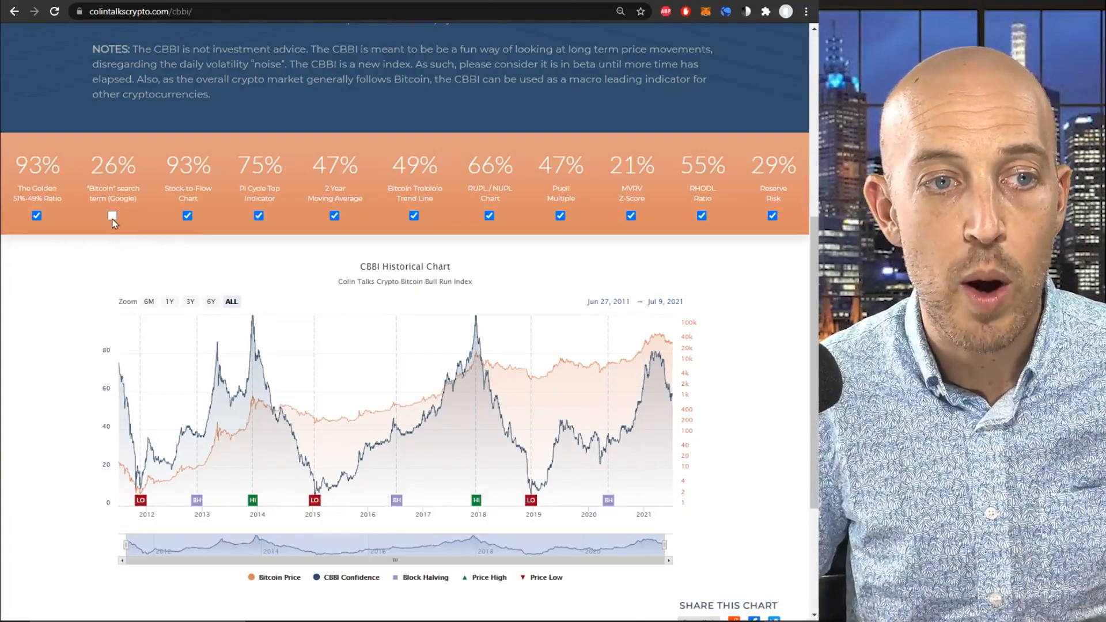
pyautogui.click(112, 216)
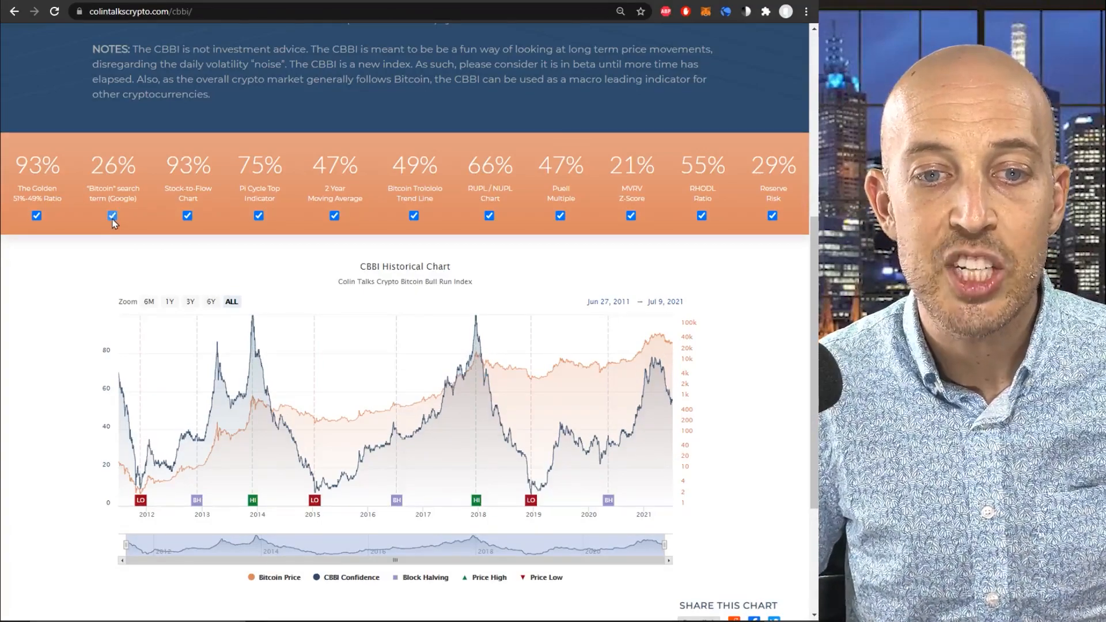
pyautogui.click(112, 216)
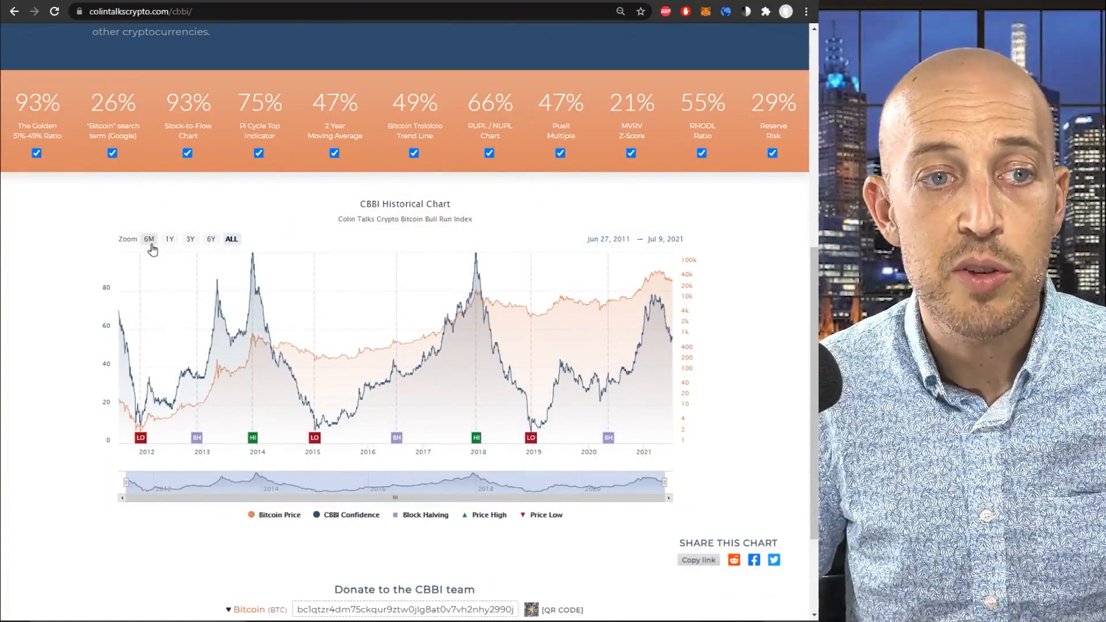
# - Cycle the chart through 6M, 6Y and 3Y ranges and return to ALL, leaving the start date unchanged
pyautogui.click(149, 239)
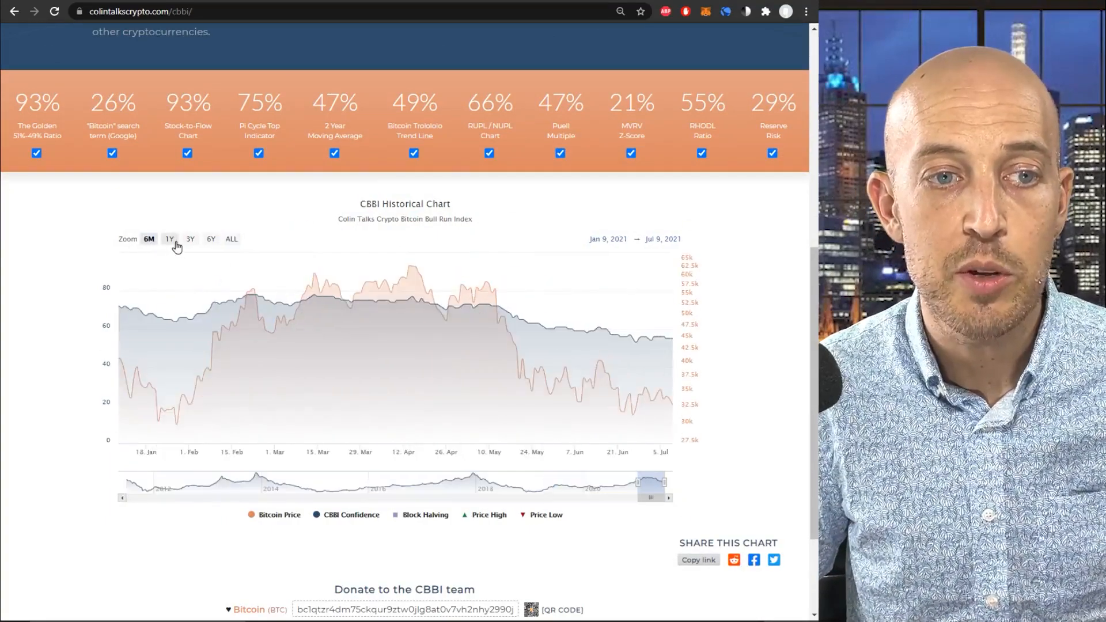
pyautogui.click(210, 240)
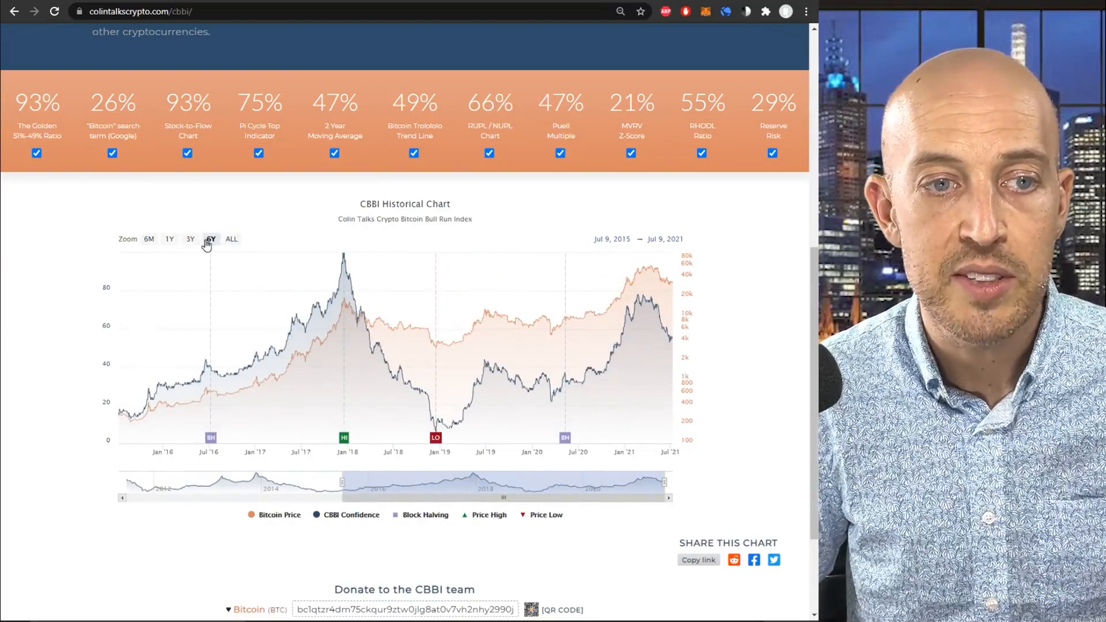
pyautogui.click(190, 239)
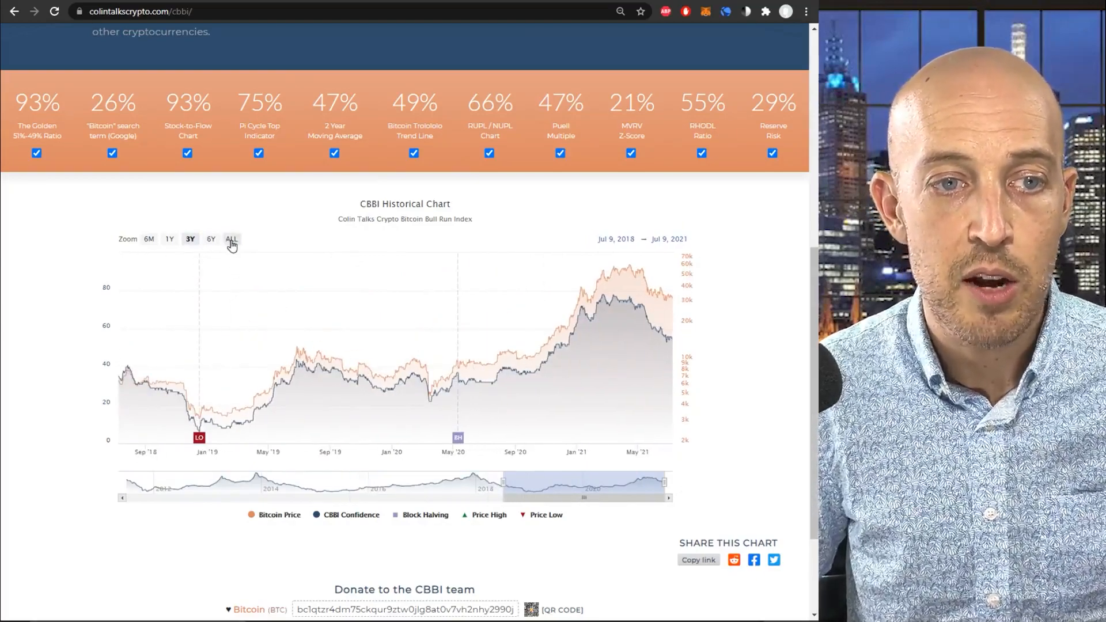
pyautogui.click(232, 239)
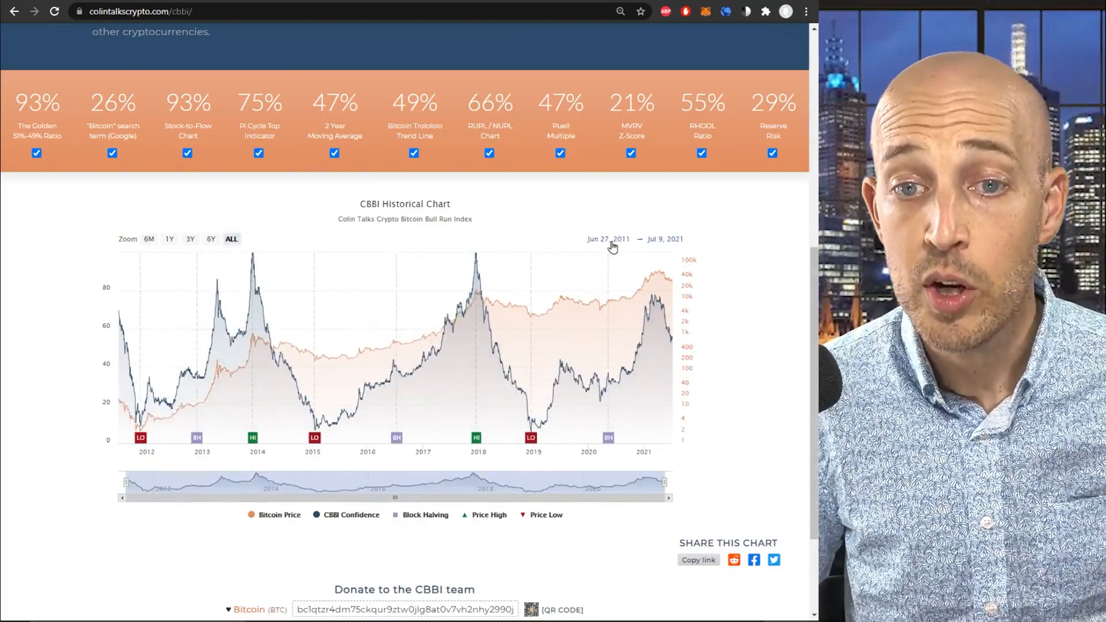
pyautogui.click(609, 239)
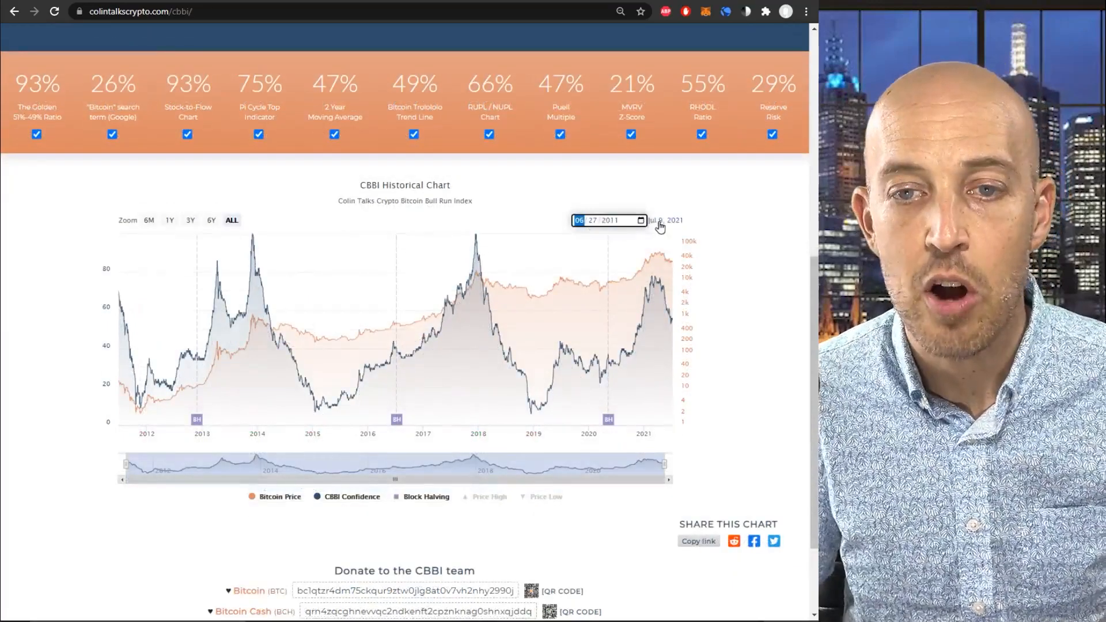
pyautogui.click(640, 219)
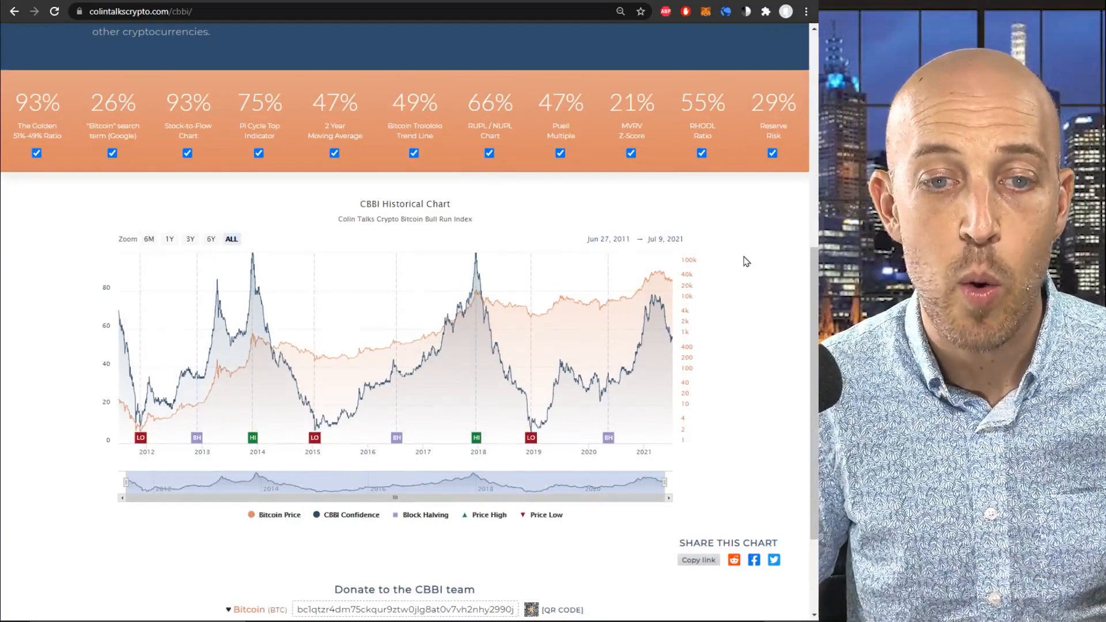
pyautogui.moveTo(457, 538)
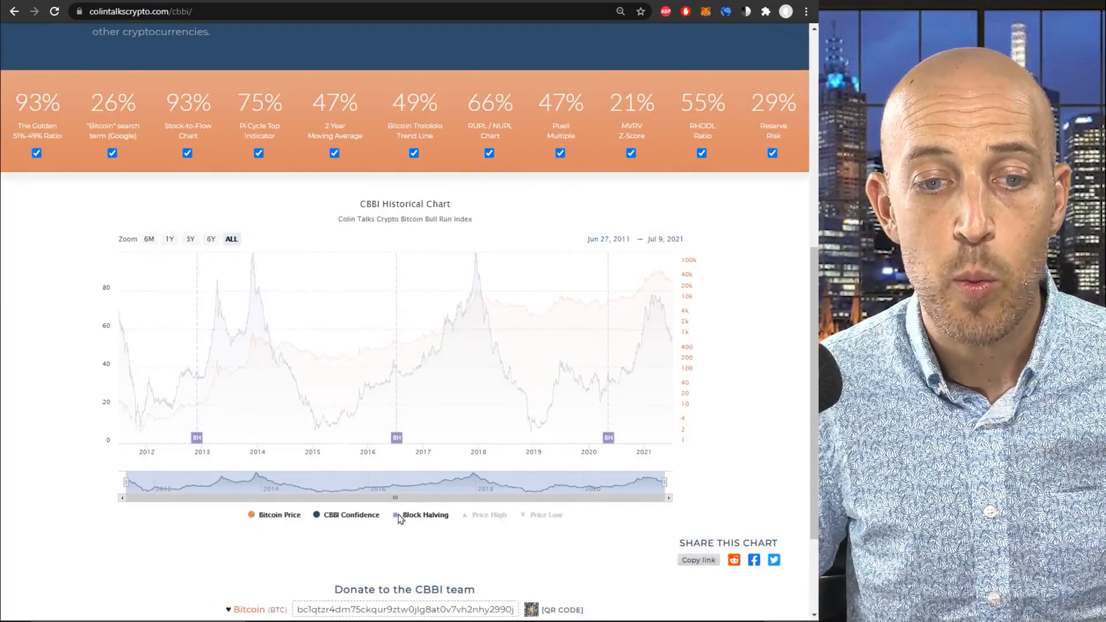
# - Hide and restore the CBBI Confidence line and show the block halving markers again
pyautogui.click(350, 514)
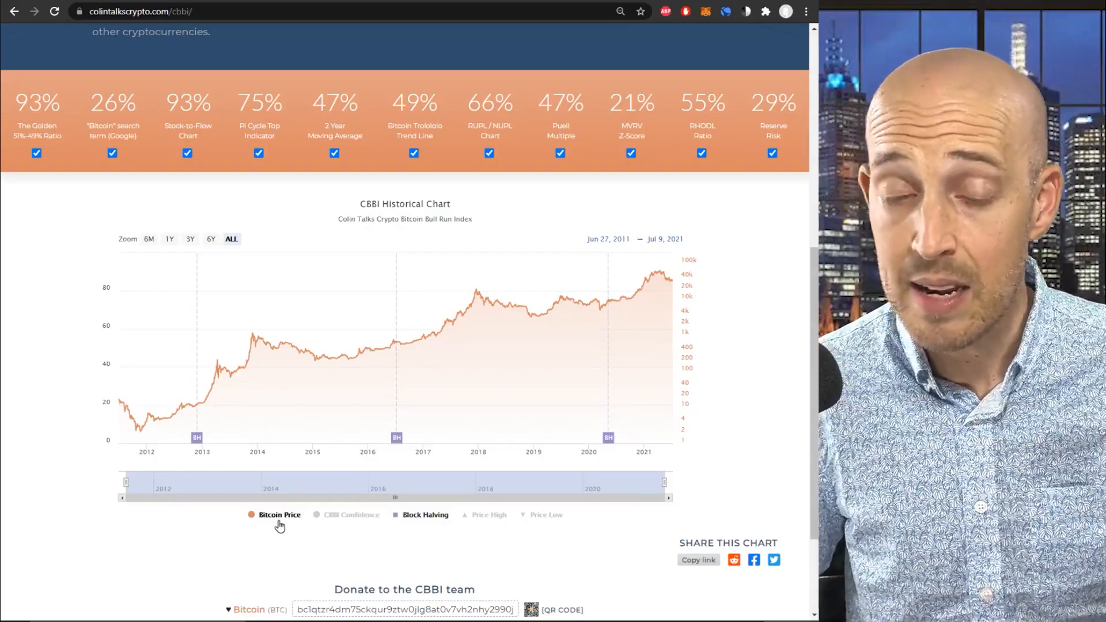
pyautogui.click(350, 514)
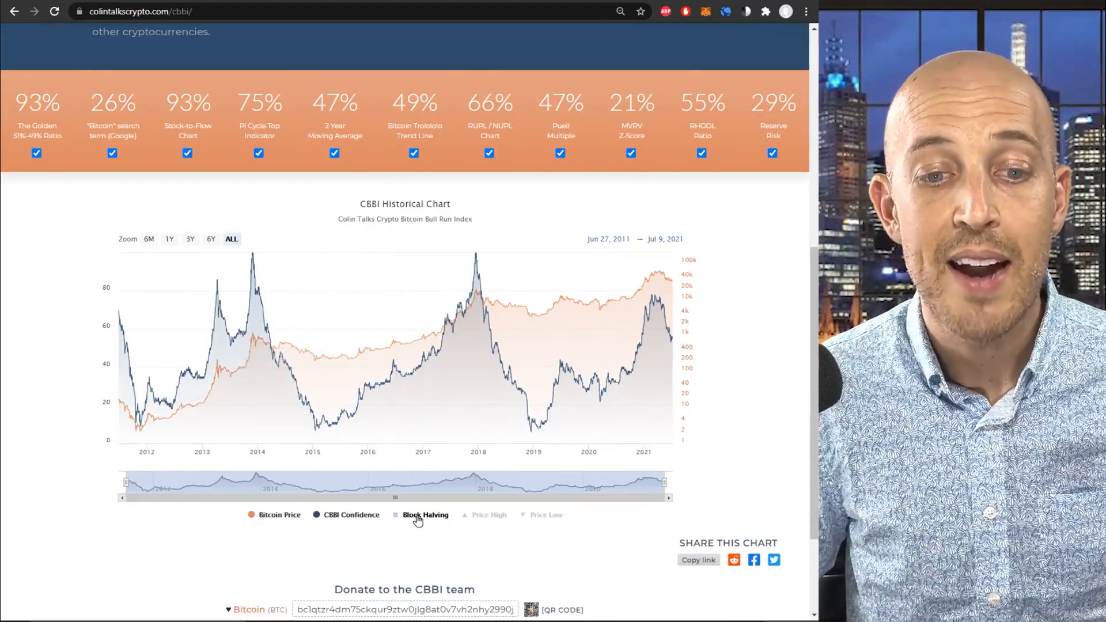
pyautogui.click(419, 513)
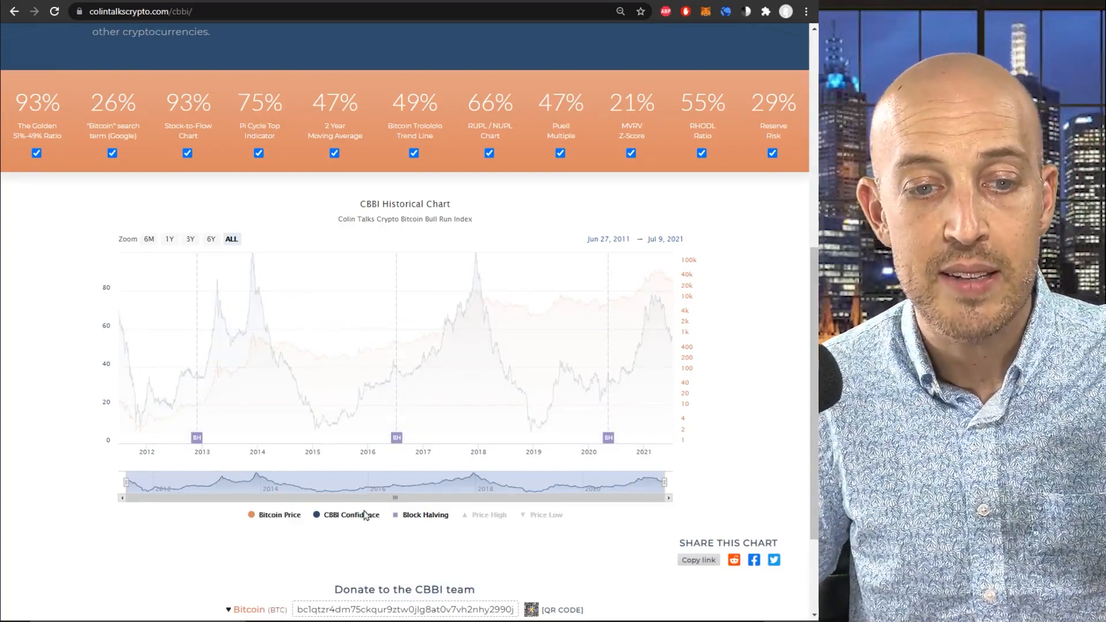
# - Toggle Bitcoin Price and Block Halving, then show the Price High and Price Low markers
pyautogui.click(279, 514)
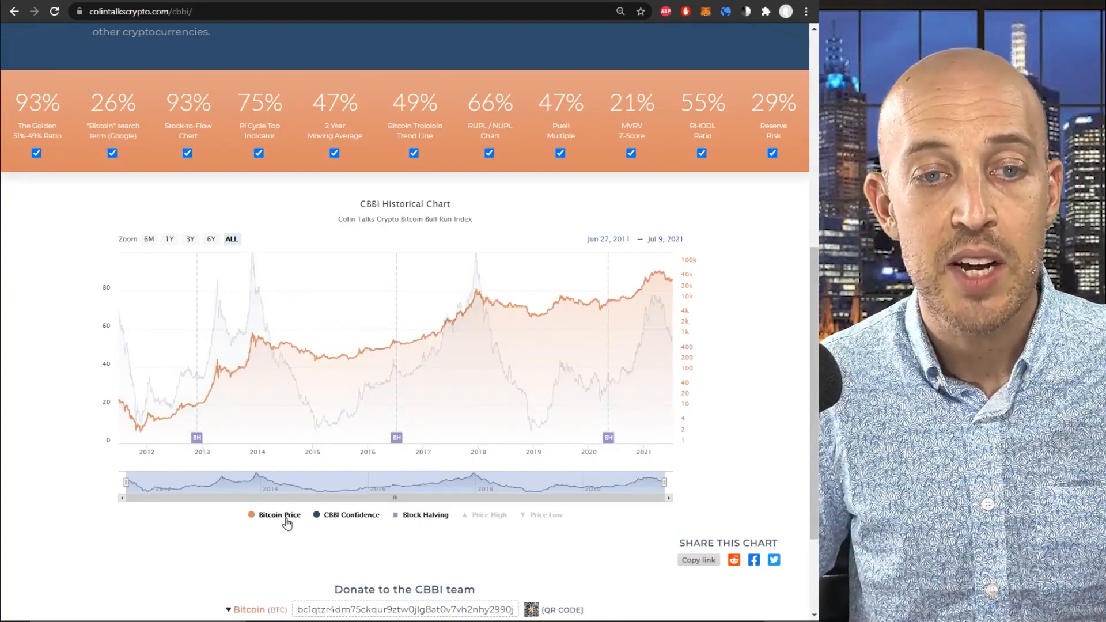
pyautogui.click(279, 514)
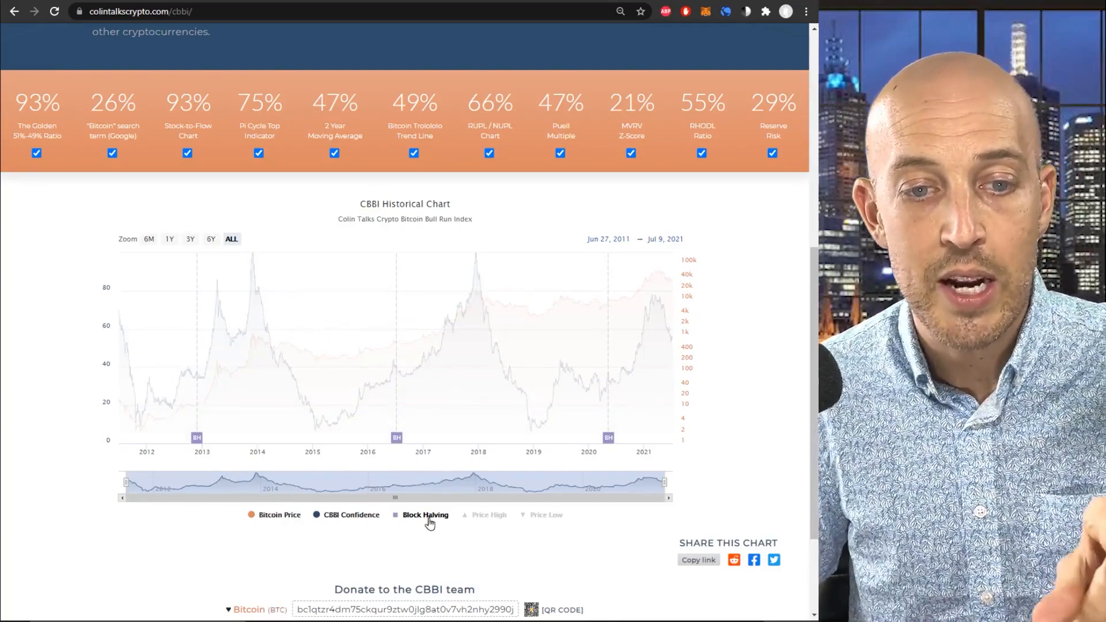
pyautogui.click(489, 514)
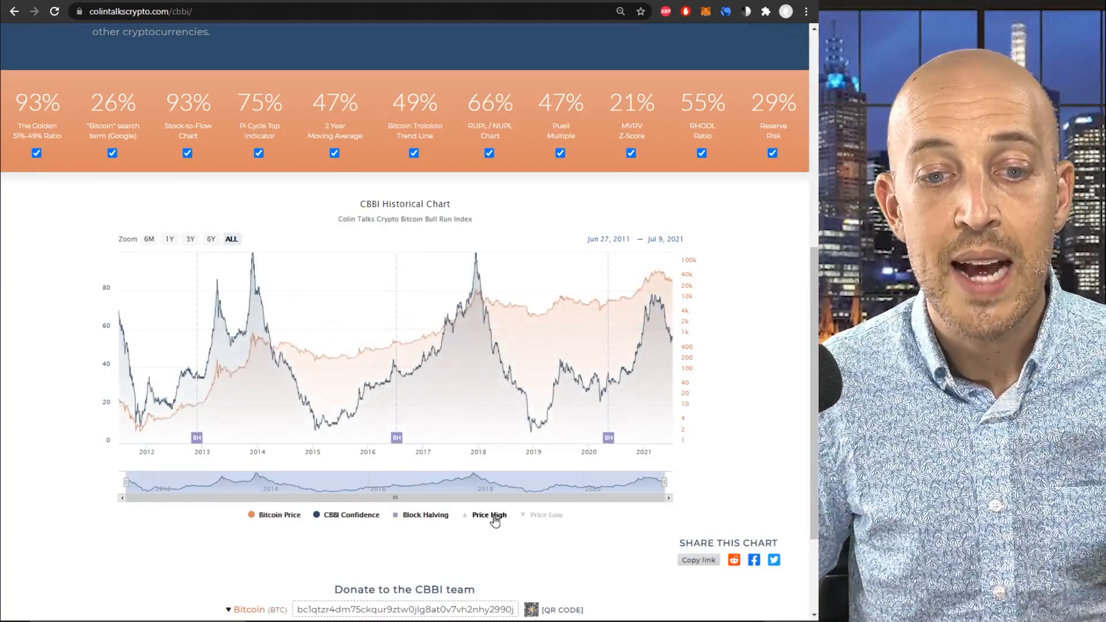
pyautogui.click(489, 514)
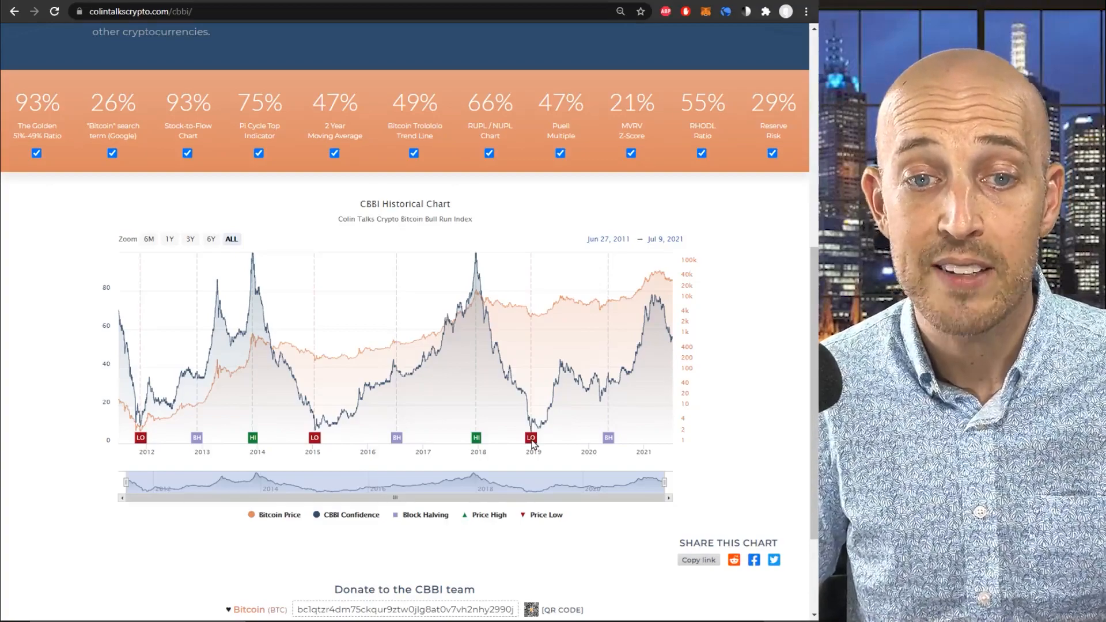
pyautogui.moveTo(635, 353)
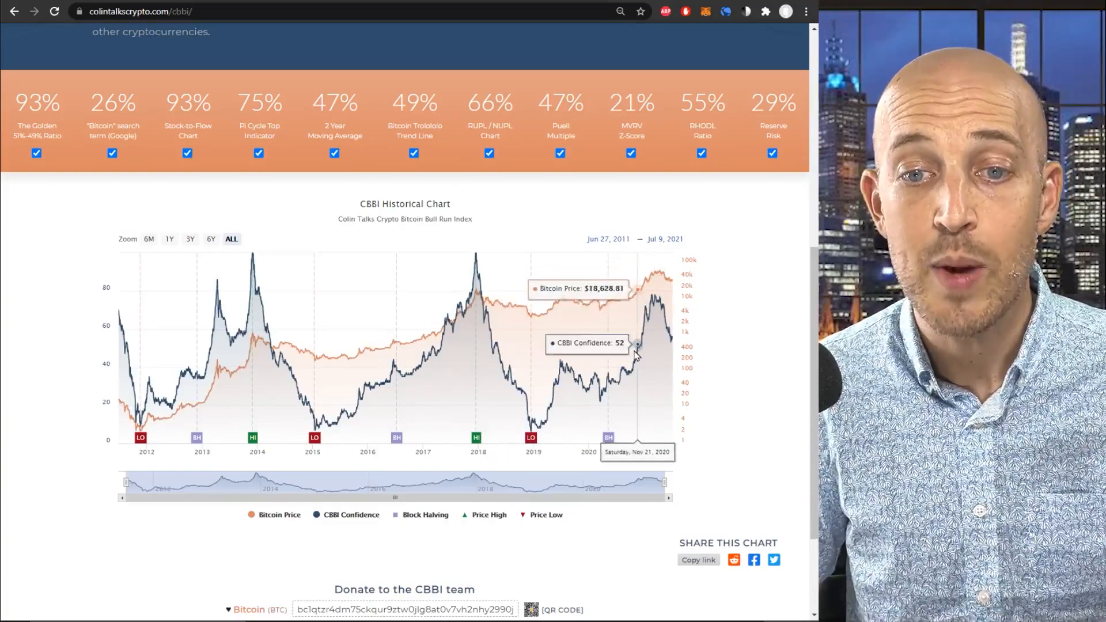
pyautogui.moveTo(398, 441)
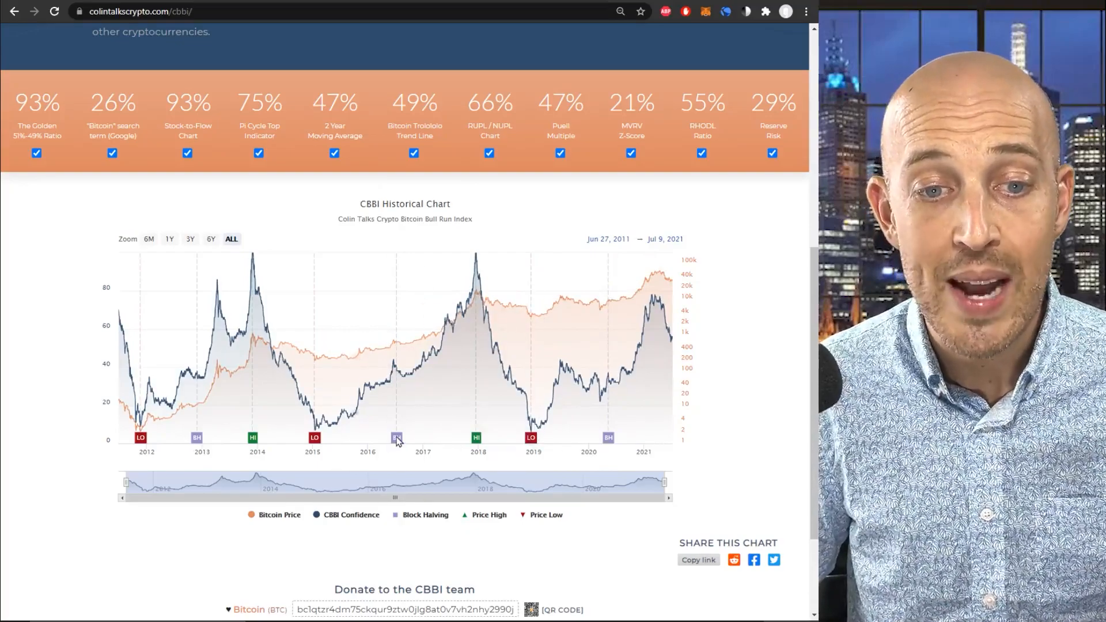
pyautogui.moveTo(536, 457)
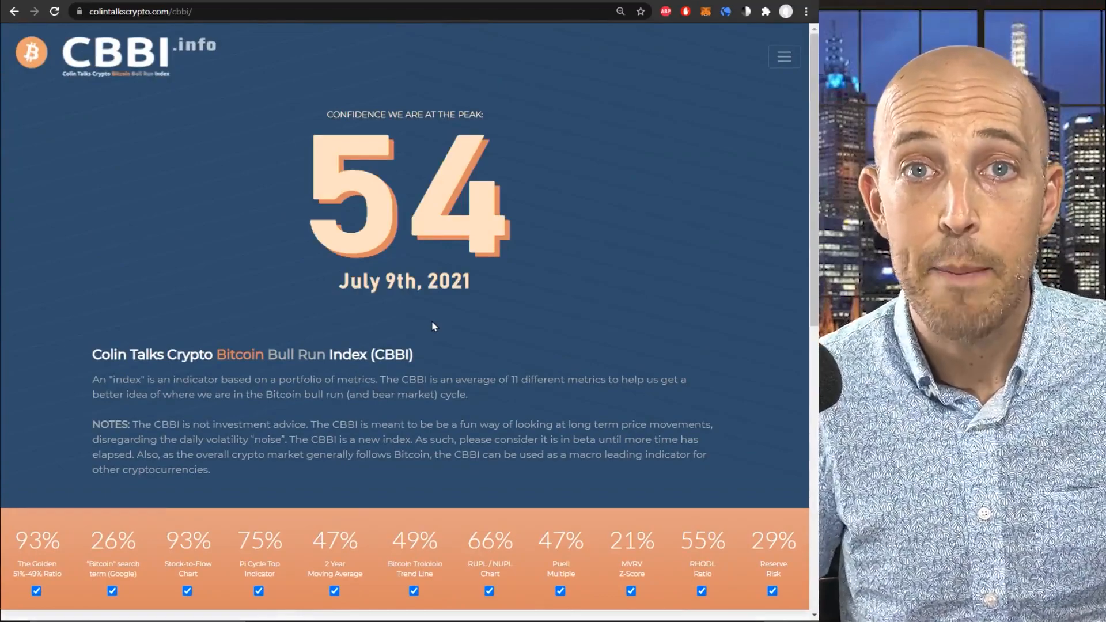
# - Scroll back down past the confidence score to the reloaded default historical chart
pyautogui.scroll(-3)
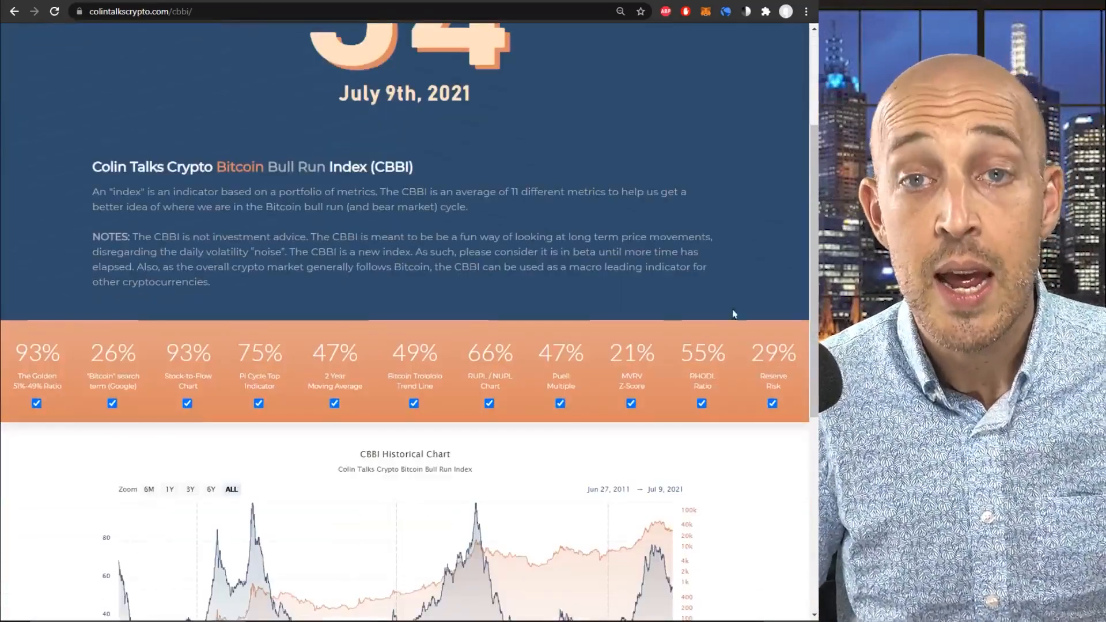
pyautogui.scroll(-3)
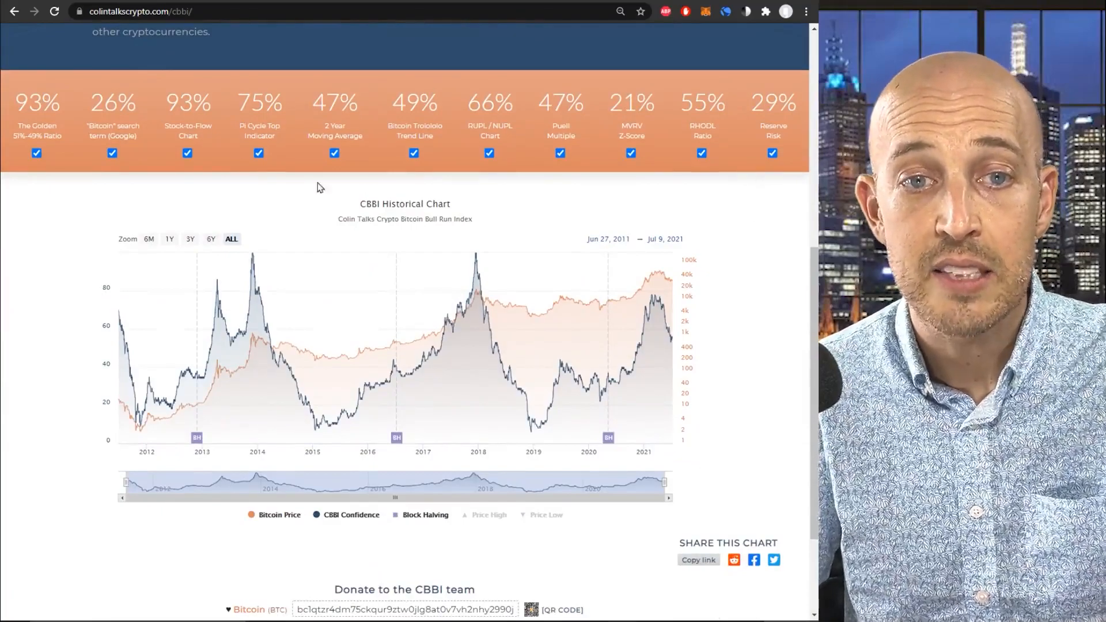
pyautogui.moveTo(762, 173)
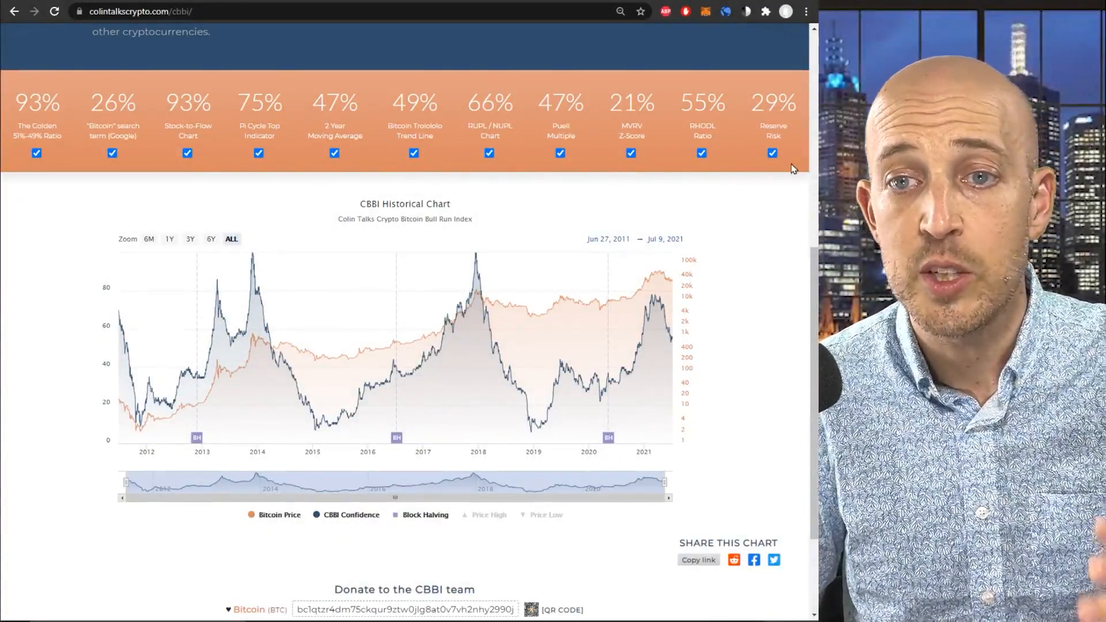
pyautogui.moveTo(768, 175)
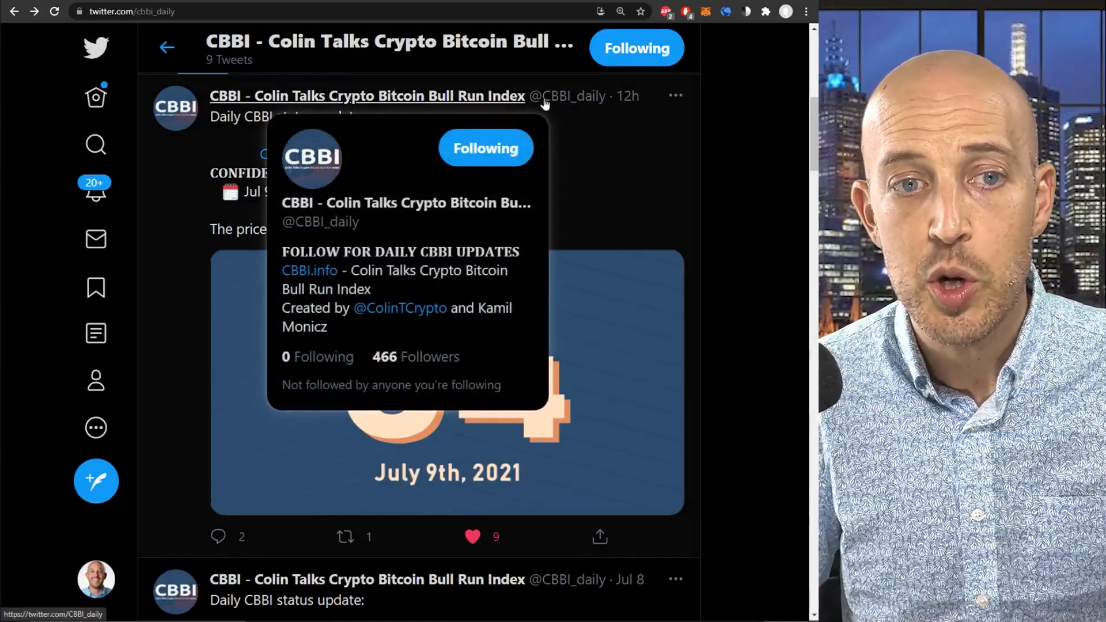
pyautogui.moveTo(306, 334)
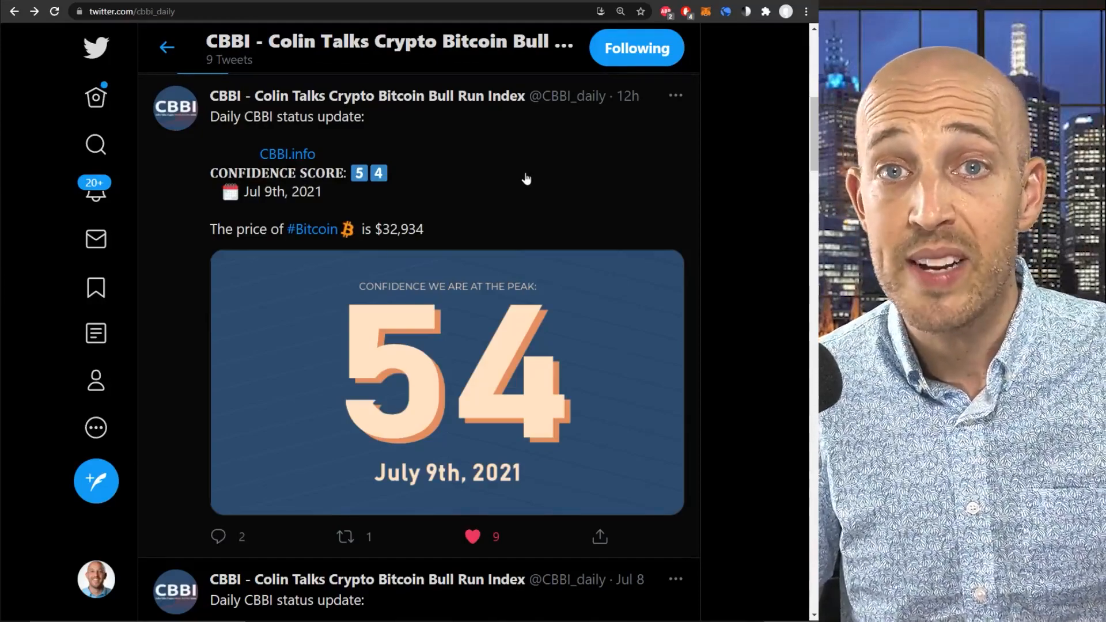
pyautogui.moveTo(469, 182)
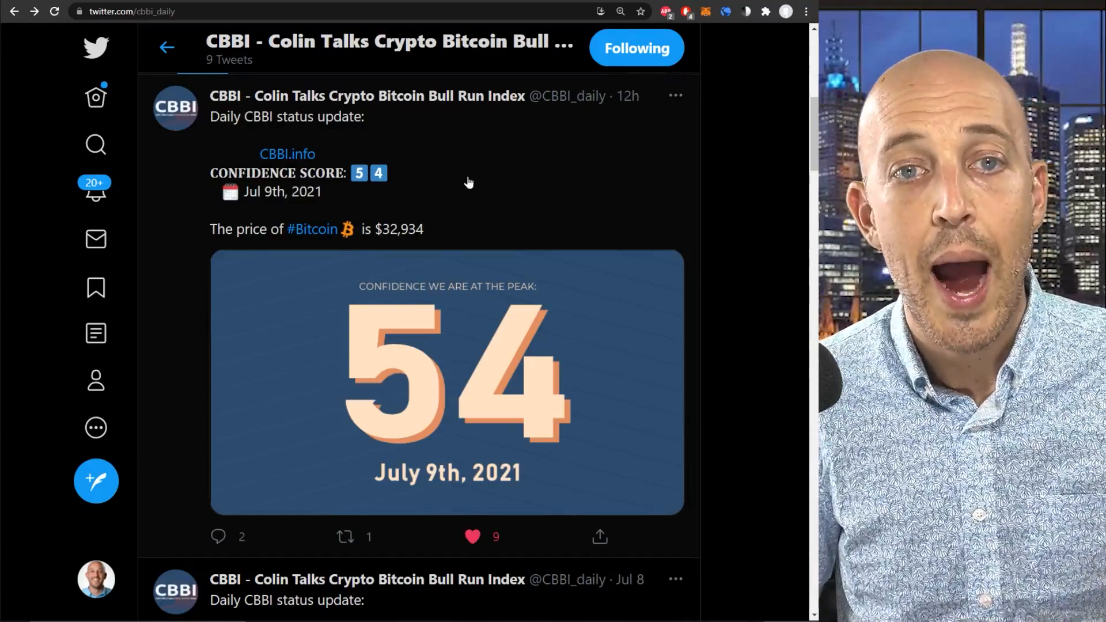
pyautogui.moveTo(548, 133)
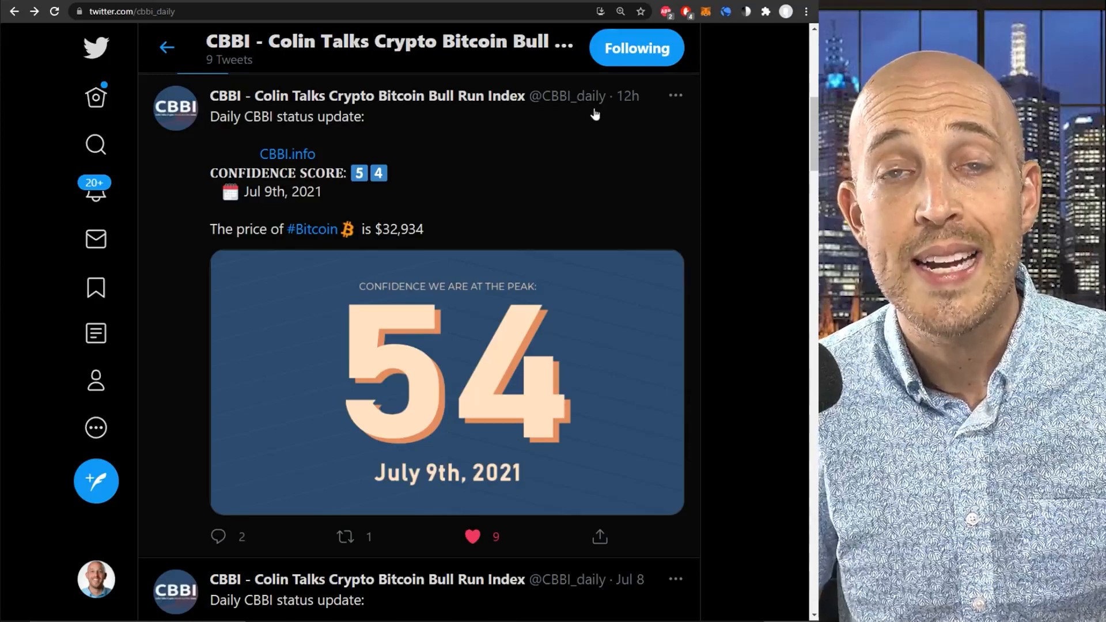
pyautogui.click(287, 153)
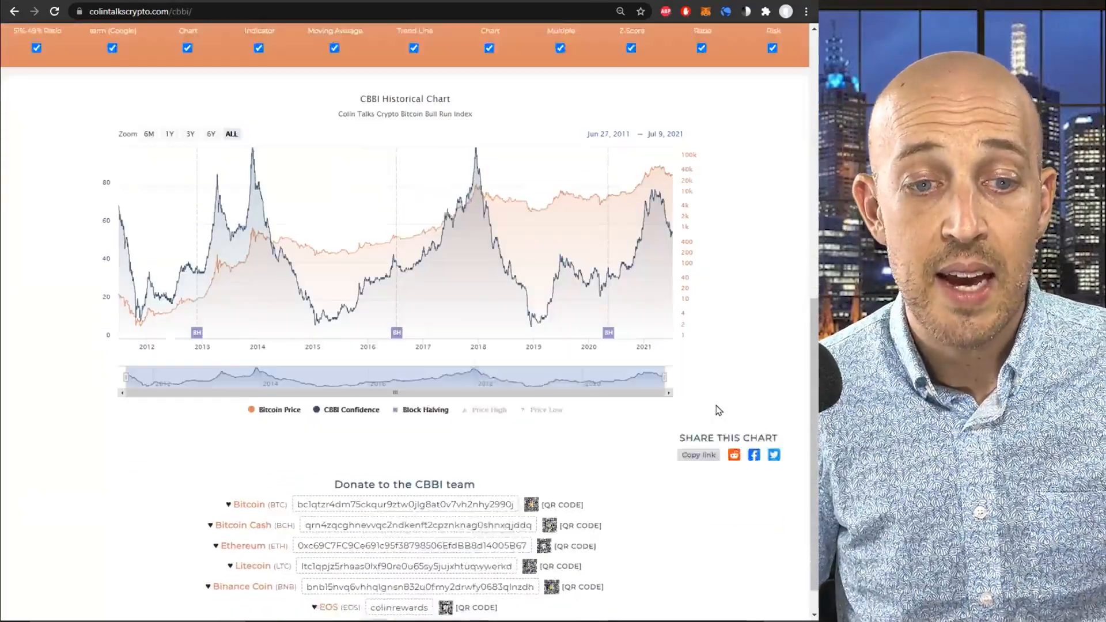
pyautogui.scroll(-3)
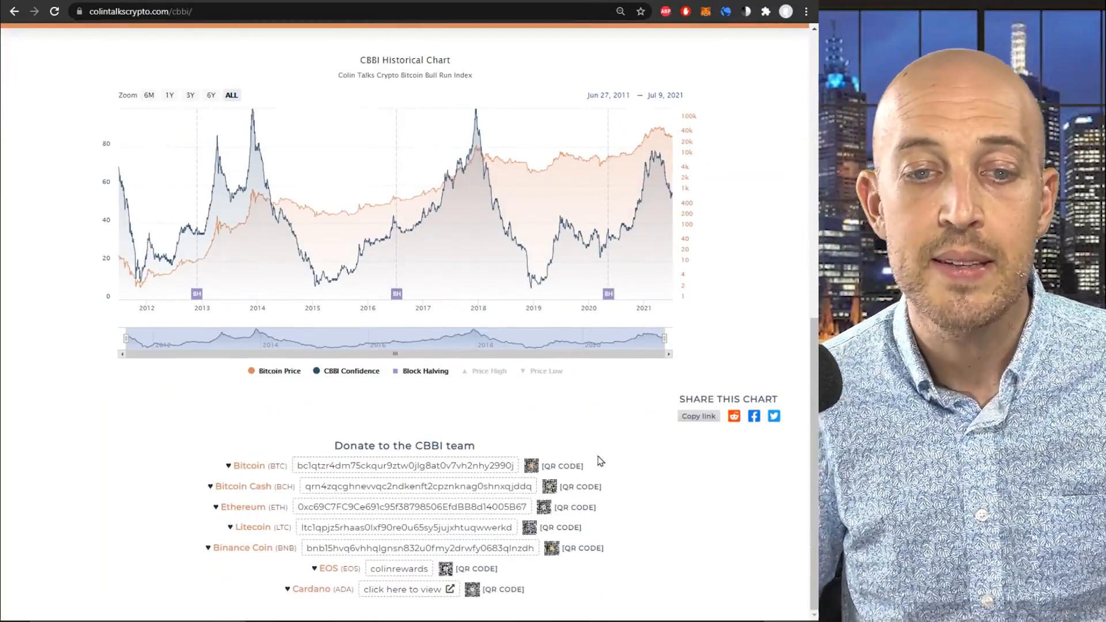
pyautogui.moveTo(648, 464)
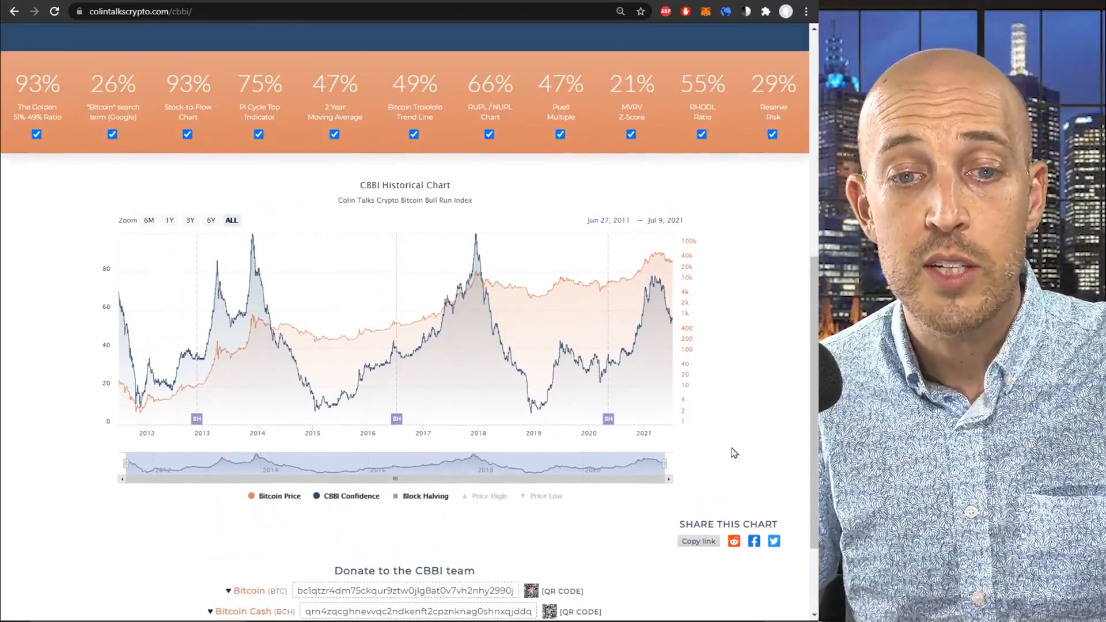
pyautogui.moveTo(728, 452)
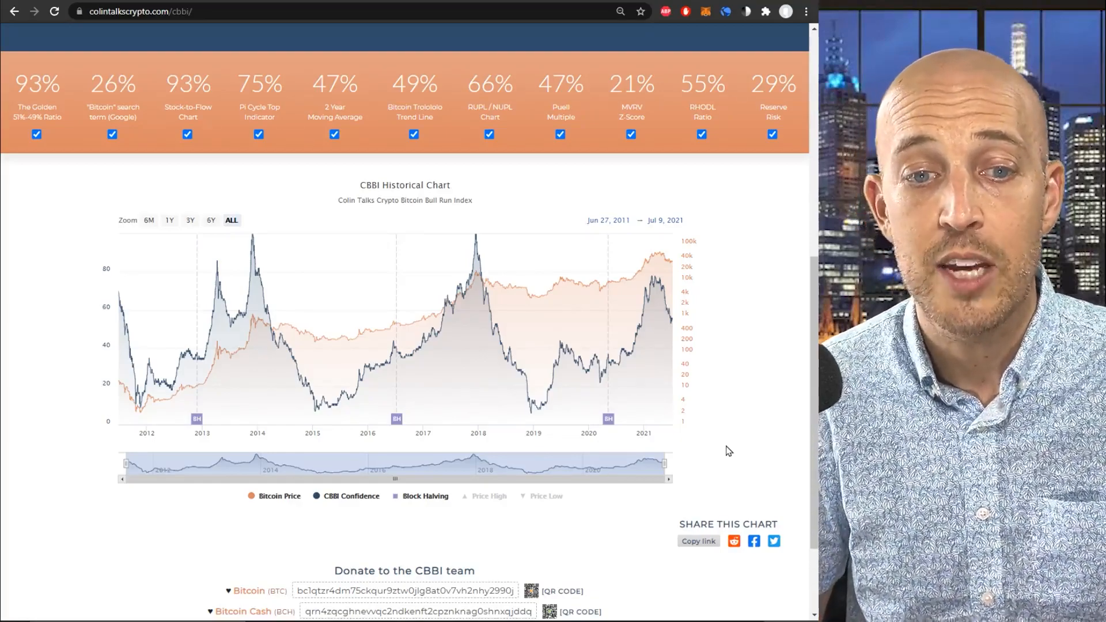
pyautogui.scroll(-3)
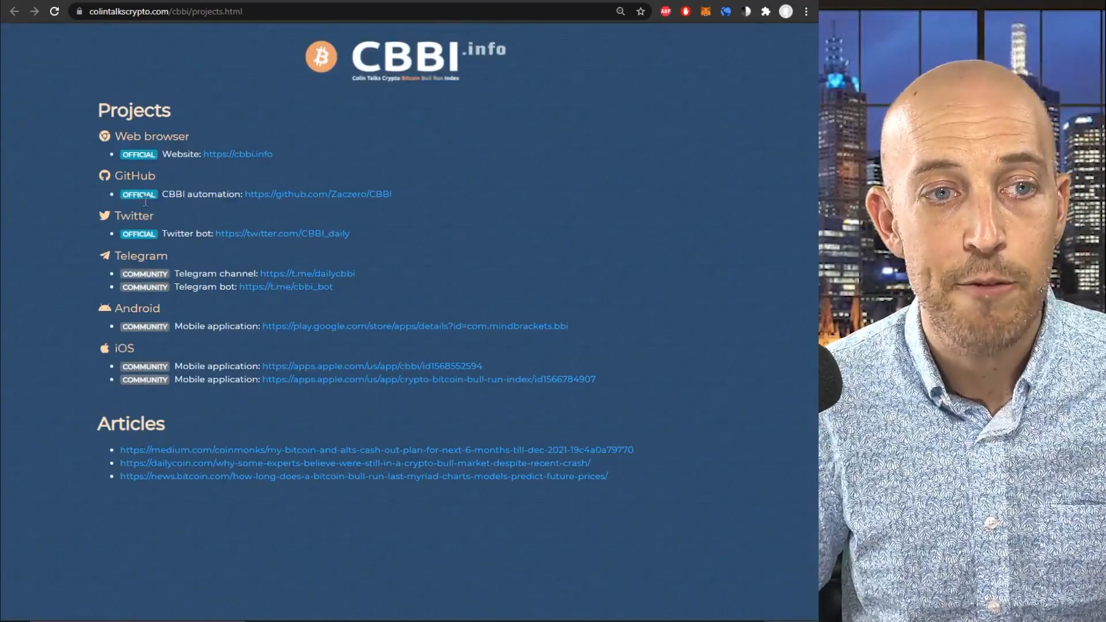
pyautogui.moveTo(282, 234)
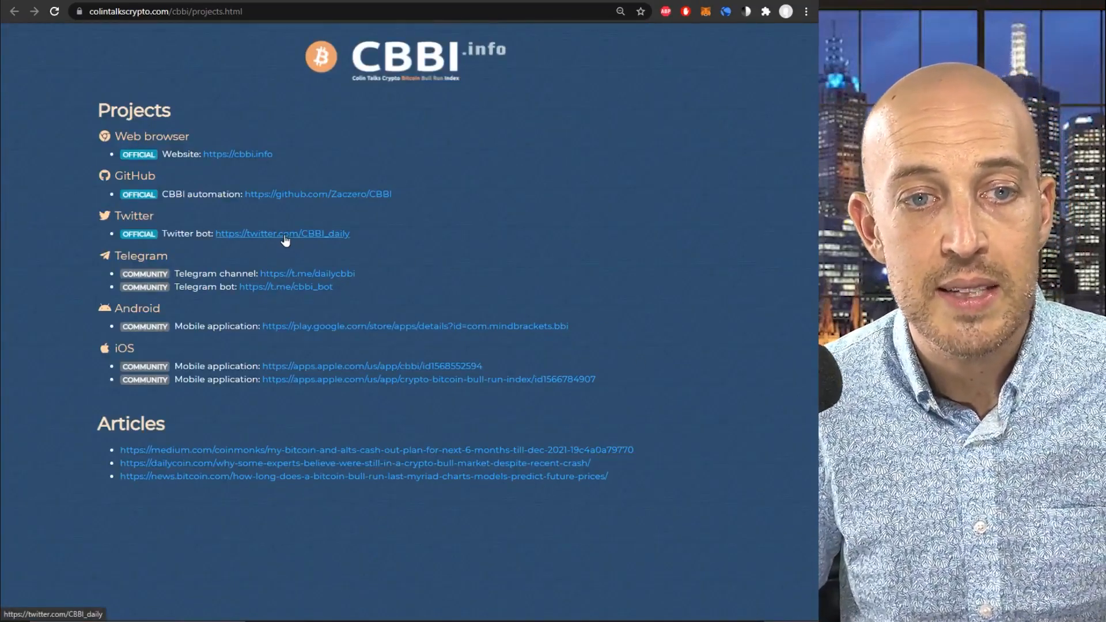
pyautogui.moveTo(236, 154)
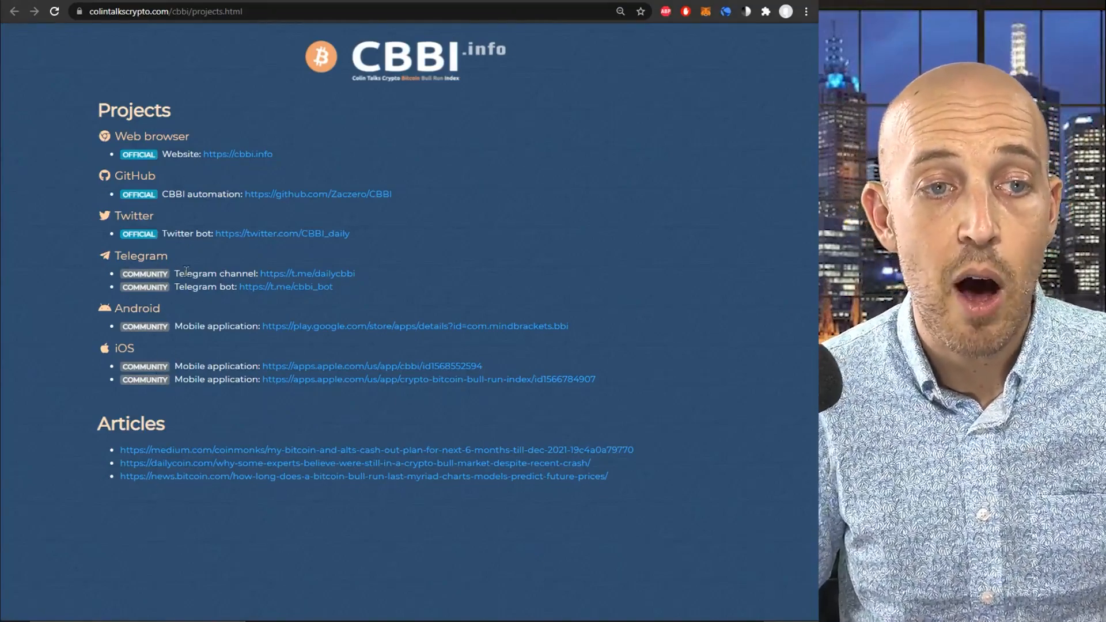
pyautogui.moveTo(201, 341)
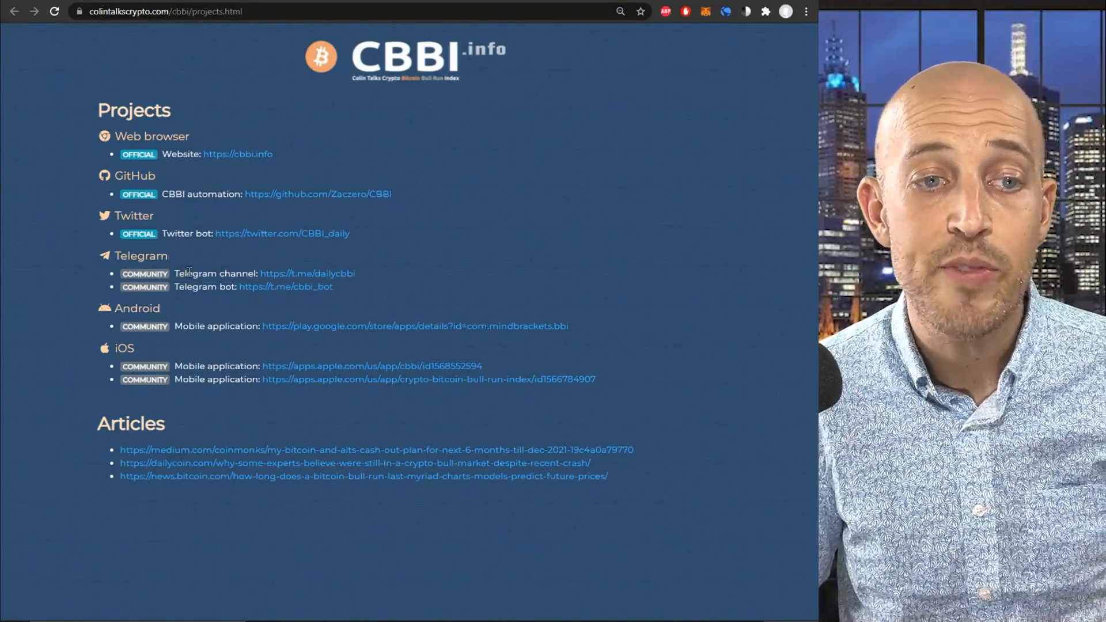
pyautogui.moveTo(307, 275)
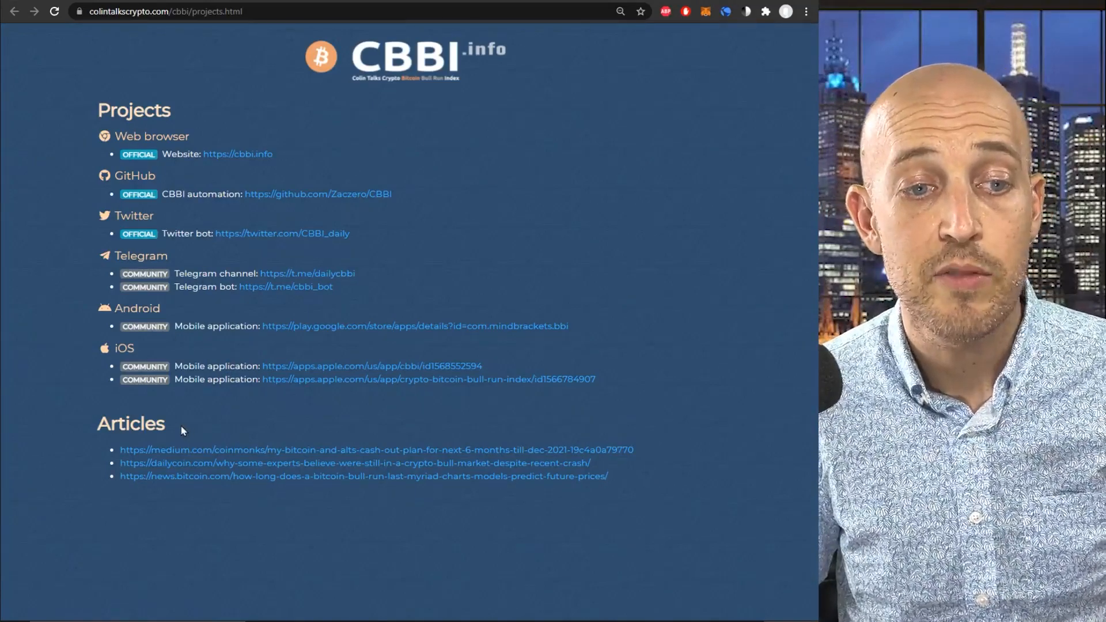
pyautogui.moveTo(205, 456)
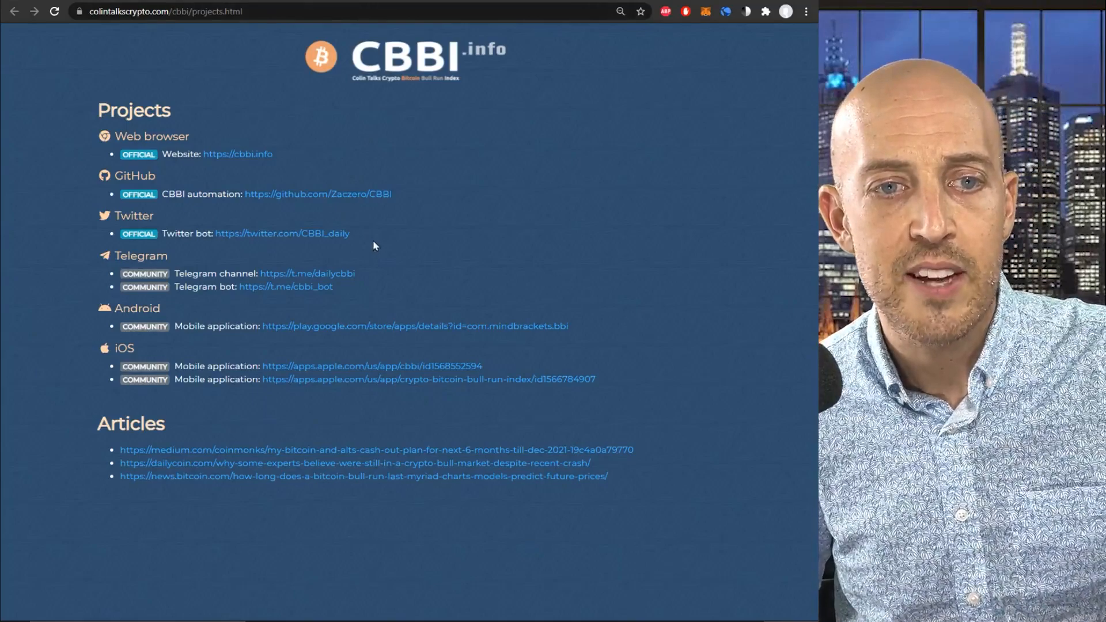
# - Highlight the community Telegram, Android and iOS projects and the article links on the Projects page
pyautogui.moveTo(113, 133); pyautogui.dragTo(353, 237)
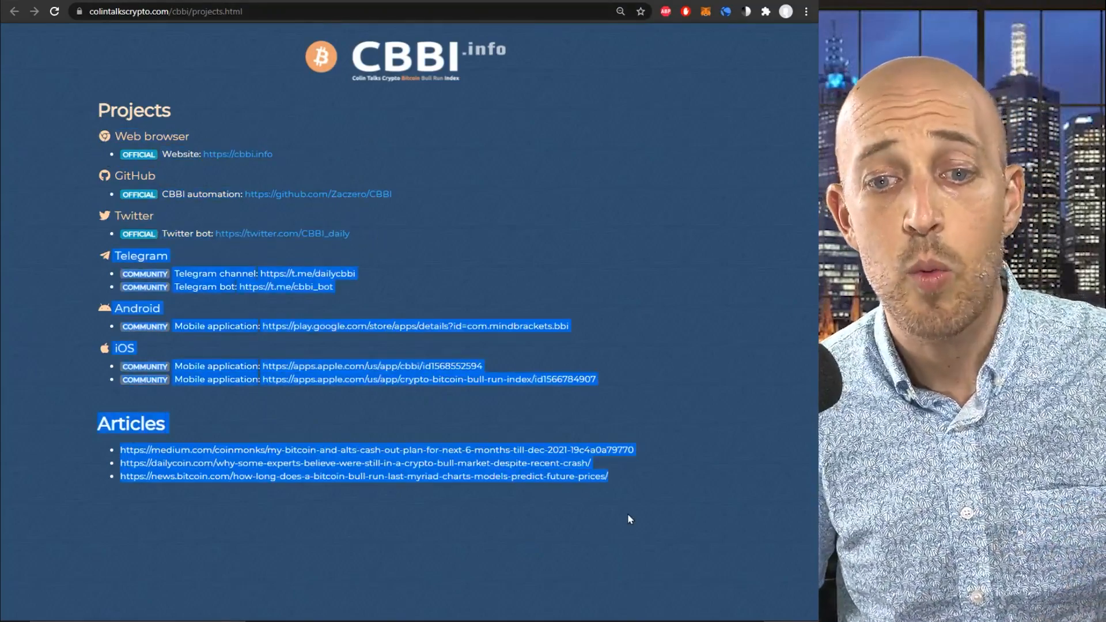
pyautogui.moveTo(658, 492)
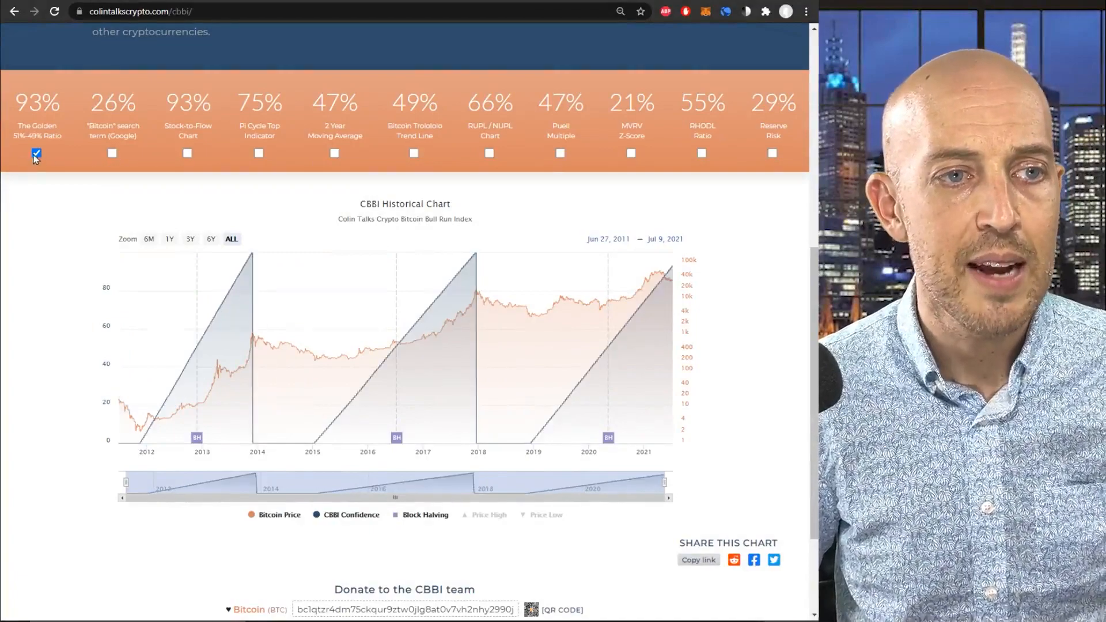
# - Try The Golden 51%-49% Ratio and 2 Year Moving Average, then chart RUPL / NUPL alone
pyautogui.click(37, 153)
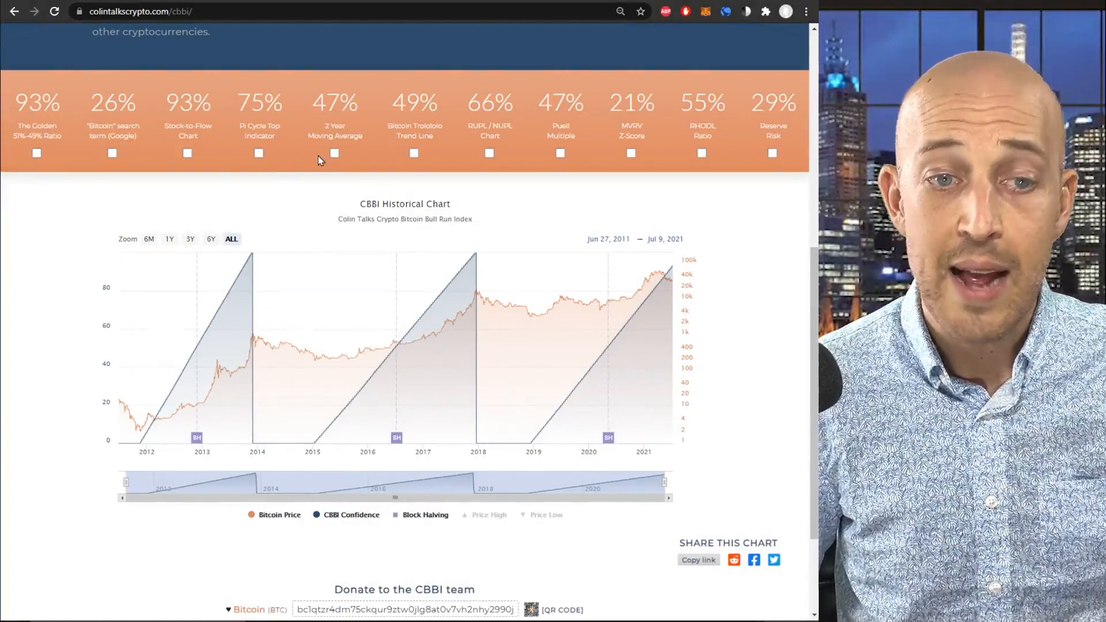
pyautogui.moveTo(309, 171)
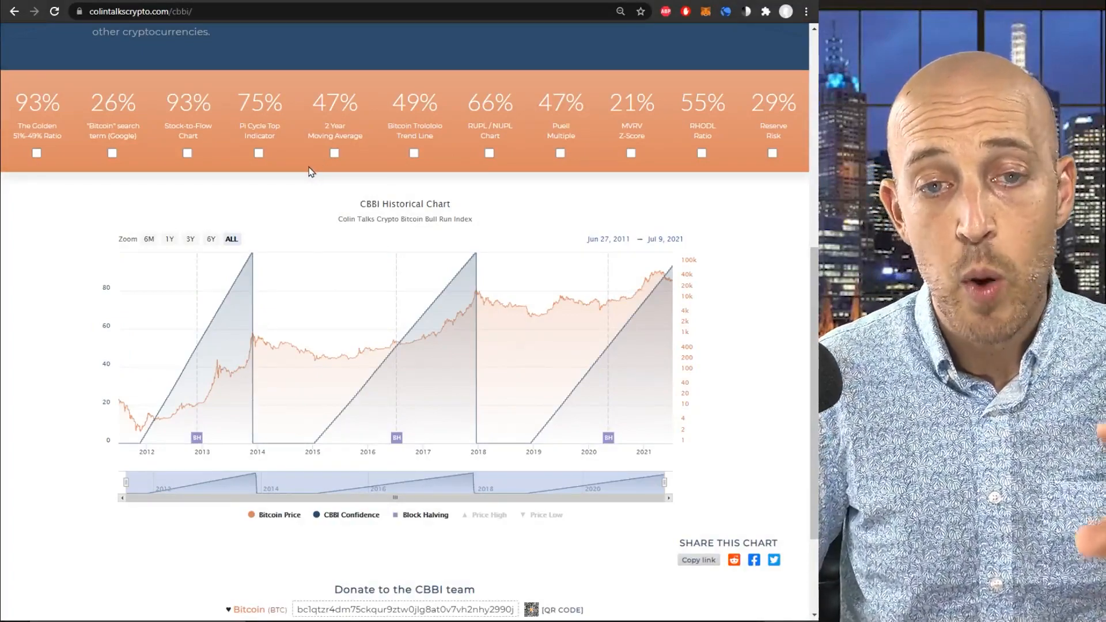
pyautogui.click(334, 153)
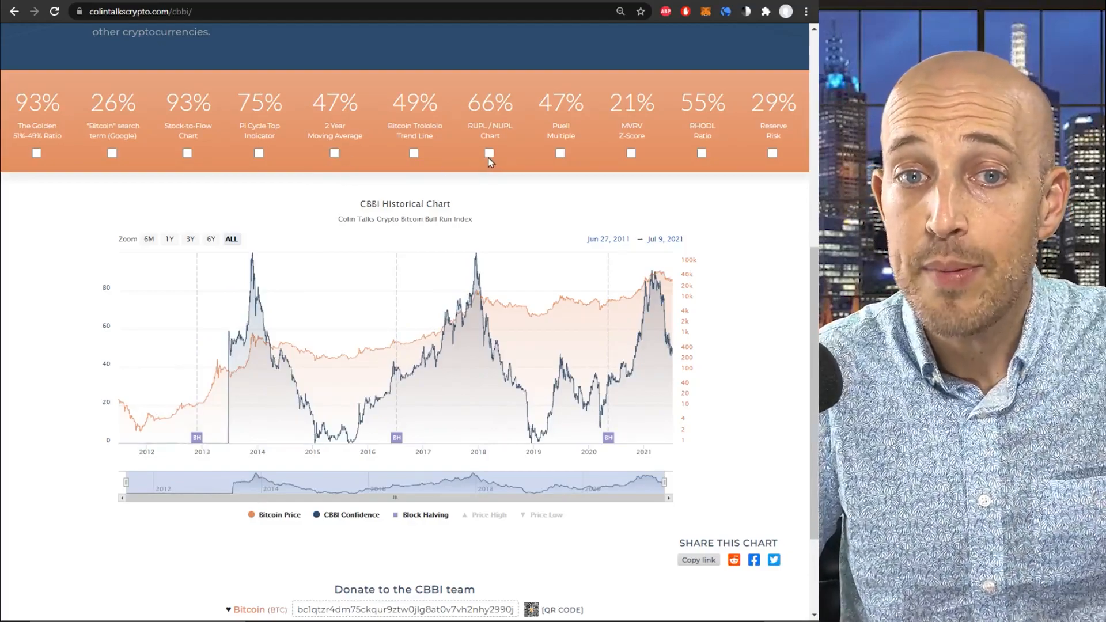
pyautogui.click(488, 153)
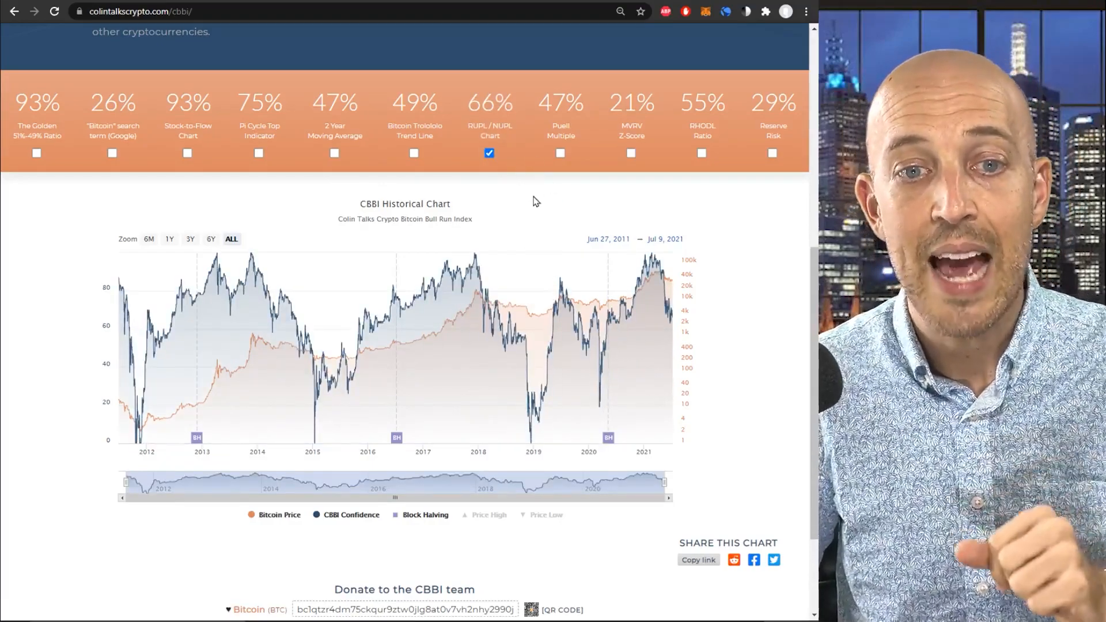
pyautogui.moveTo(652, 275)
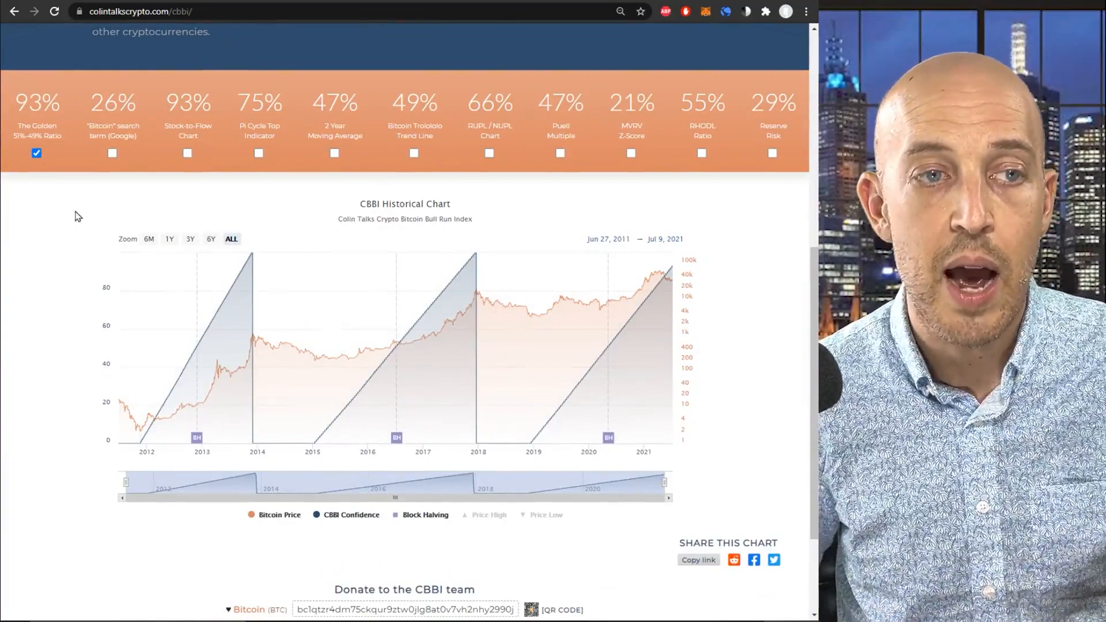
pyautogui.moveTo(36, 153)
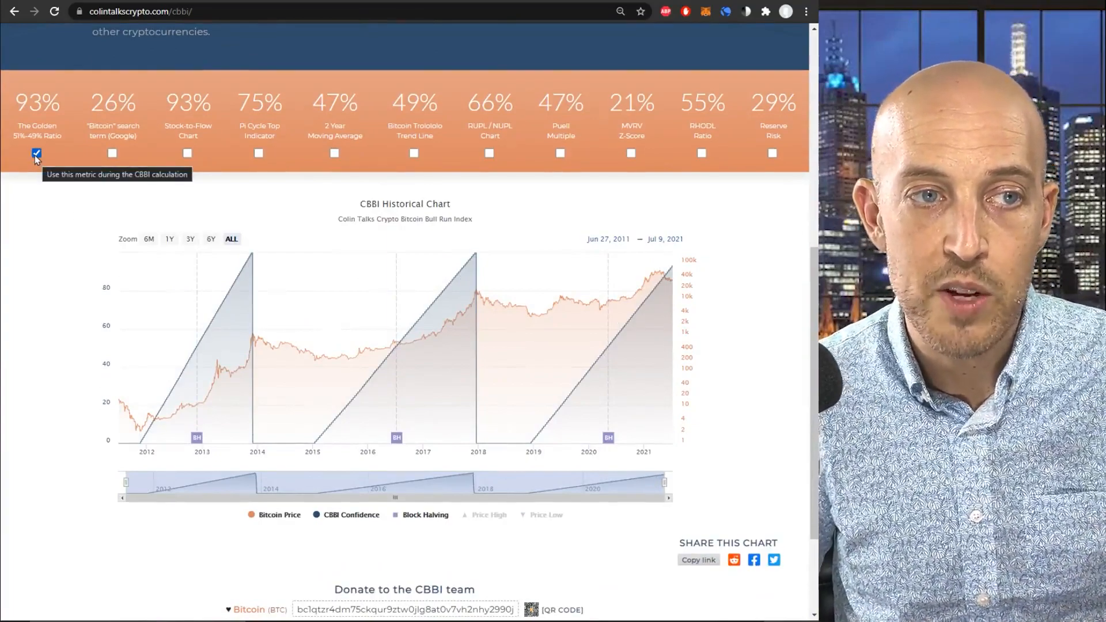
# - Chart Stock-to-Flow alone, then the Google "Bitcoin" search term alone, removing each afterwards
pyautogui.click(188, 153)
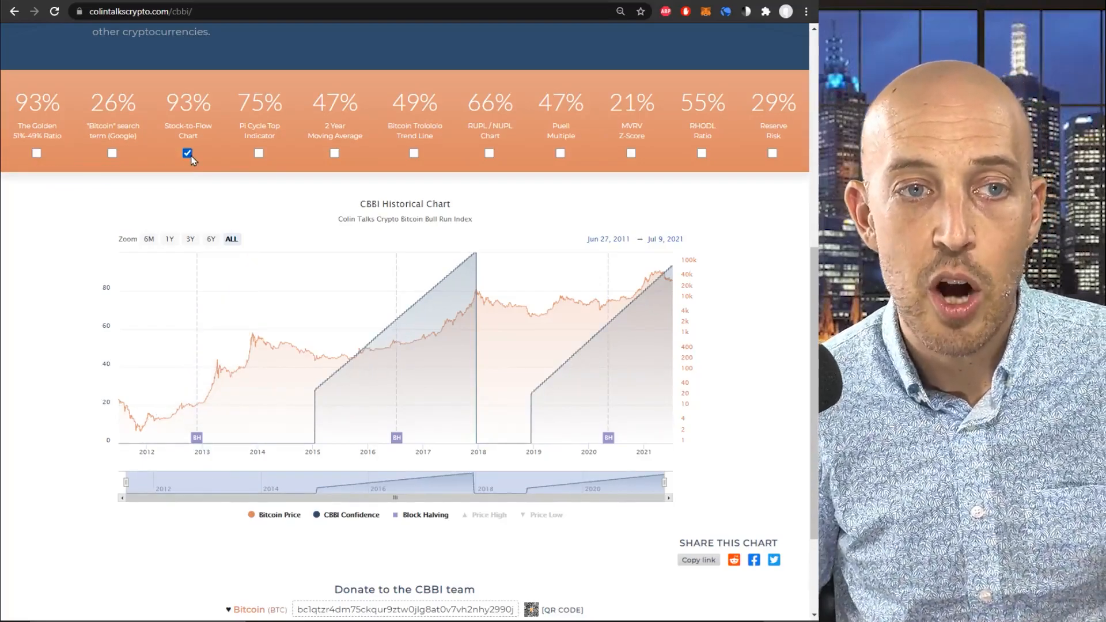
pyautogui.click(188, 153)
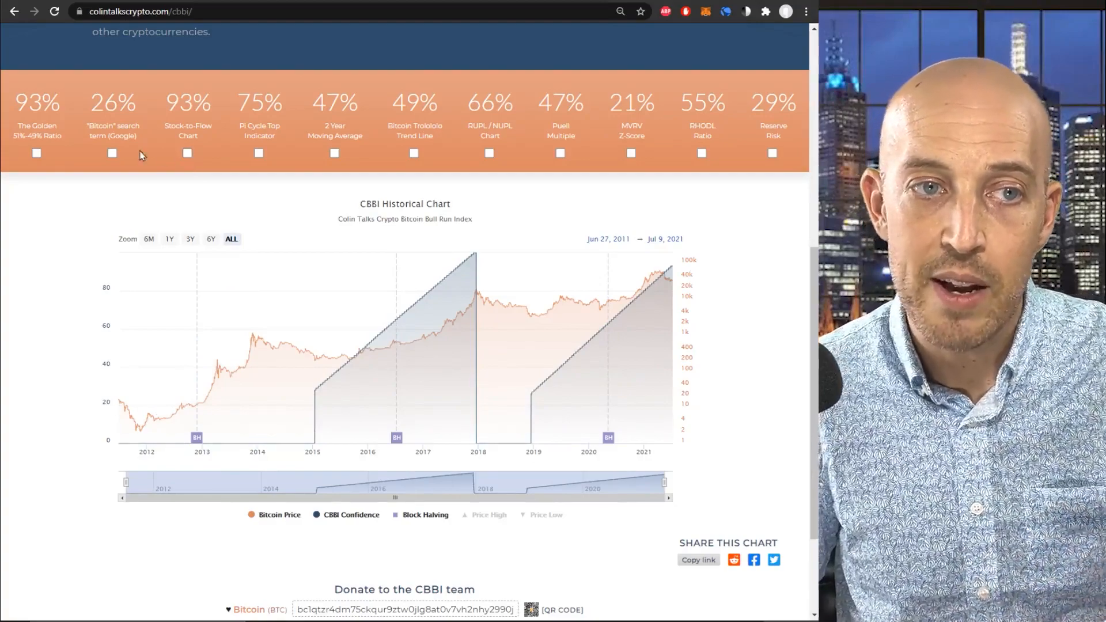
pyautogui.click(112, 154)
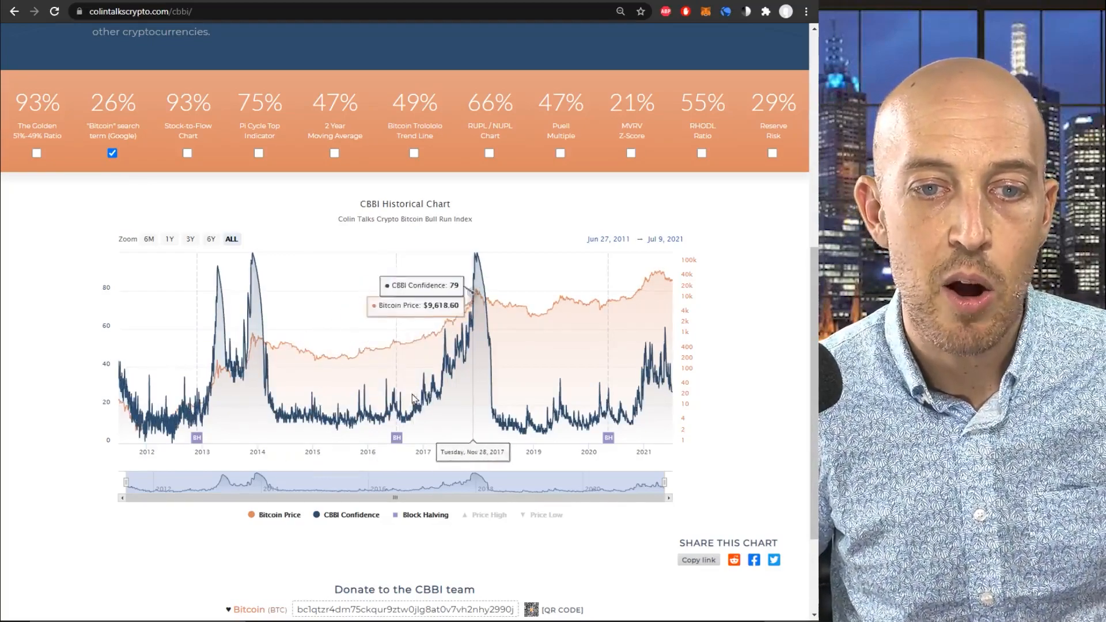
pyautogui.click(111, 153)
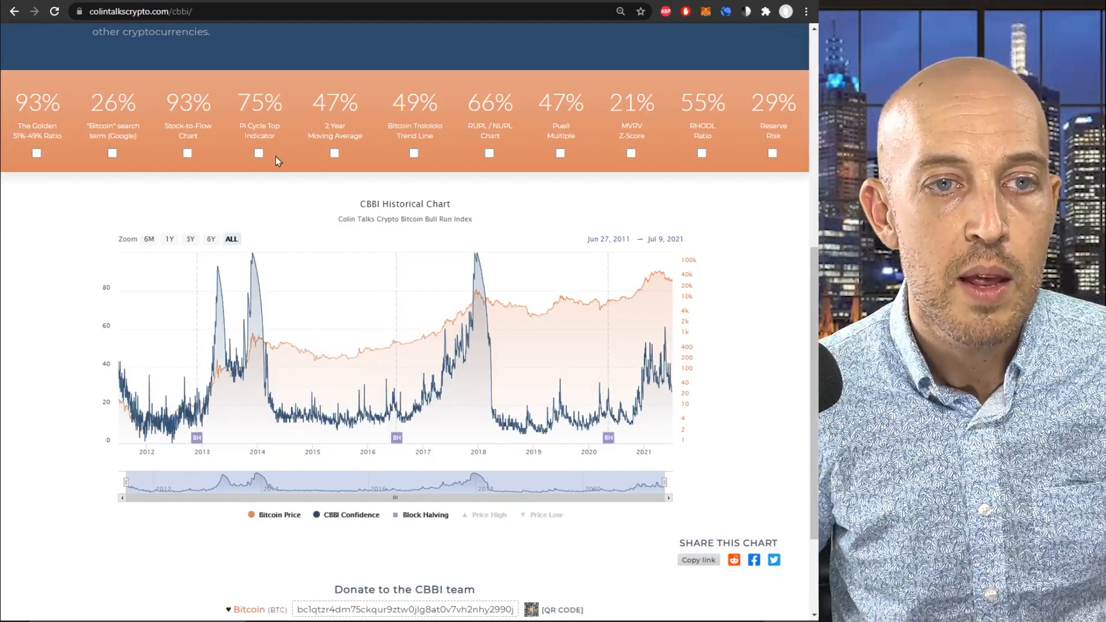
# - Chart the Pi Cycle Top Indicator alone, remove it, then chart the 2 Year Moving Average instead
pyautogui.click(259, 153)
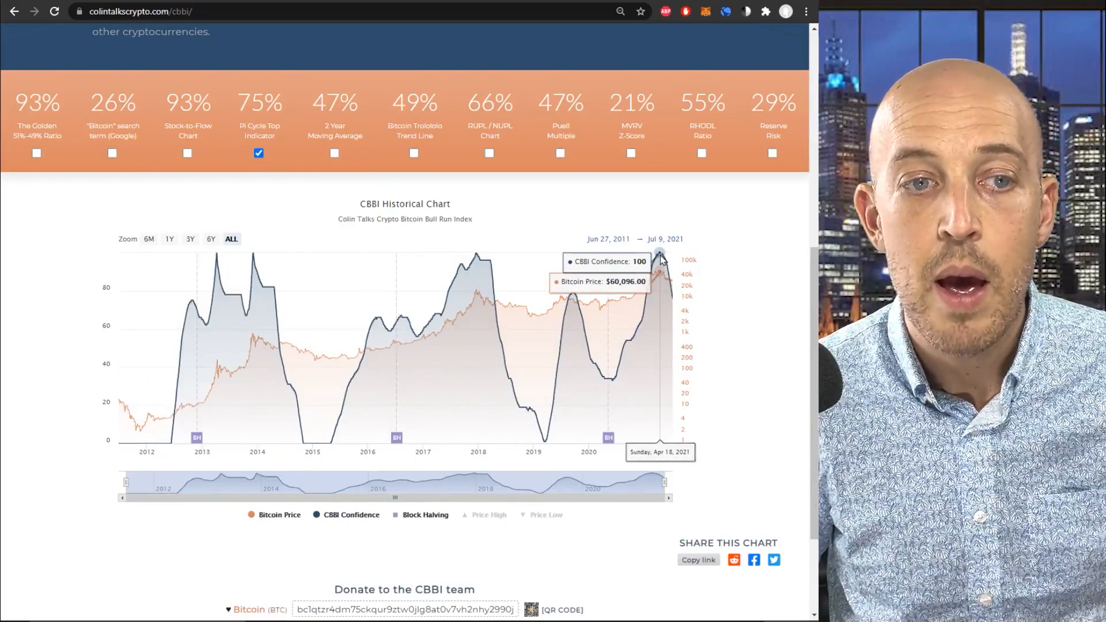
pyautogui.moveTo(215, 256)
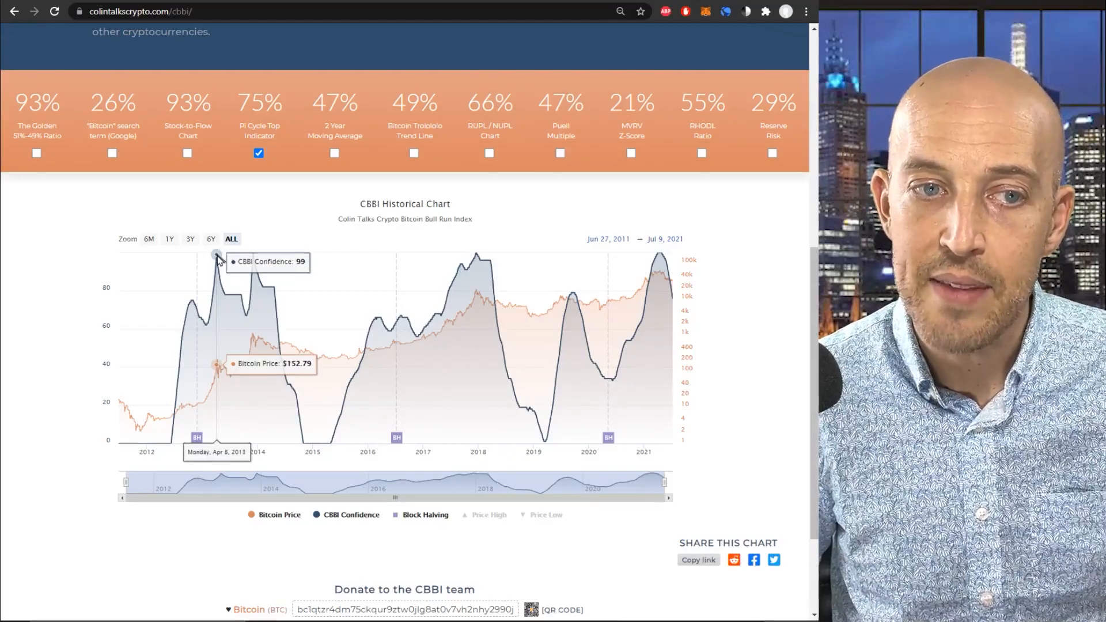
pyautogui.moveTo(250, 263)
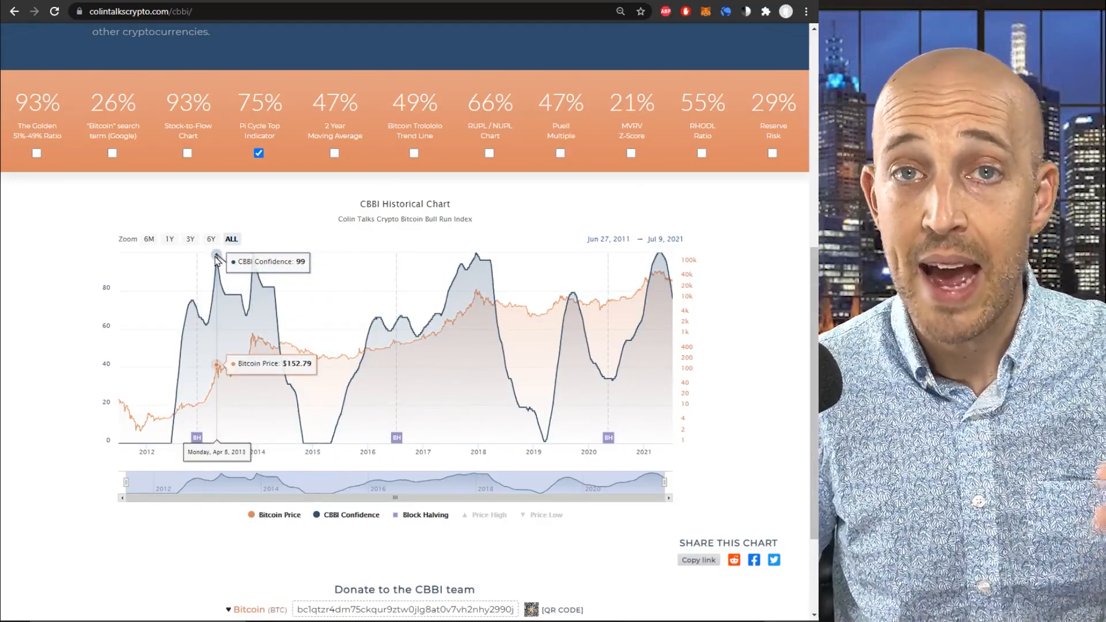
pyautogui.moveTo(662, 253)
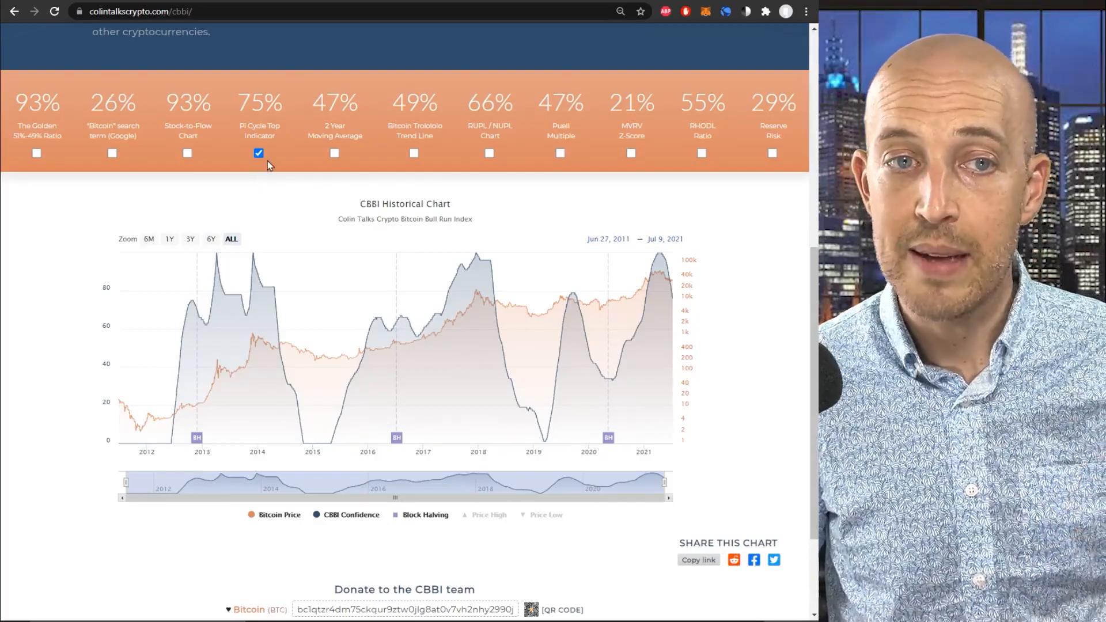
pyautogui.click(259, 153)
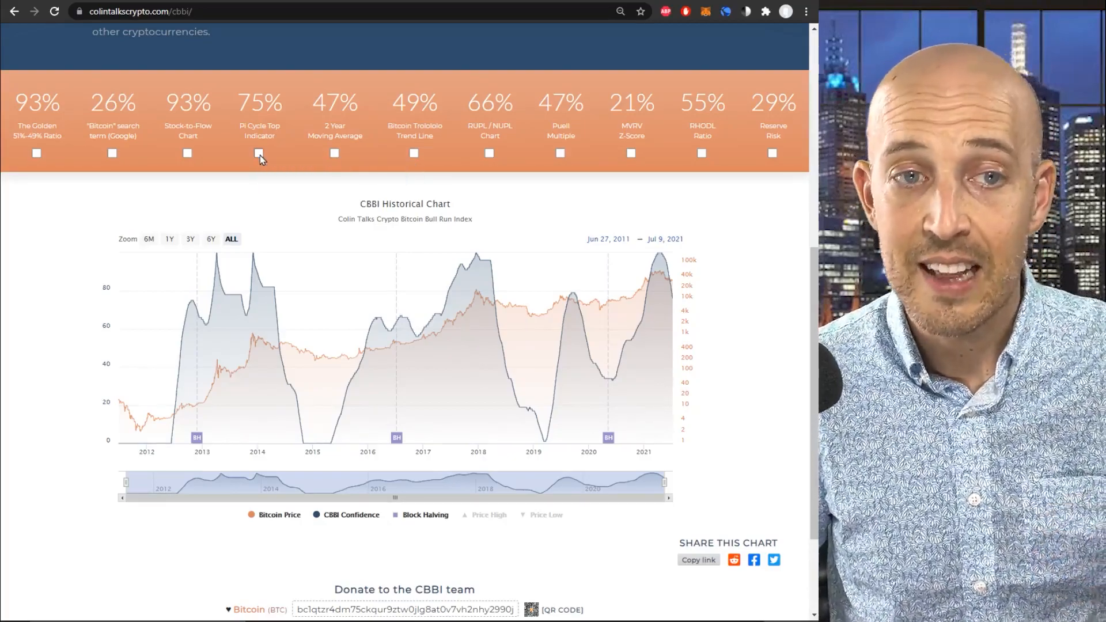
pyautogui.moveTo(346, 159)
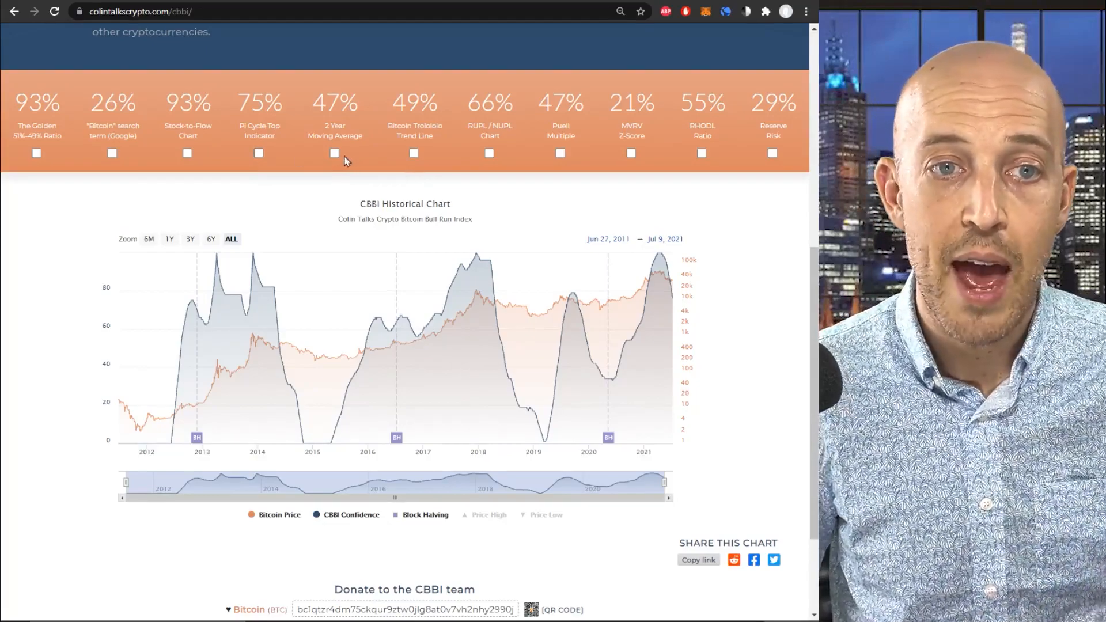
pyautogui.click(335, 153)
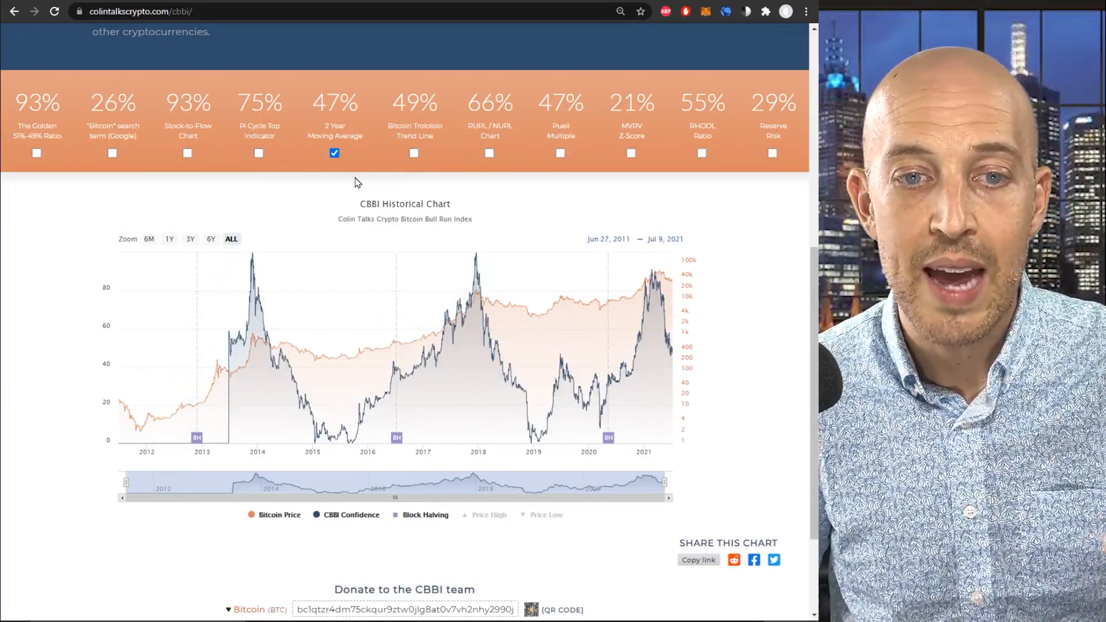
pyautogui.moveTo(345, 184)
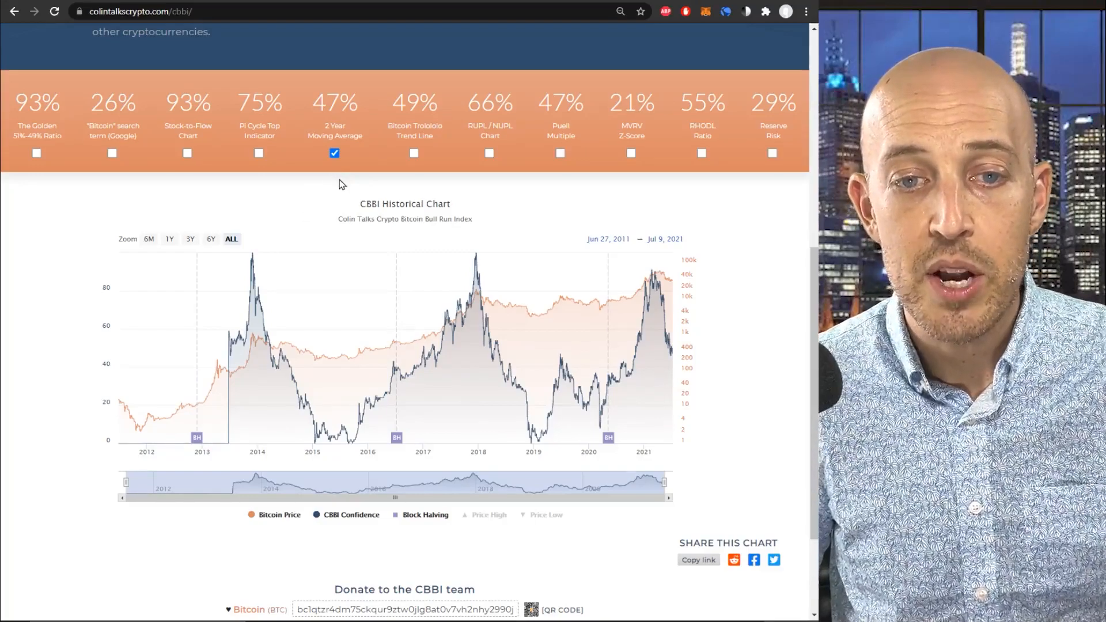
pyautogui.moveTo(473, 254)
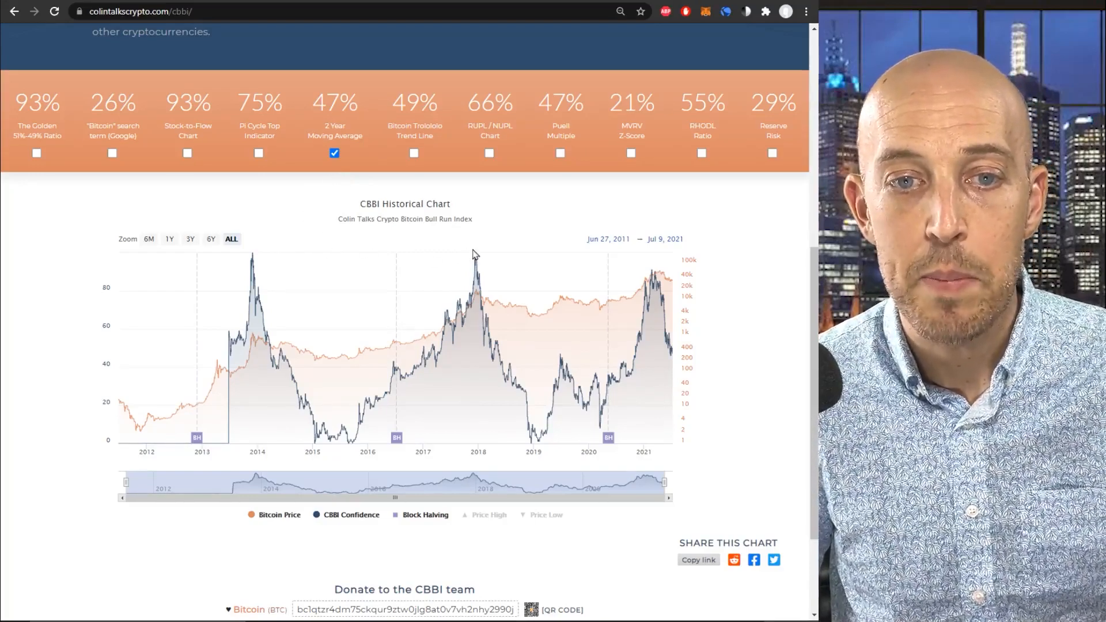
pyautogui.moveTo(335, 153)
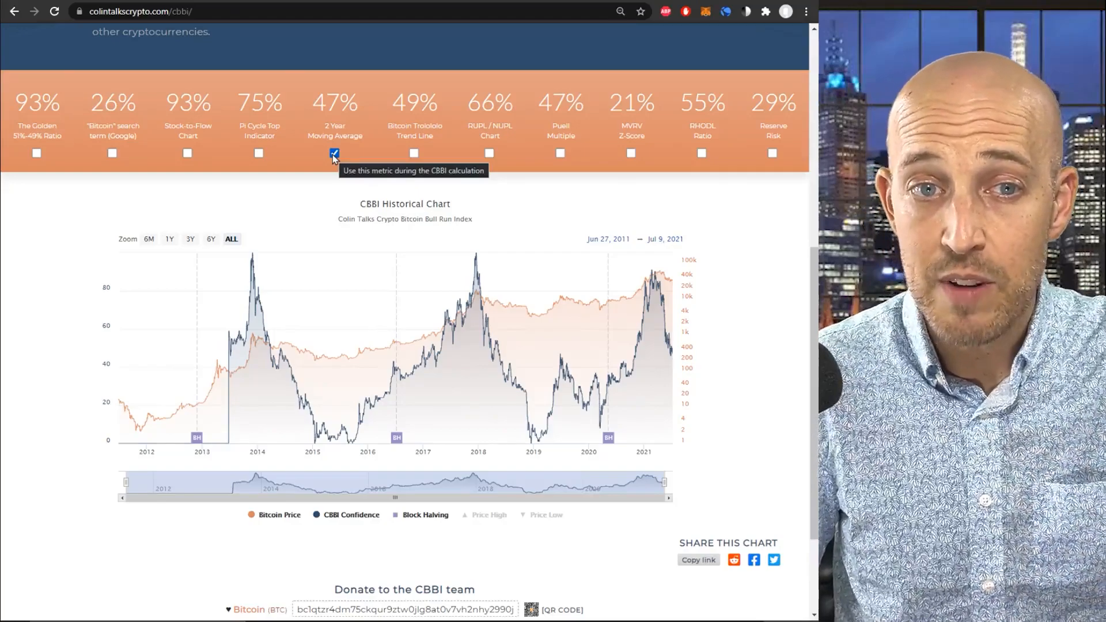
# - Remove the 2 Year Moving Average metric, leaving no metric selected
pyautogui.click(335, 153)
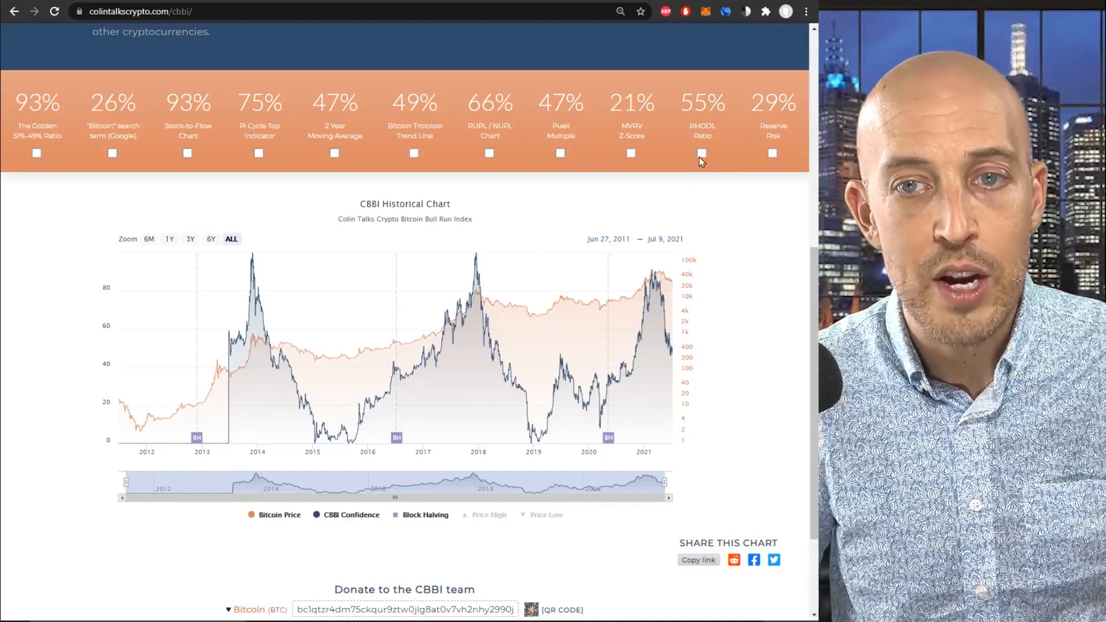
# - Chart confidence from the RHODL Ratio metric alone, then clear it again
pyautogui.click(702, 153)
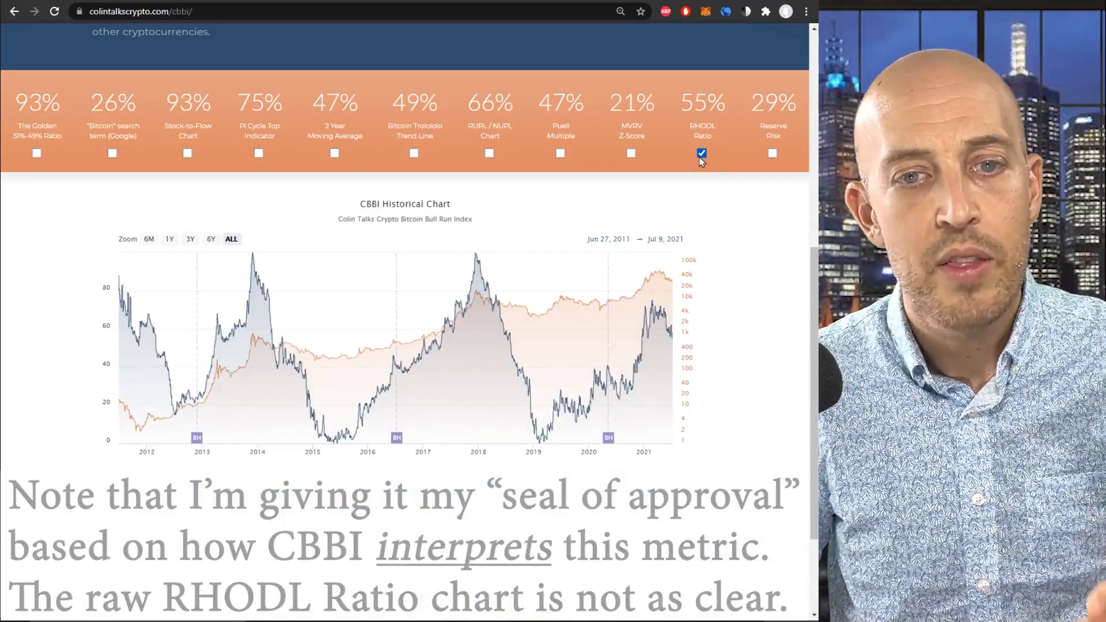
pyautogui.moveTo(690, 216)
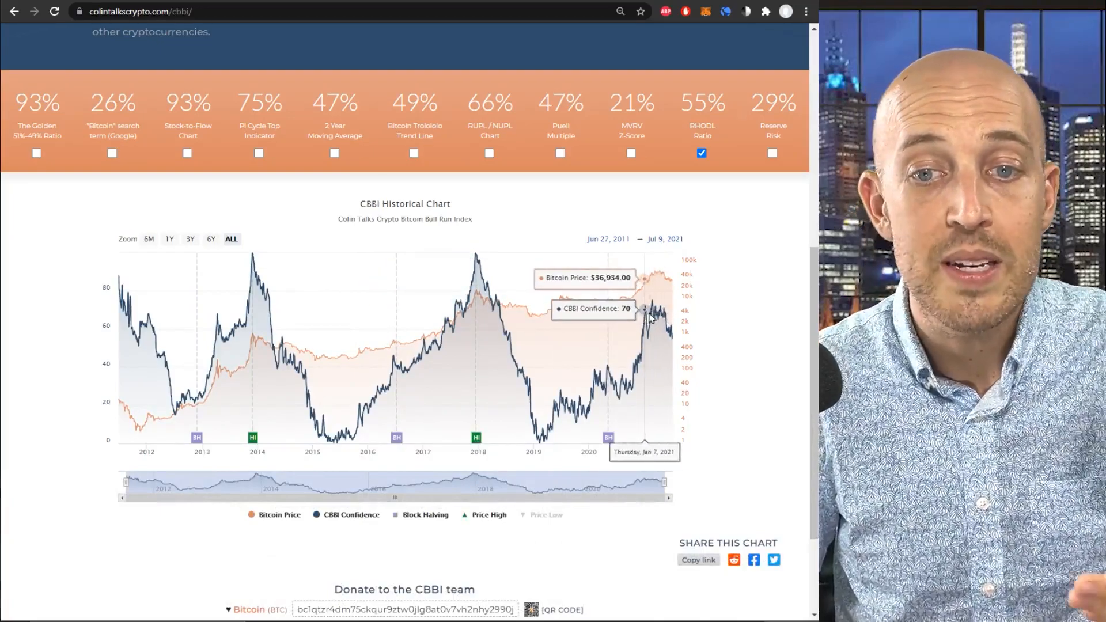
pyautogui.moveTo(667, 313)
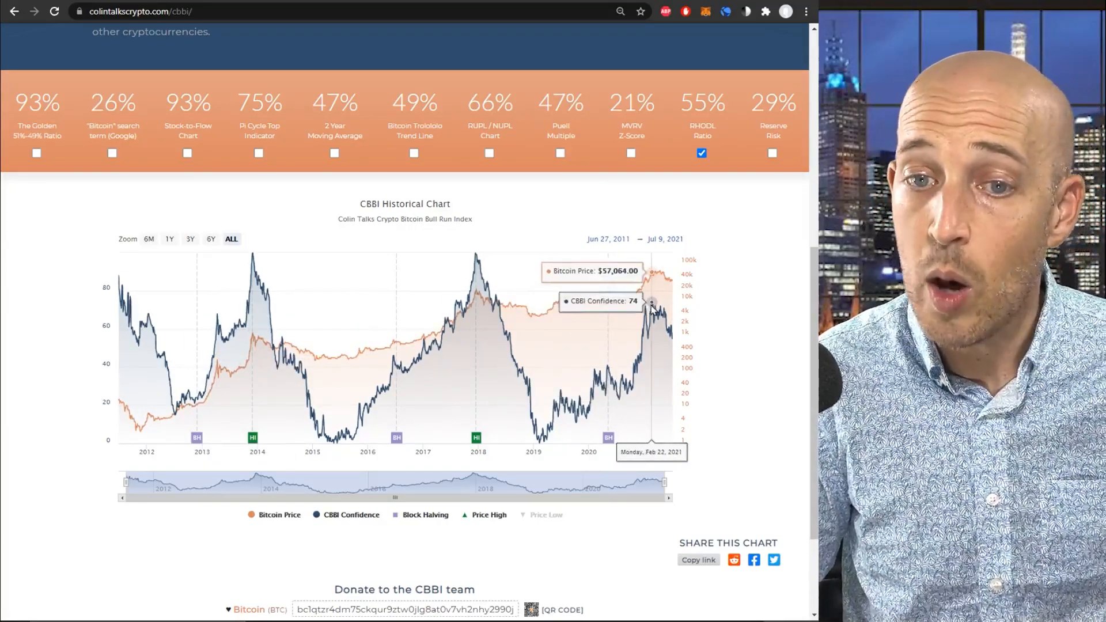
pyautogui.click(702, 153)
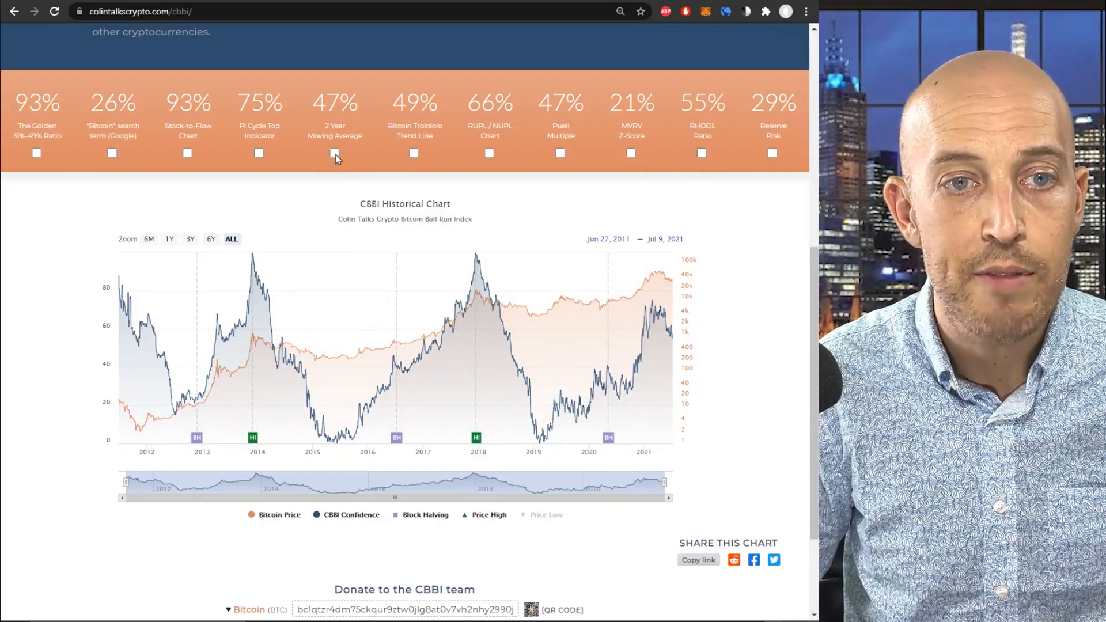
# - View single-metric charts for 2 Year Moving Average, Trololo Trend Line, then RUPL / NUPL
pyautogui.click(334, 153)
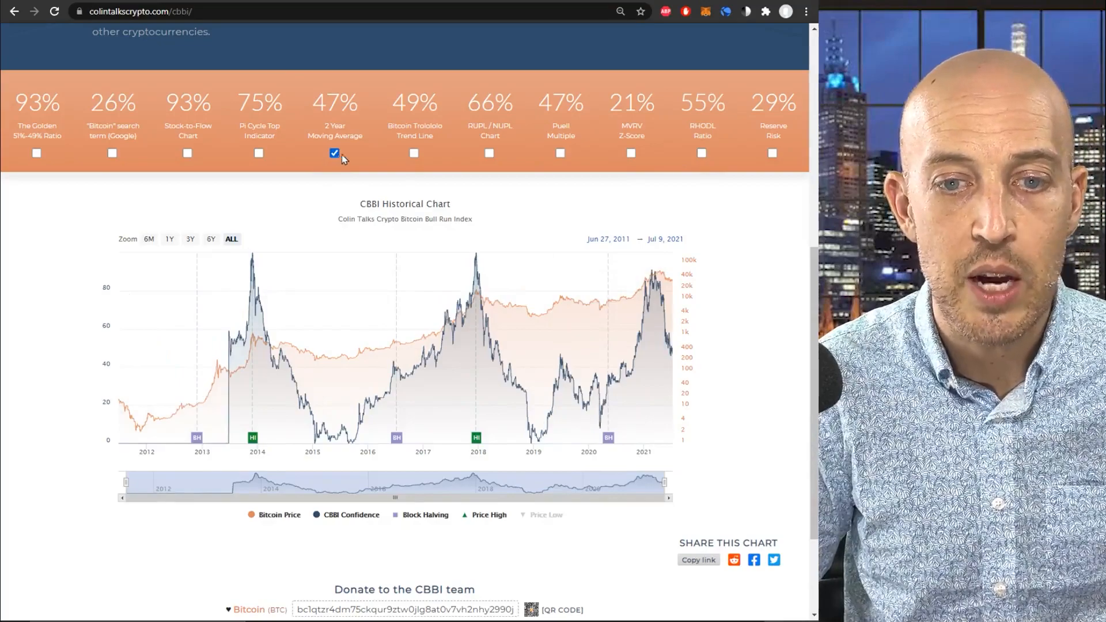
pyautogui.click(414, 153)
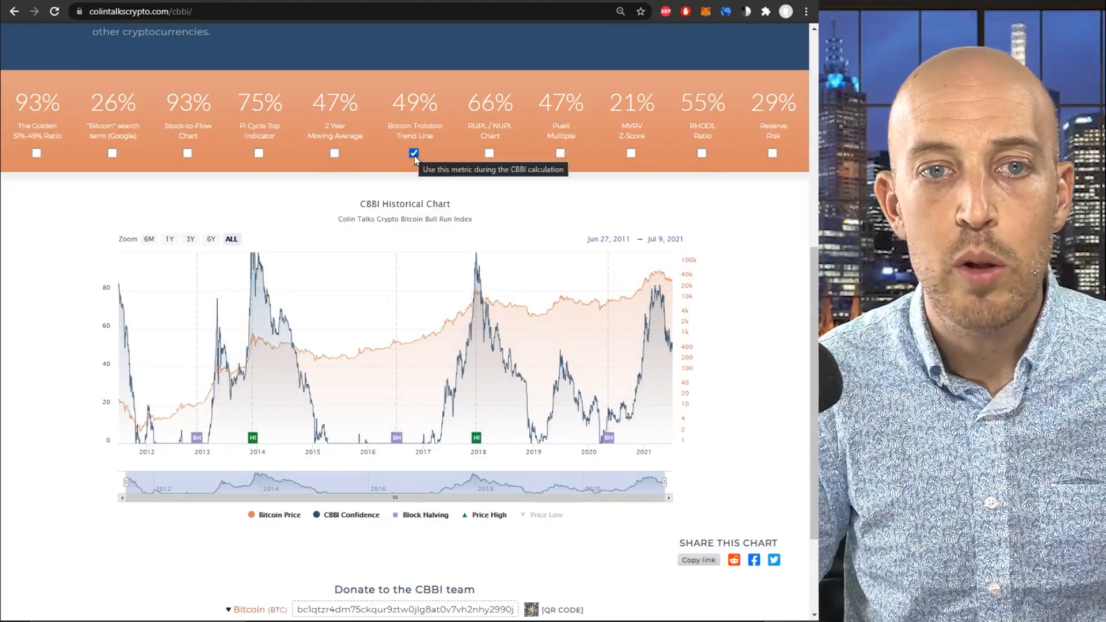
pyautogui.moveTo(496, 305)
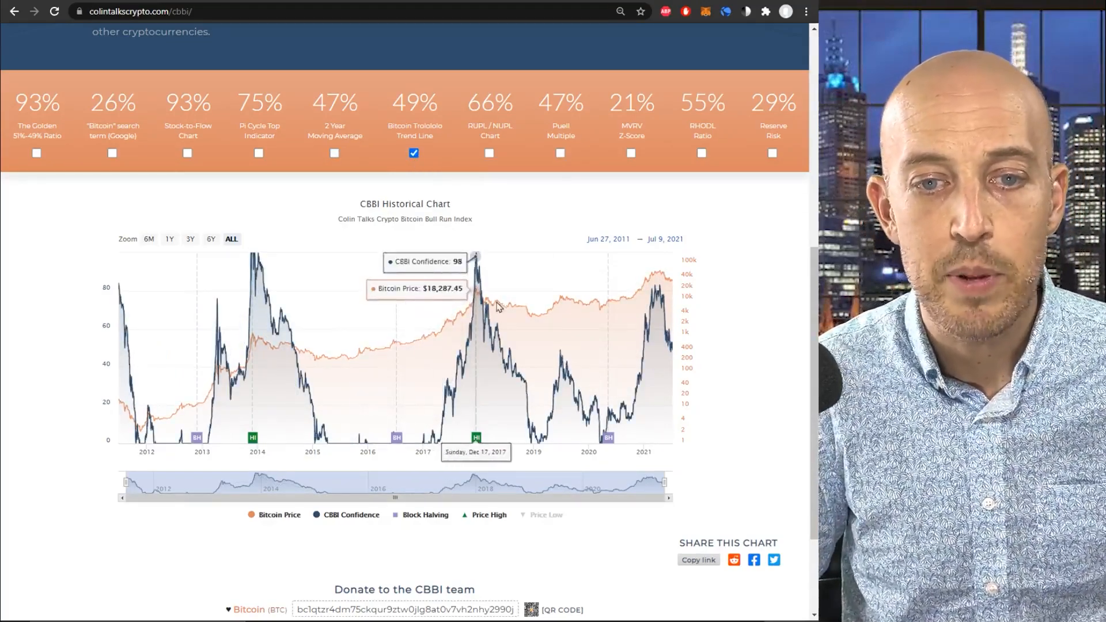
pyautogui.moveTo(217, 297)
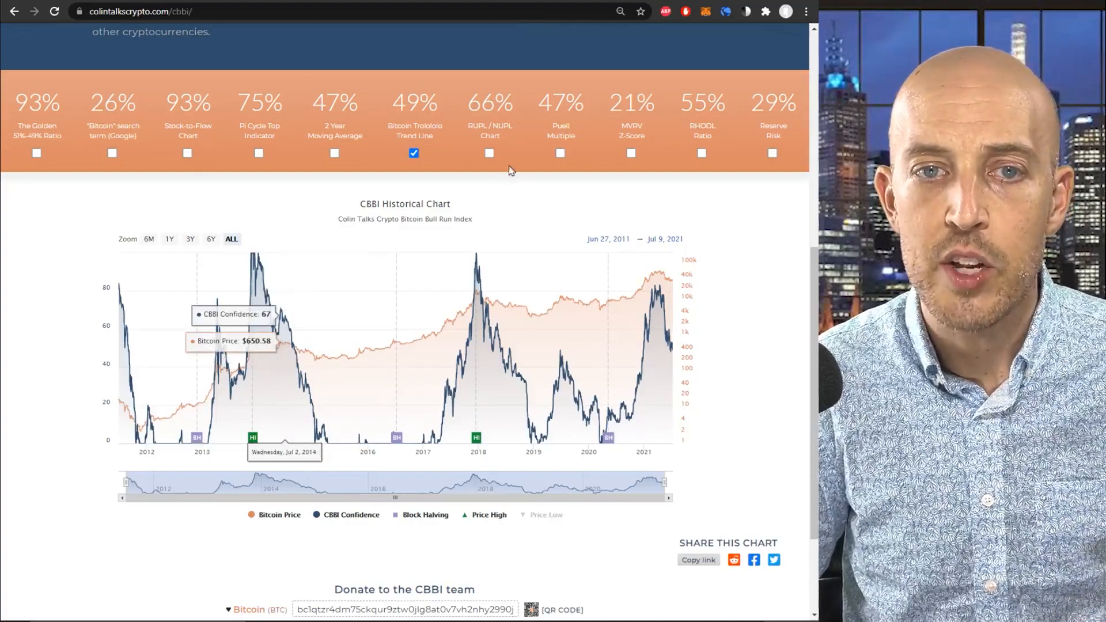
pyautogui.click(490, 154)
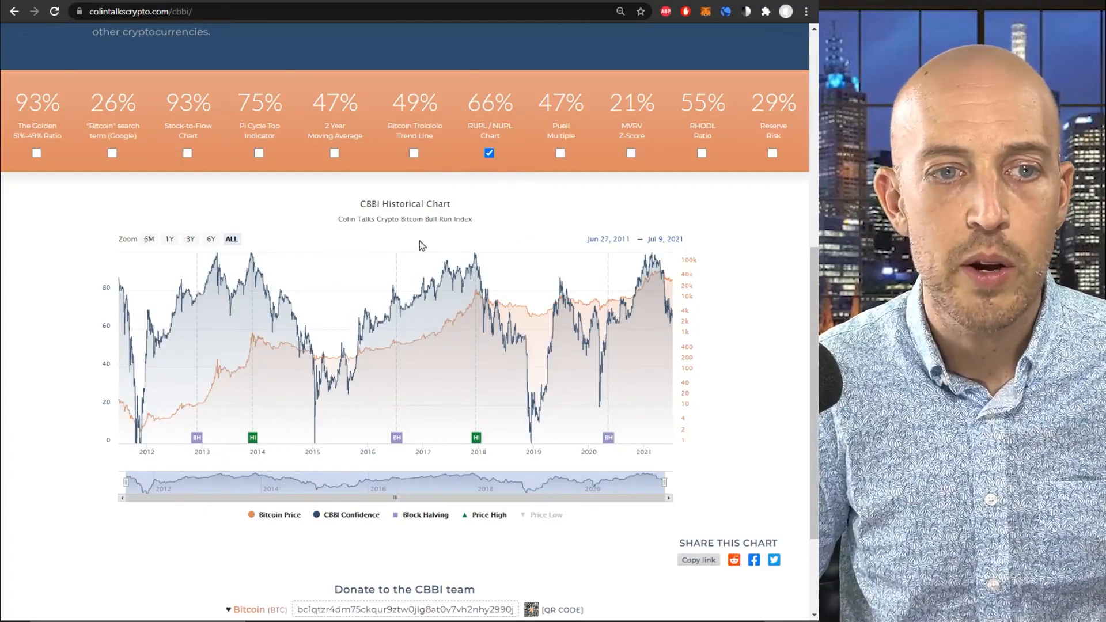
pyautogui.moveTo(218, 259)
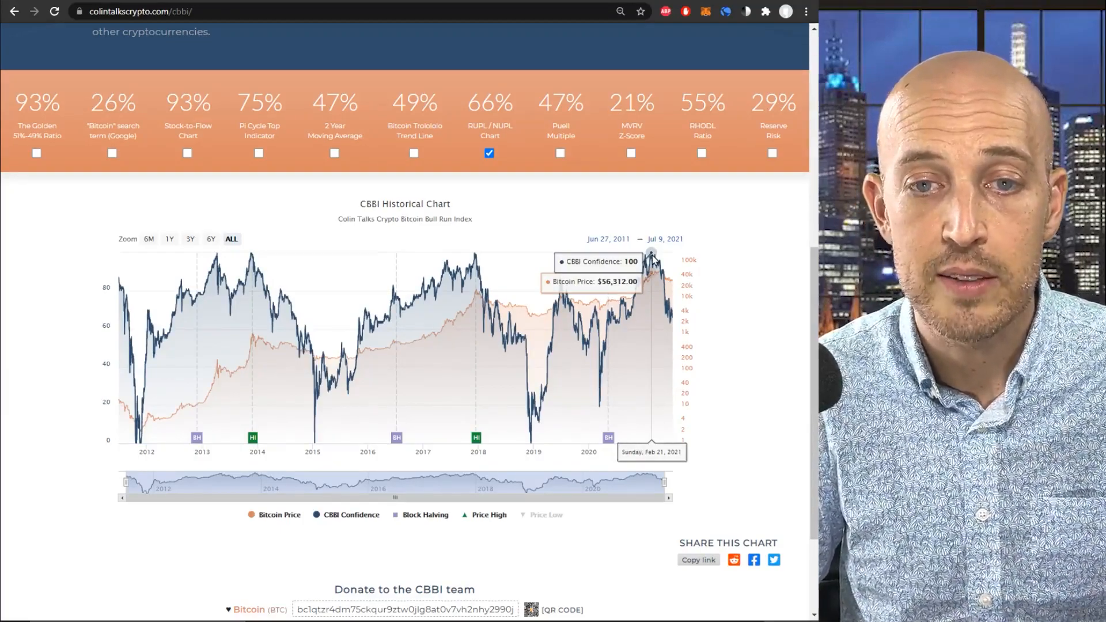
# - Enable nine metrics, leaving out the Golden 51%-49% Ratio and Google search term
pyautogui.click(560, 153)
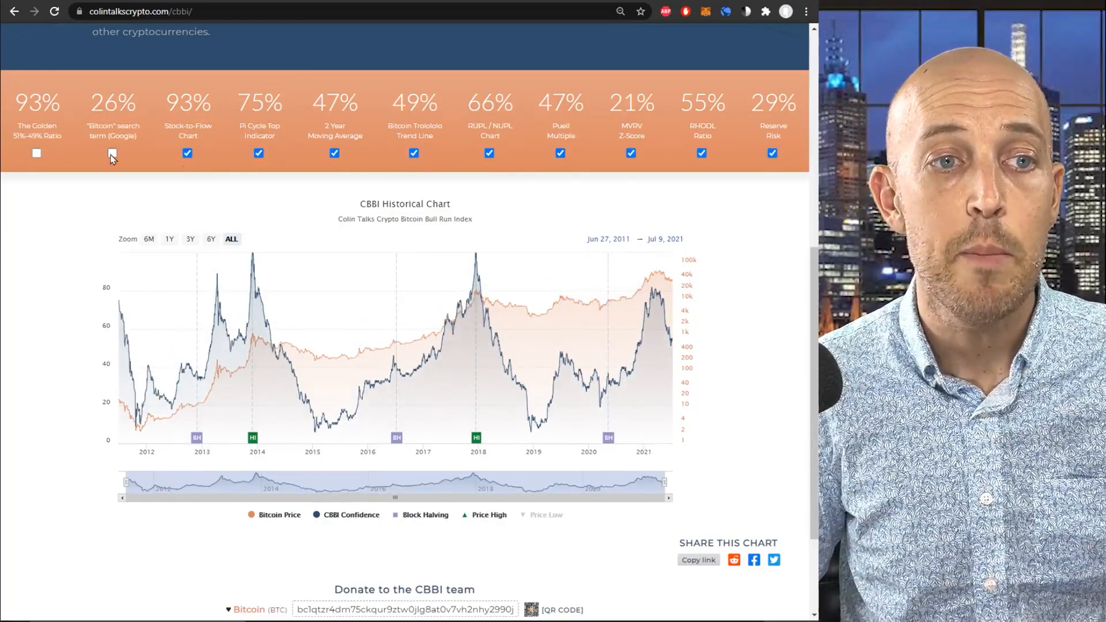
# - Add the last two metrics so all eleven feed the combined confidence line
pyautogui.click(36, 153)
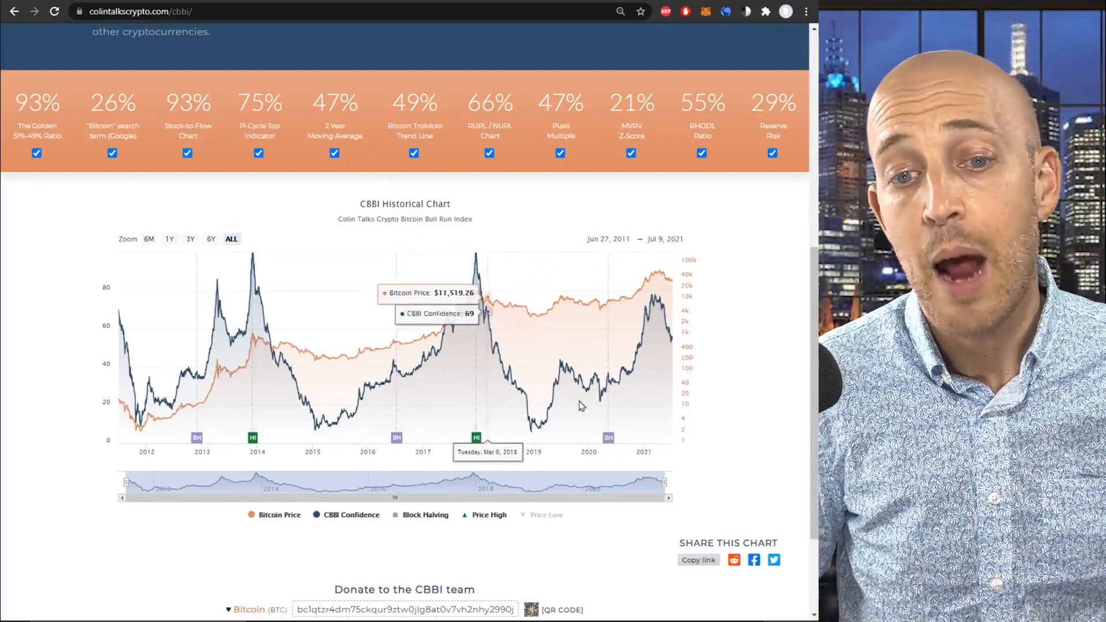
pyautogui.moveTo(530, 434)
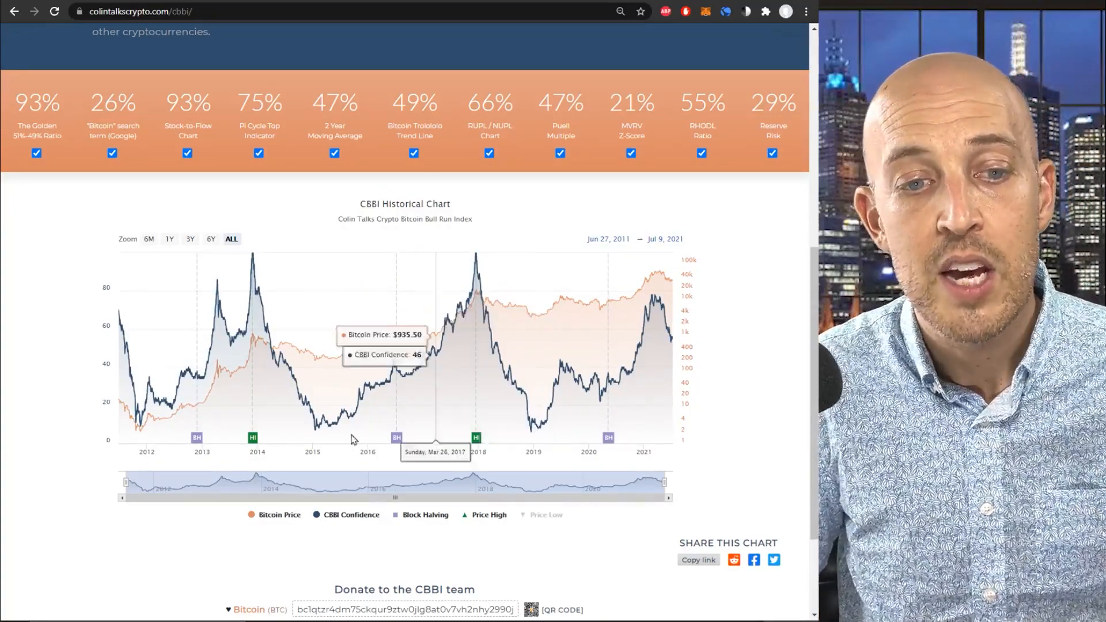
pyautogui.moveTo(316, 433)
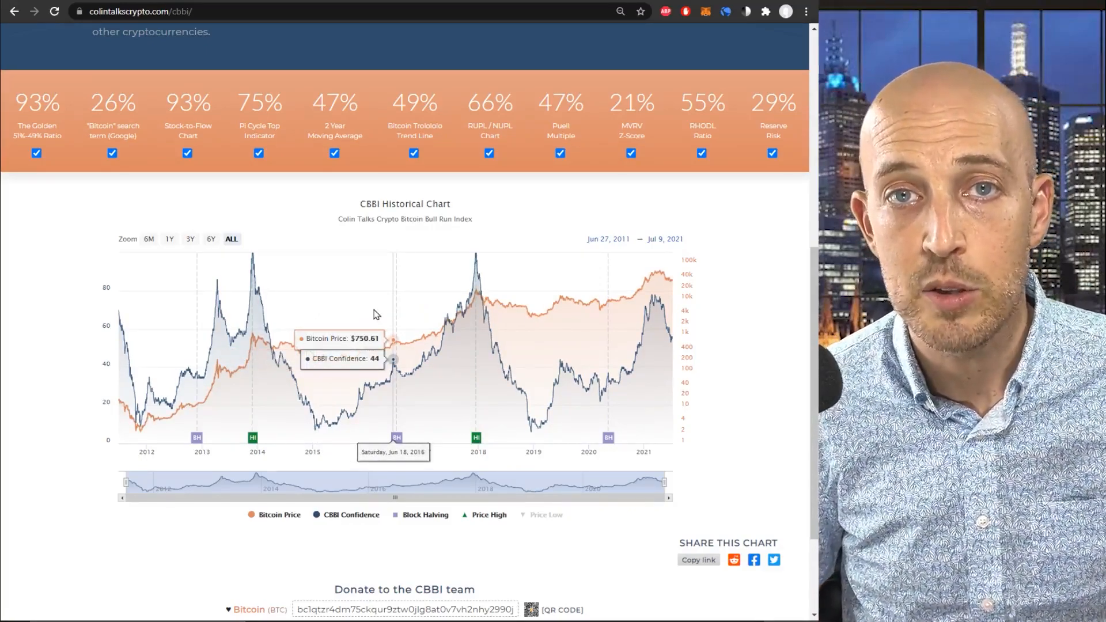
pyautogui.moveTo(476, 254)
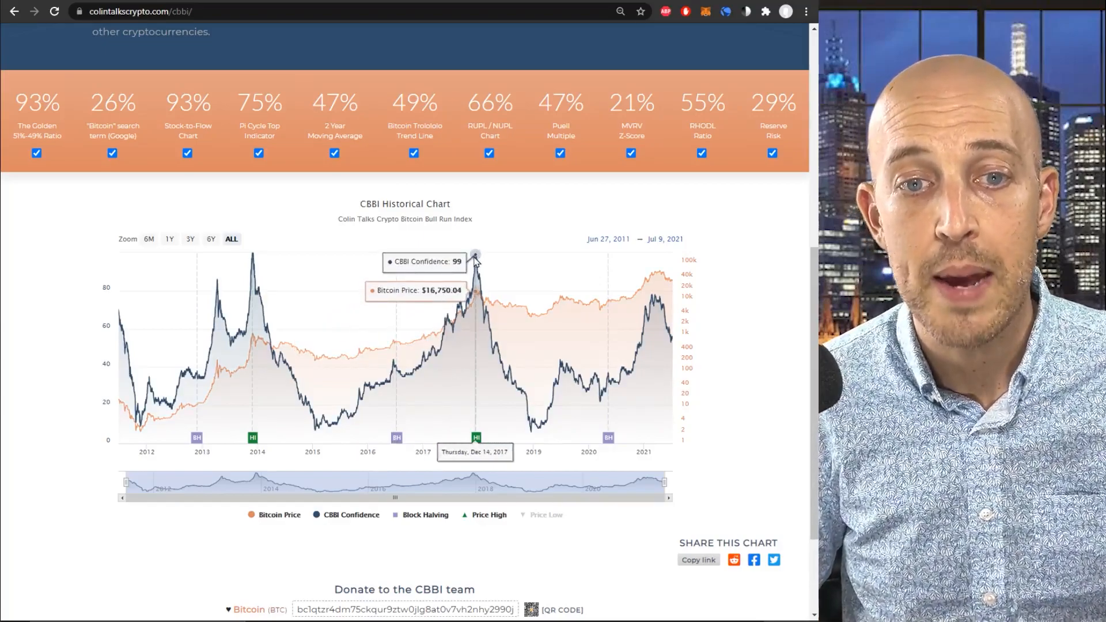
pyautogui.moveTo(530, 436)
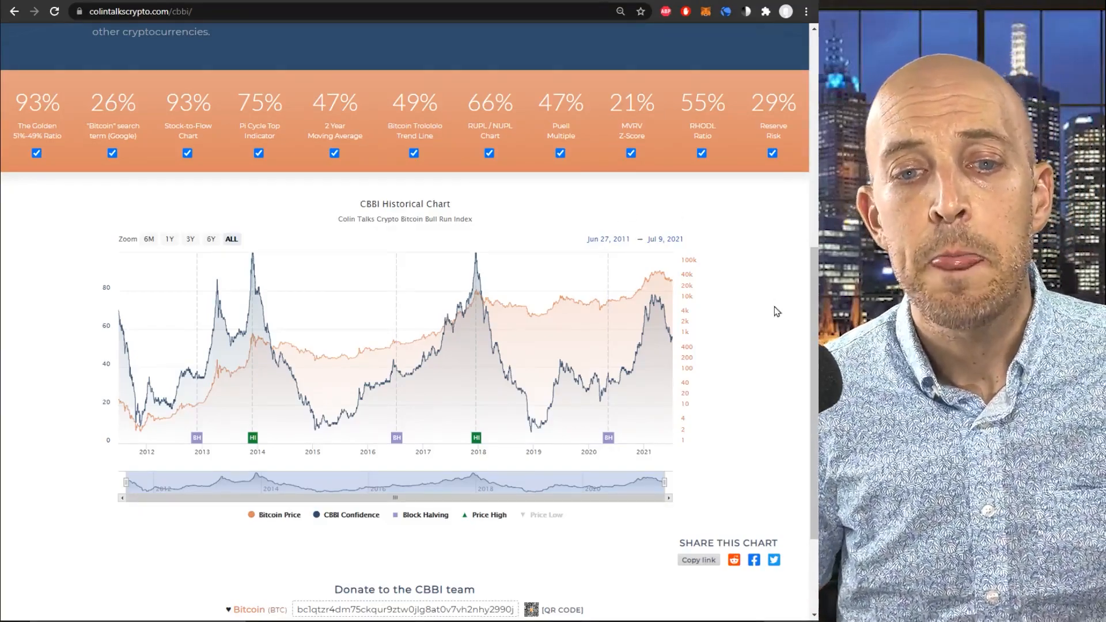
# - Scroll to the CBBI introduction and not-investment-advice notes at the page top
pyautogui.scroll(3)
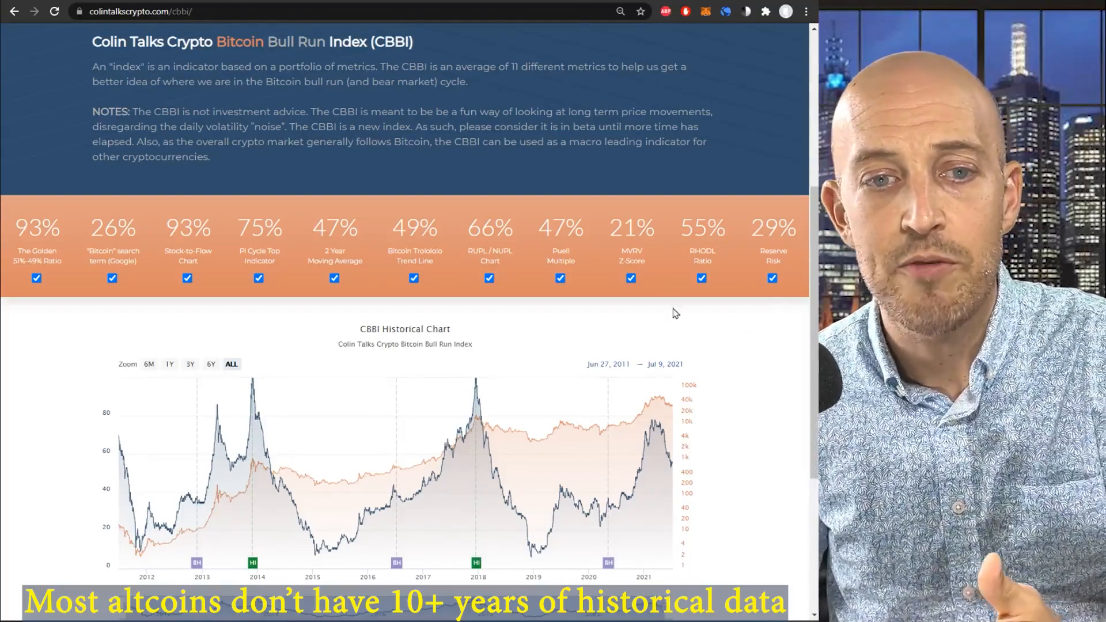
pyautogui.moveTo(781, 310)
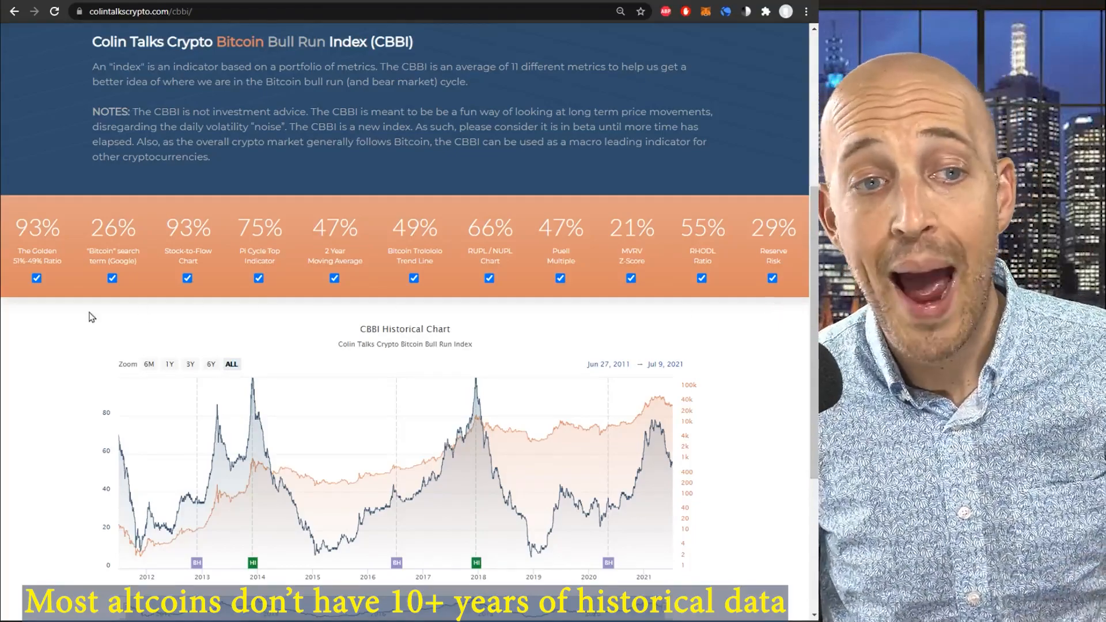
pyautogui.moveTo(756, 345)
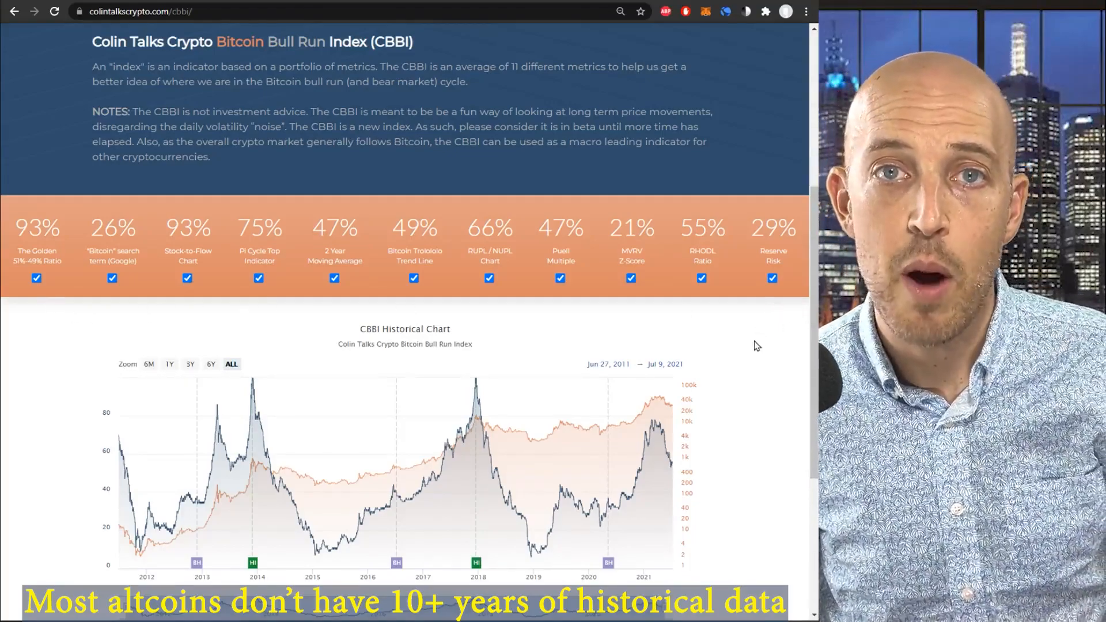
pyautogui.moveTo(136, 141); pyautogui.dragTo(210, 157)
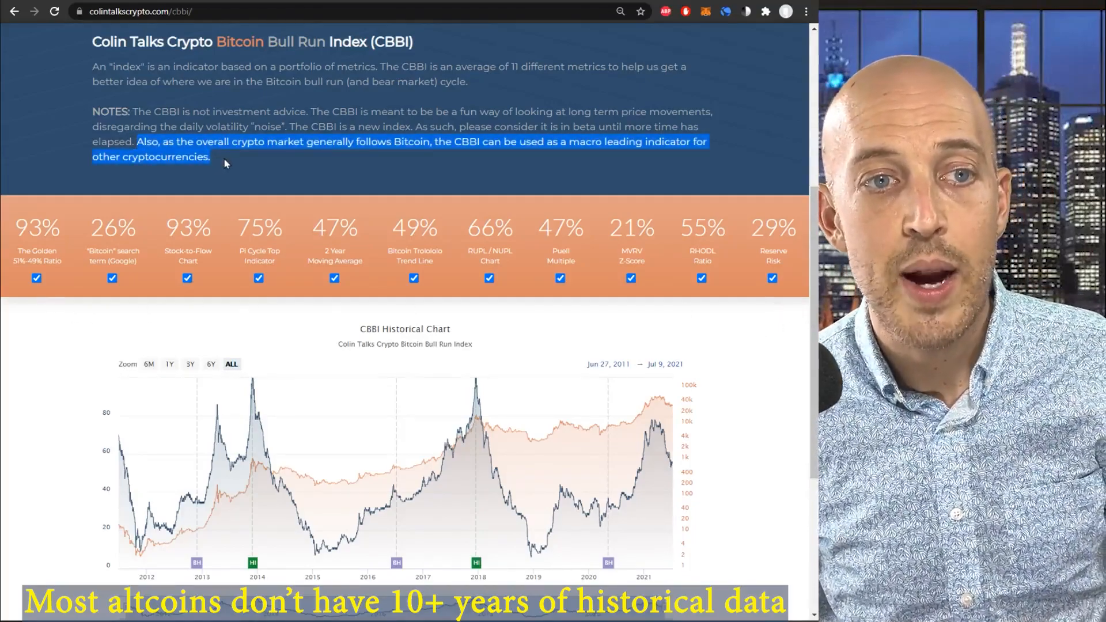
pyautogui.moveTo(296, 156)
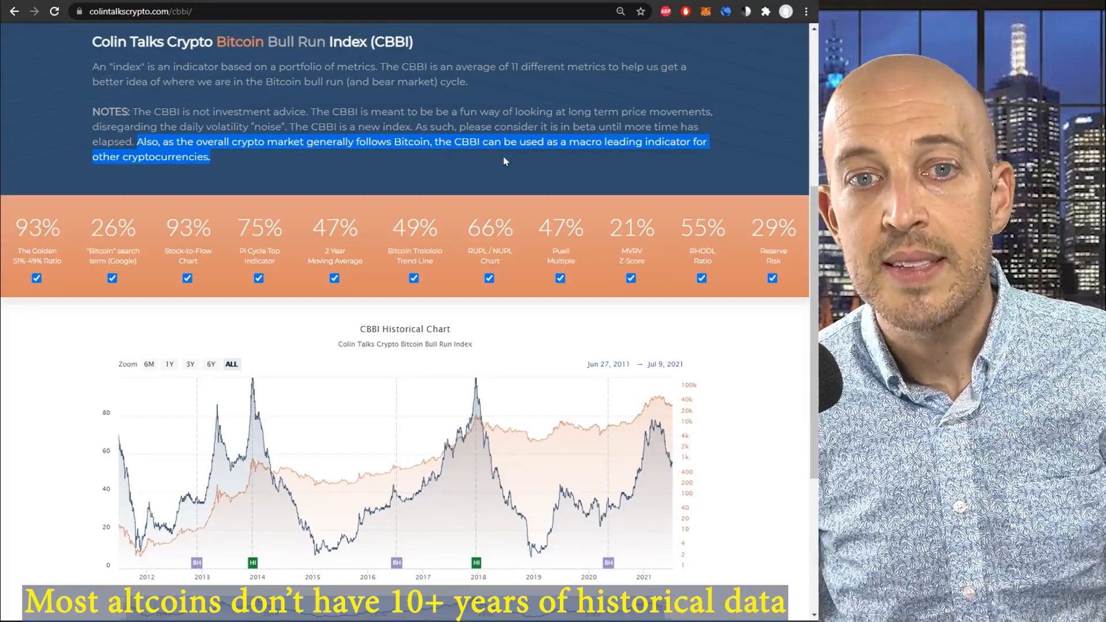
pyautogui.moveTo(590, 158)
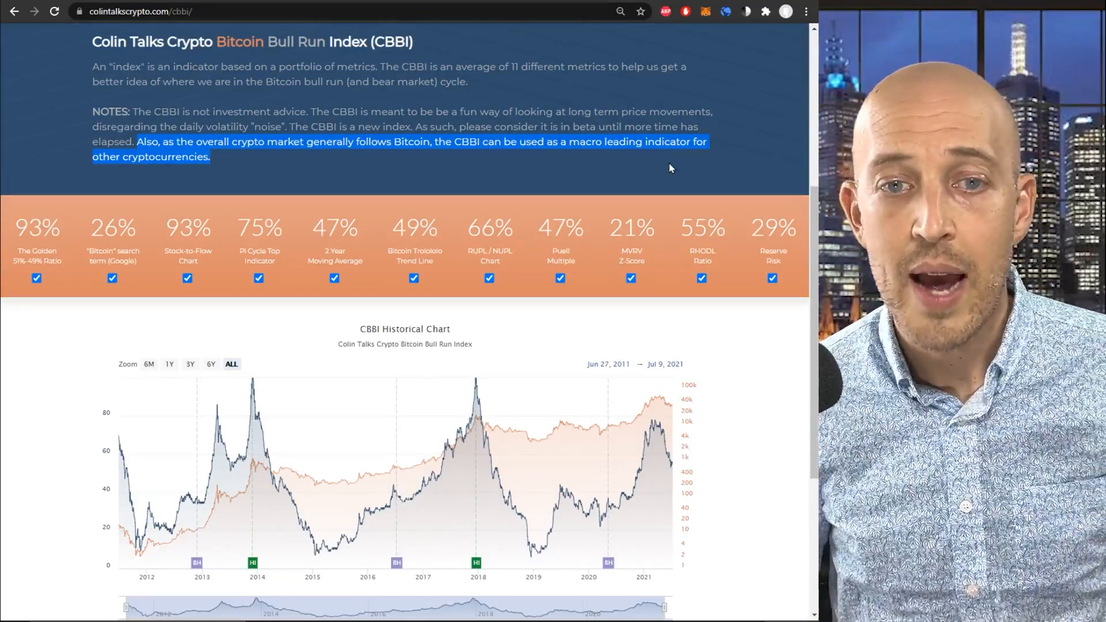
pyautogui.scroll(-3)
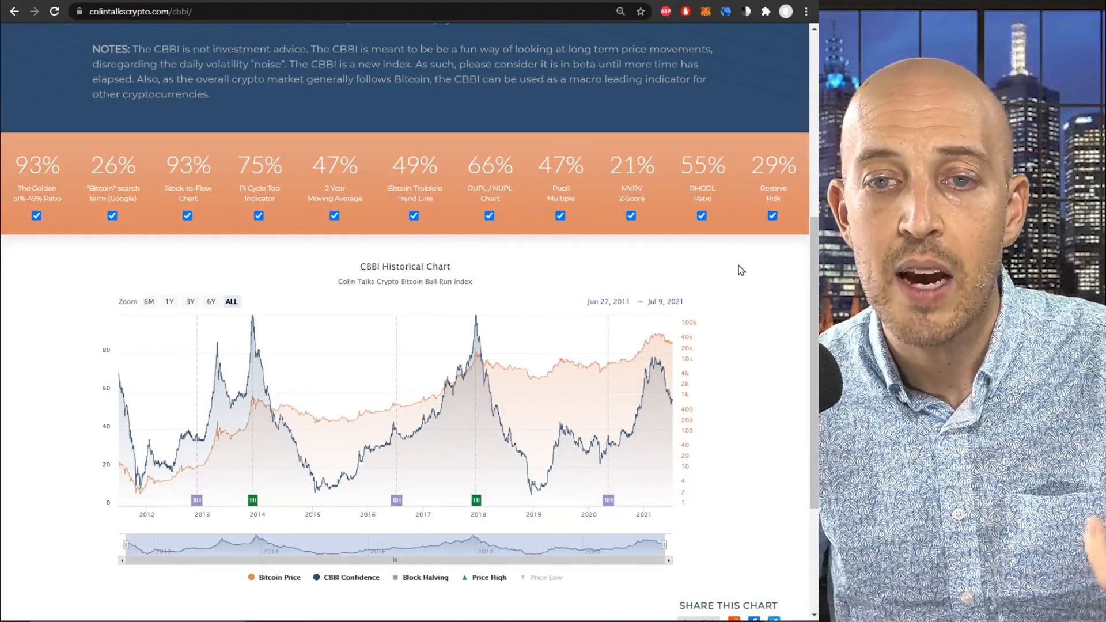
pyautogui.moveTo(745, 293)
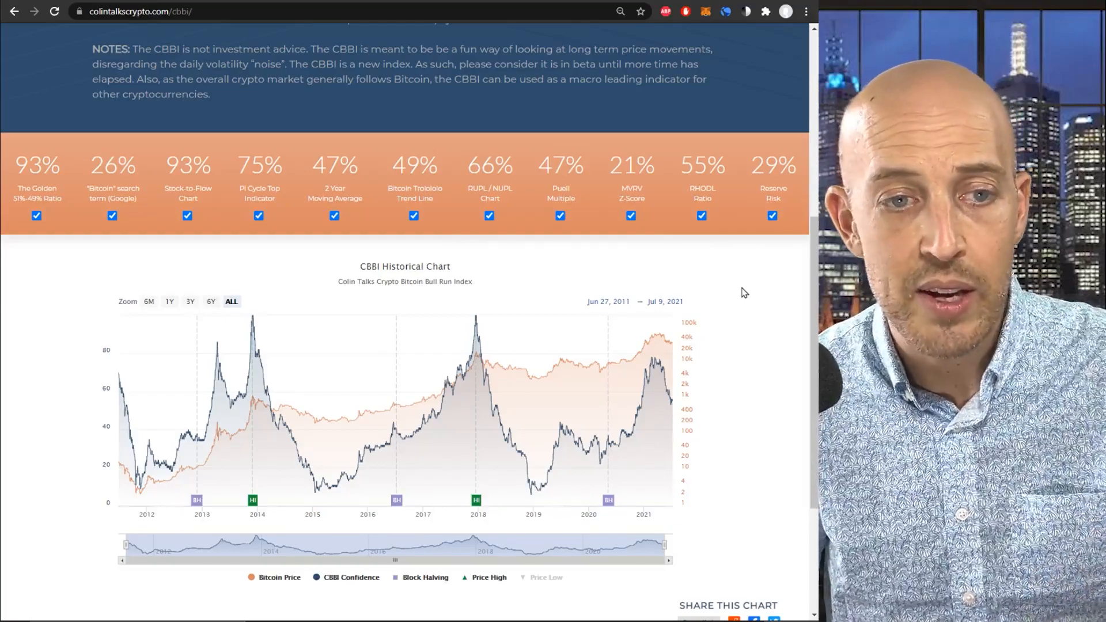
# - Review the donation addresses, then return to the top showing confidence 54 for July 9th, 2021
pyautogui.scroll(-3)
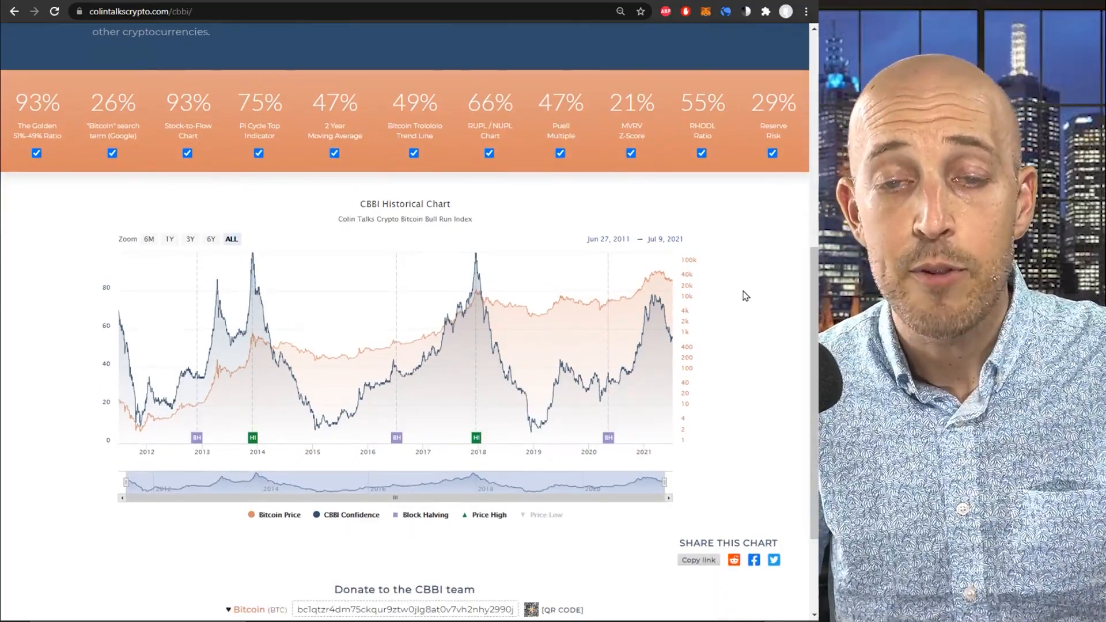
pyautogui.scroll(-3)
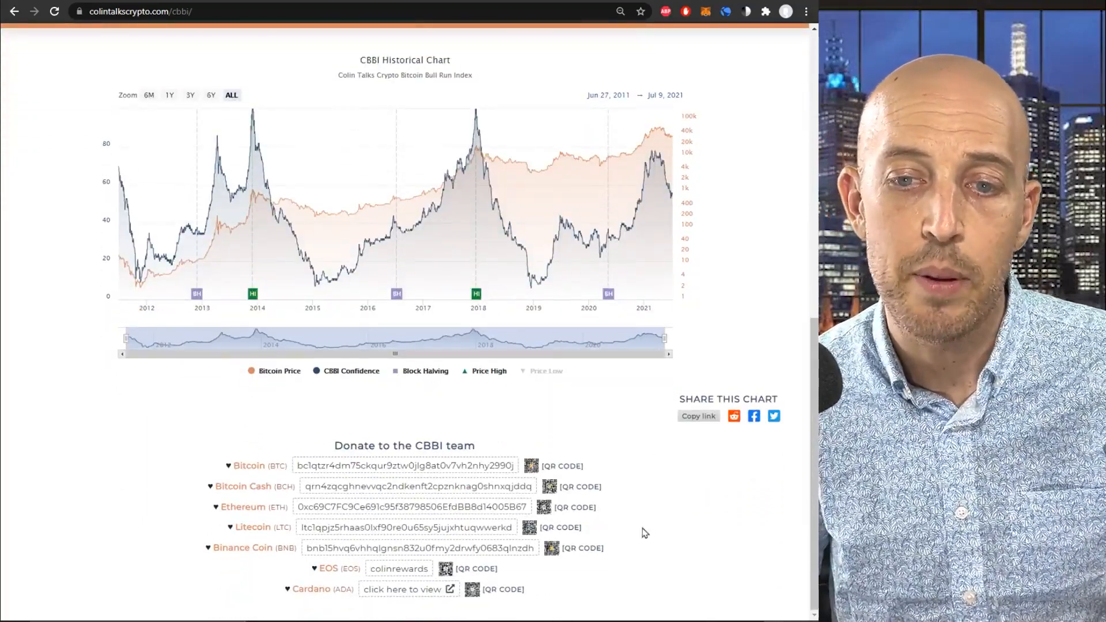
pyautogui.scroll(3)
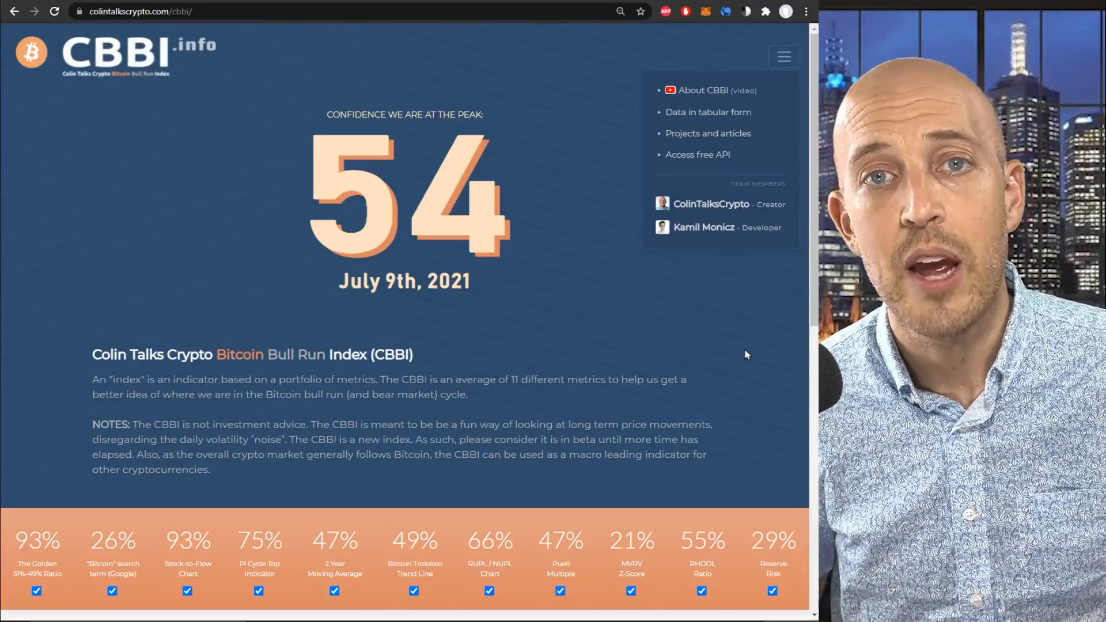
pyautogui.click(784, 56)
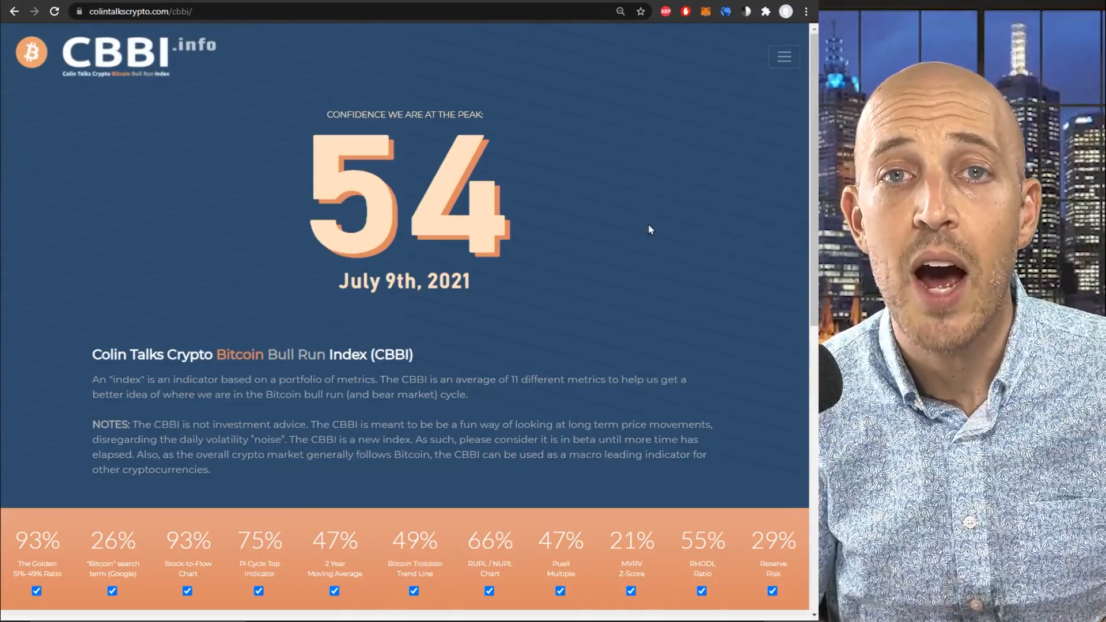